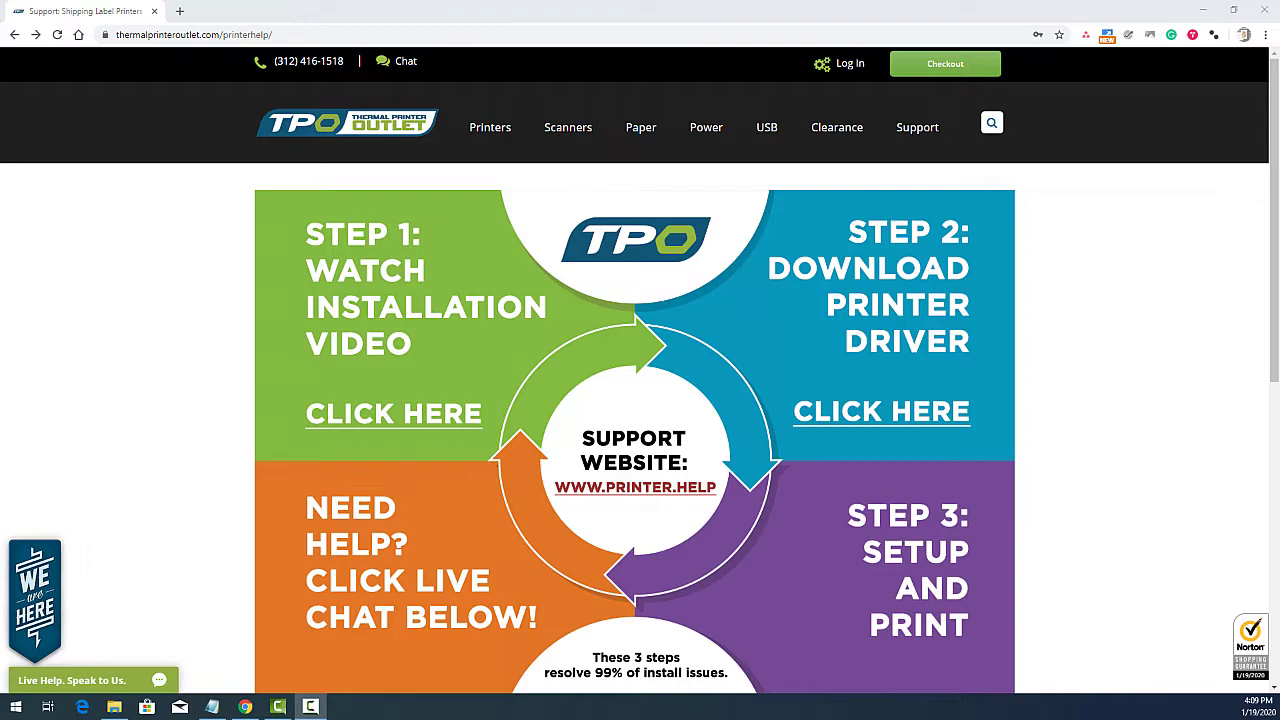
mouse_move(1271, 401)
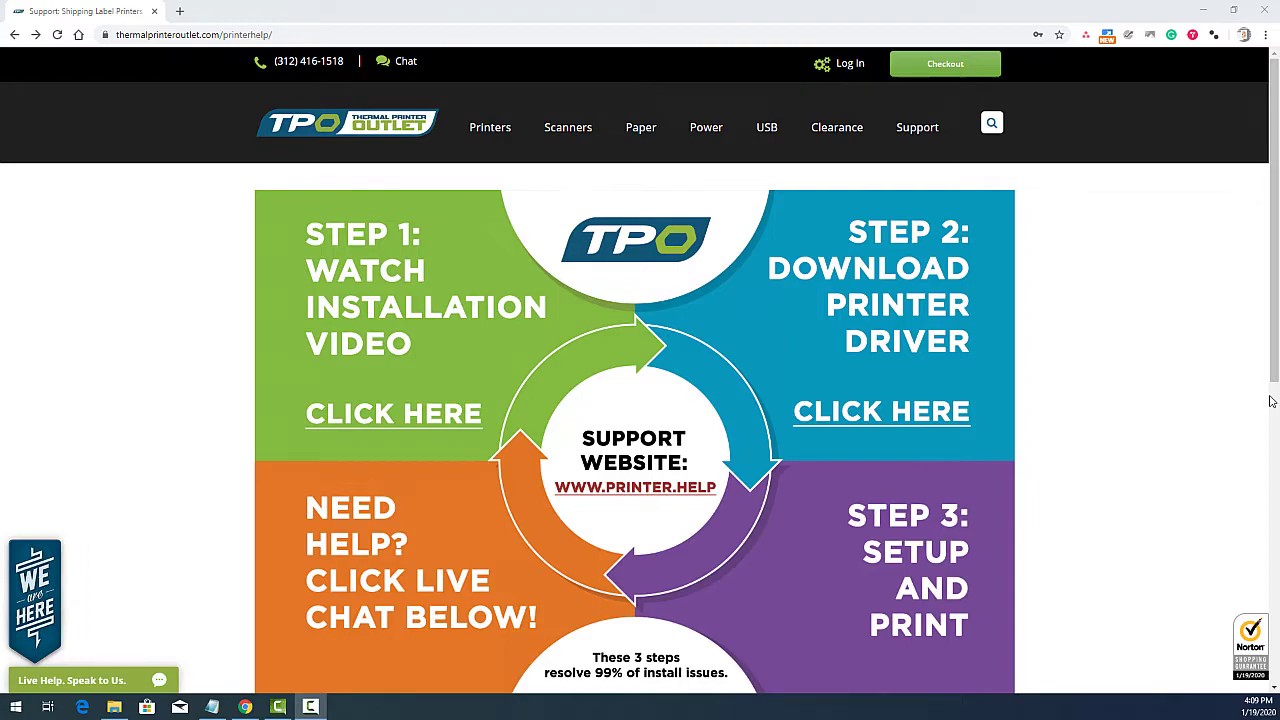
Step: Go to the label printer driver downloads page via Step 2 'Click Here'
click(881, 411)
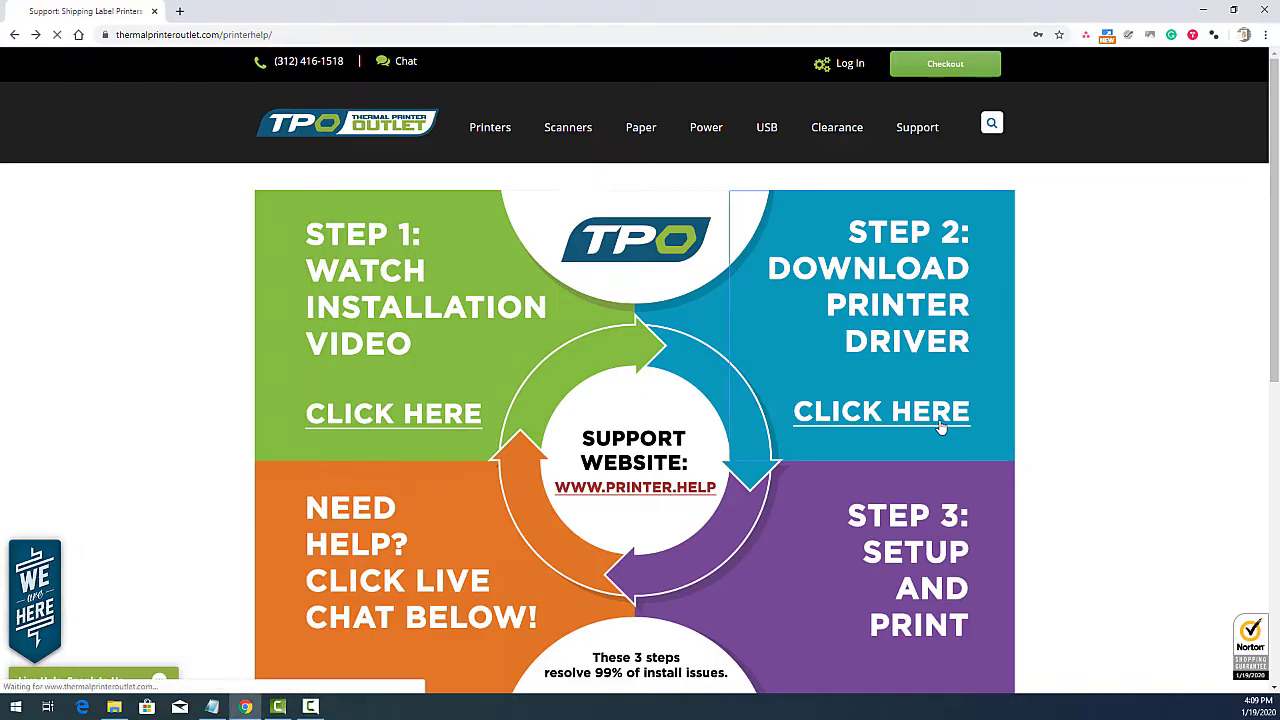
click(881, 411)
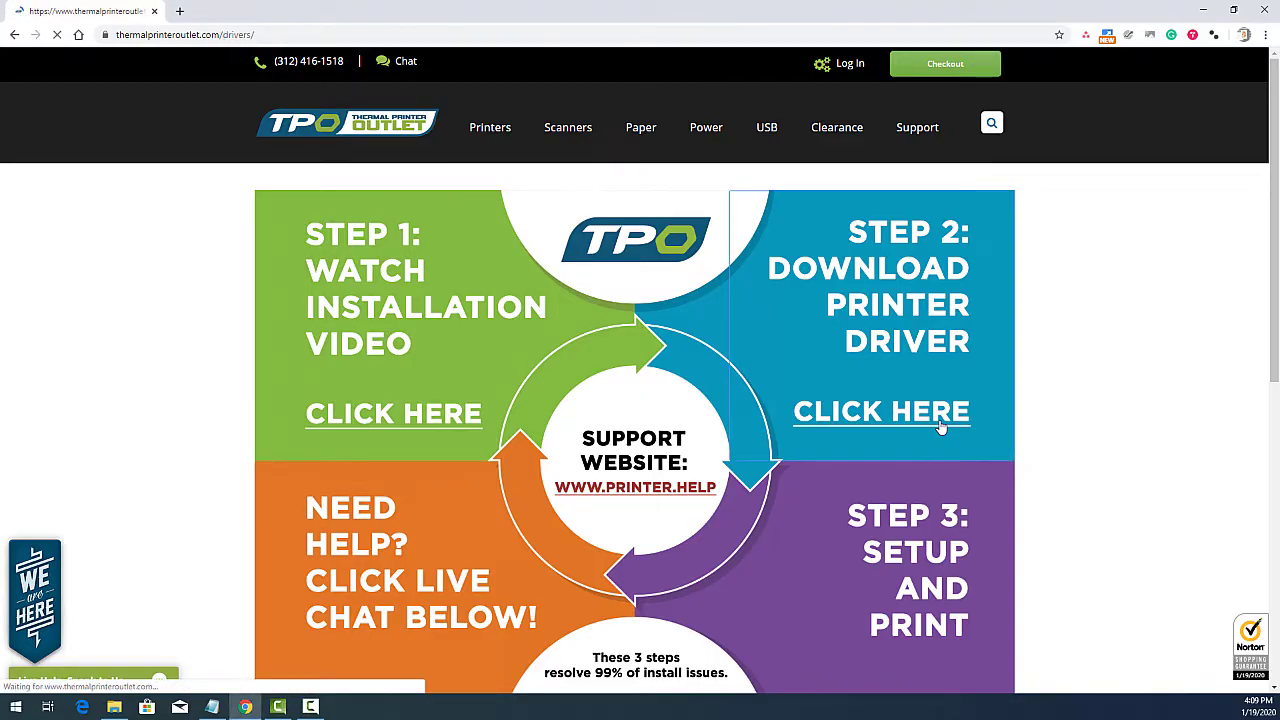
click(881, 412)
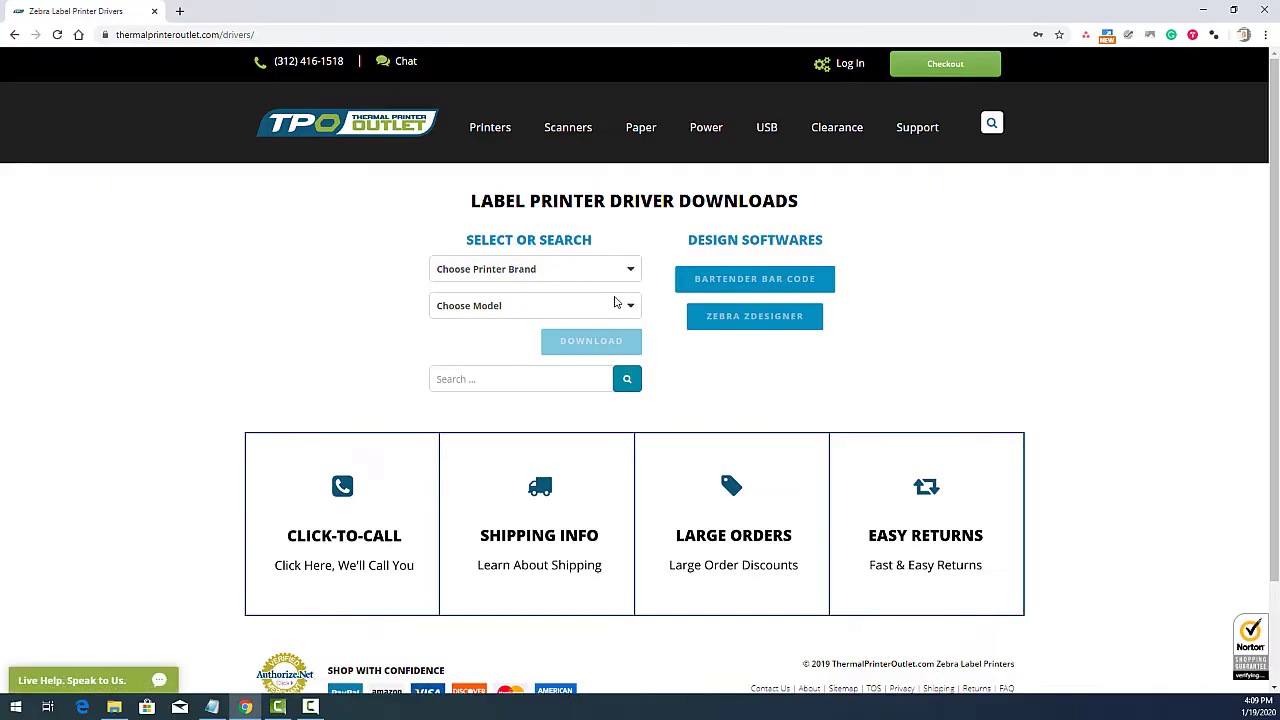
Step: Choose ZEBRA as the printer brand and ZP450 as the model
click(535, 268)
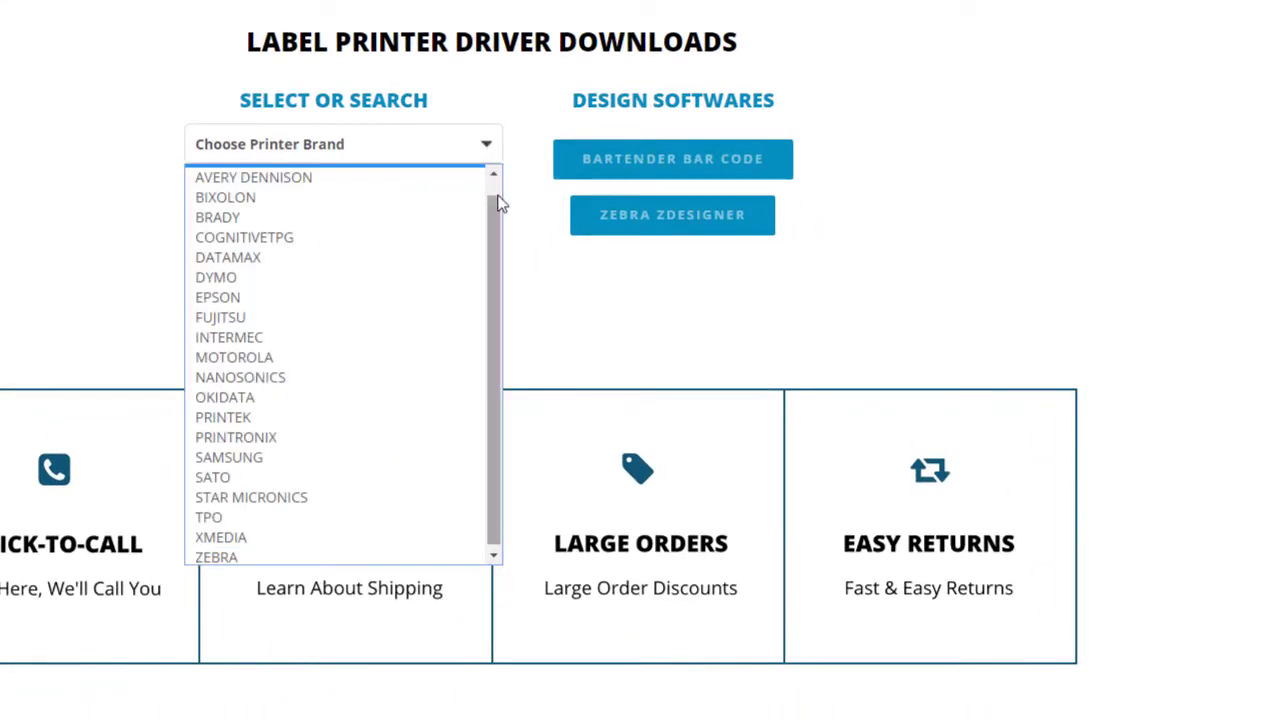
click(217, 557)
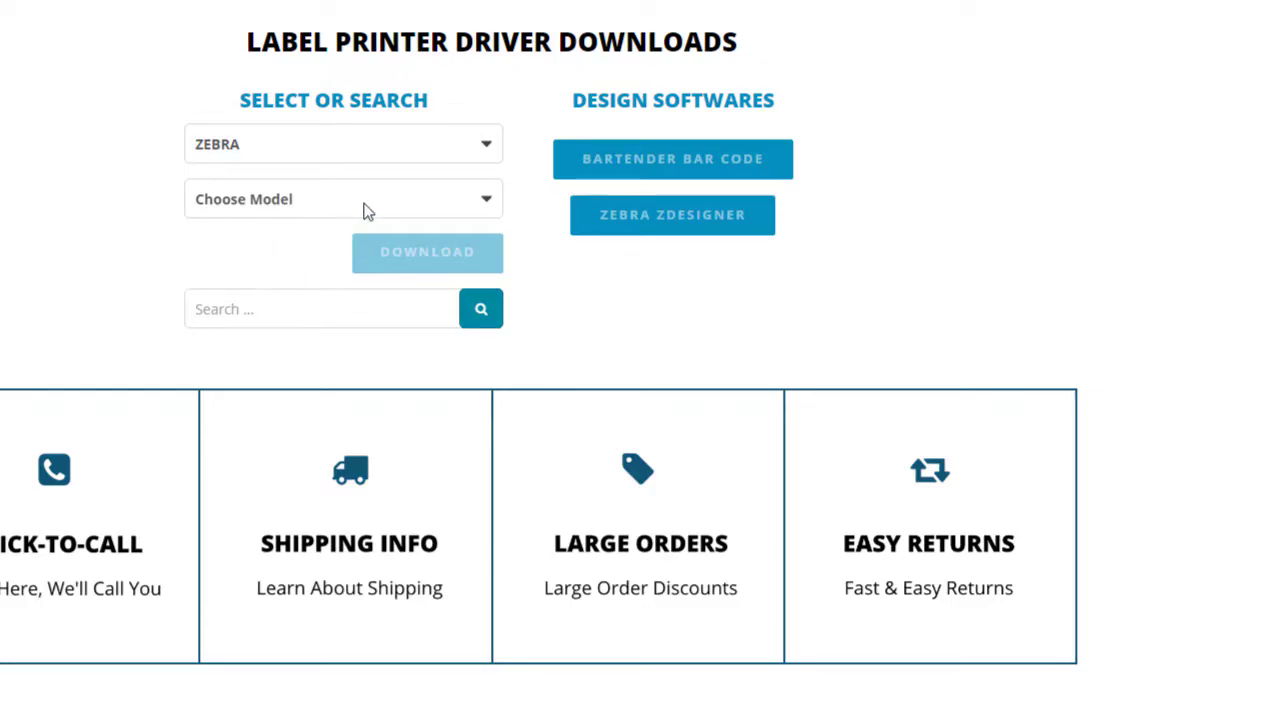
click(343, 198)
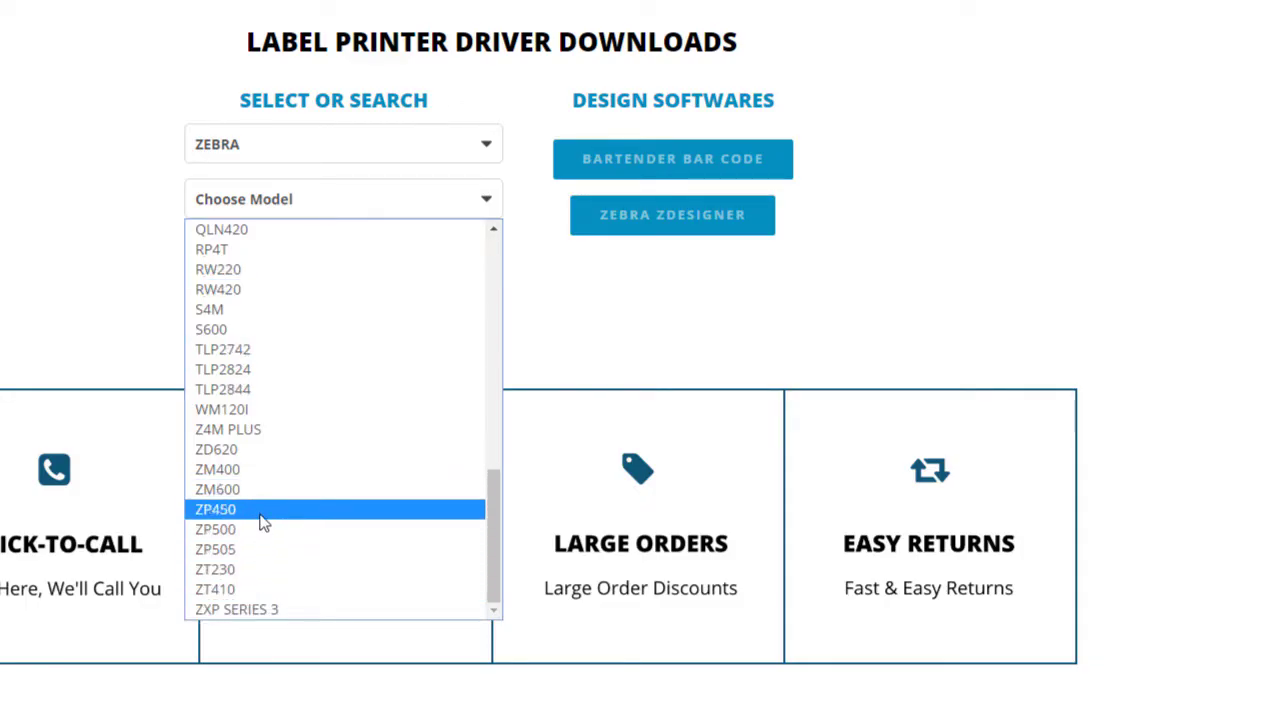
click(215, 509)
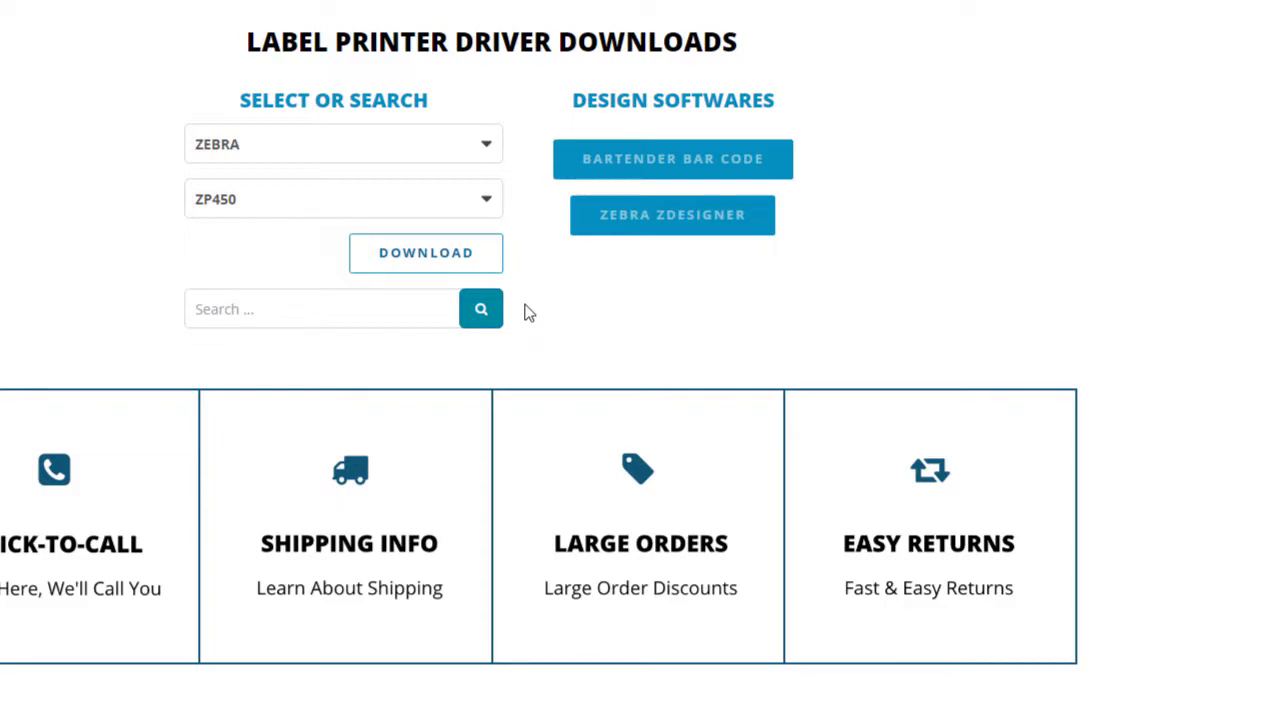
mouse_move(529, 312)
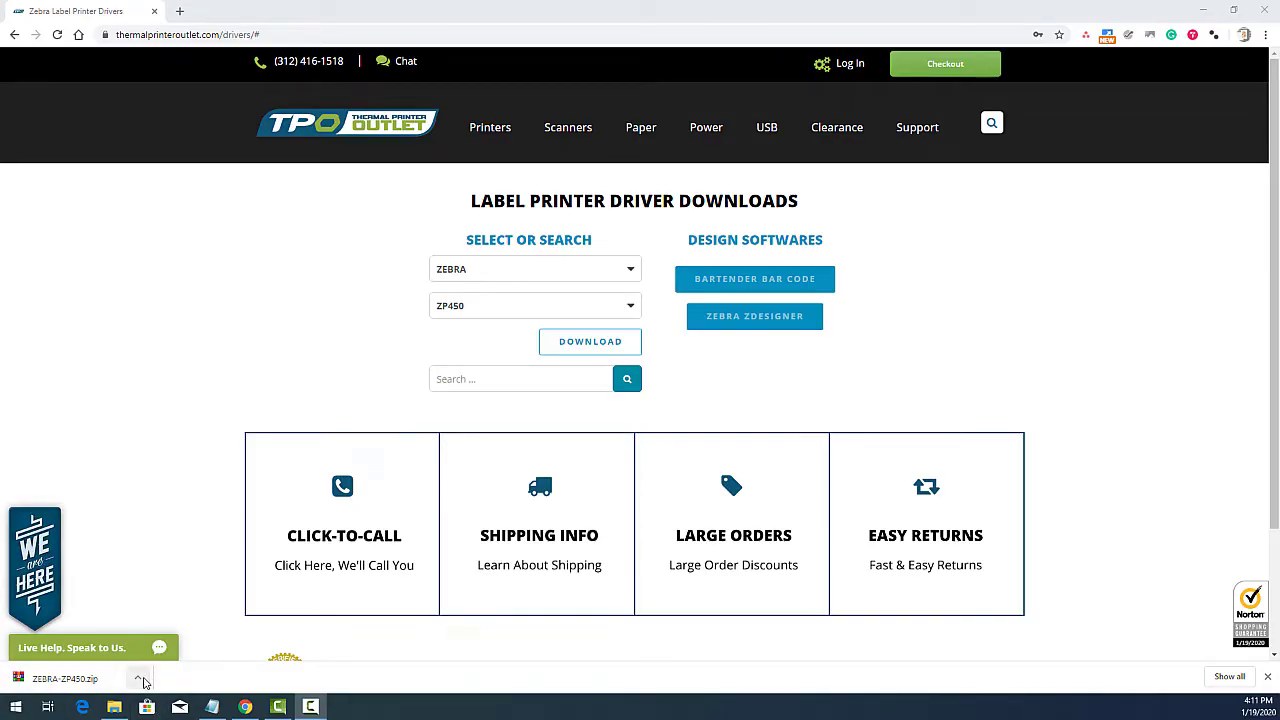
Step: Extract ZEBRA-ZP450.zip into the Downloads folder
click(65, 678)
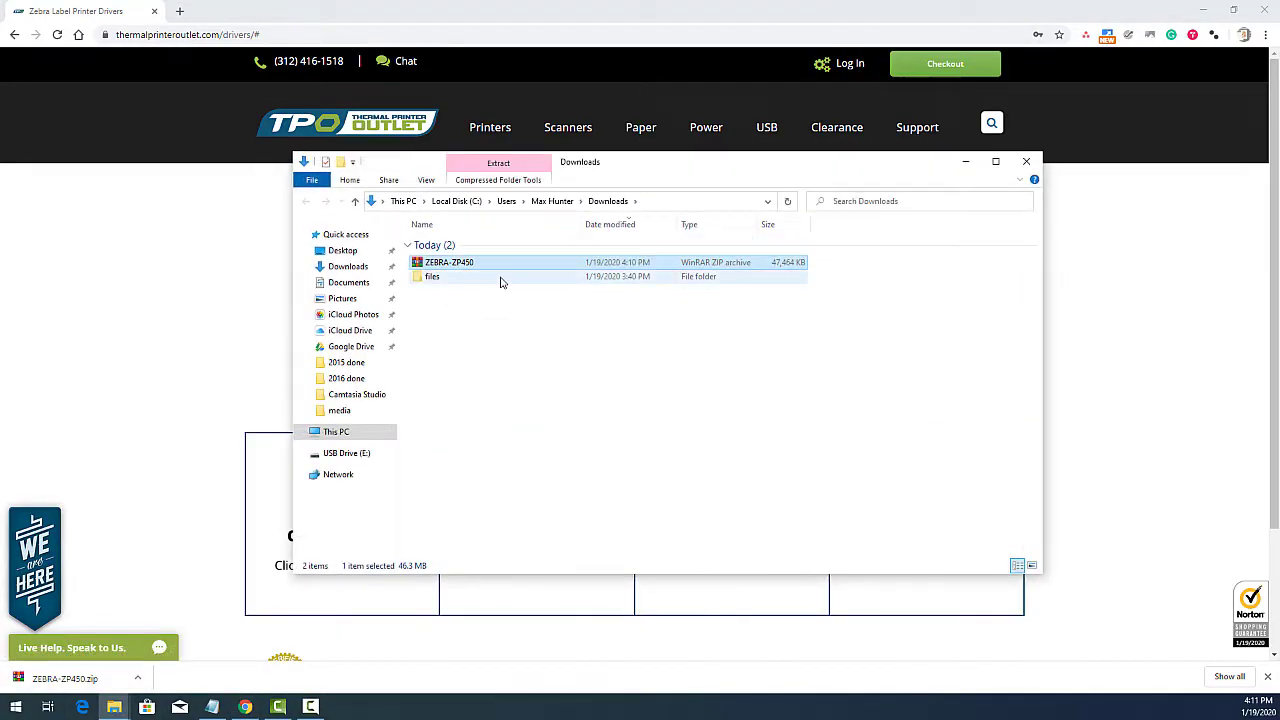
right_click(449, 262)
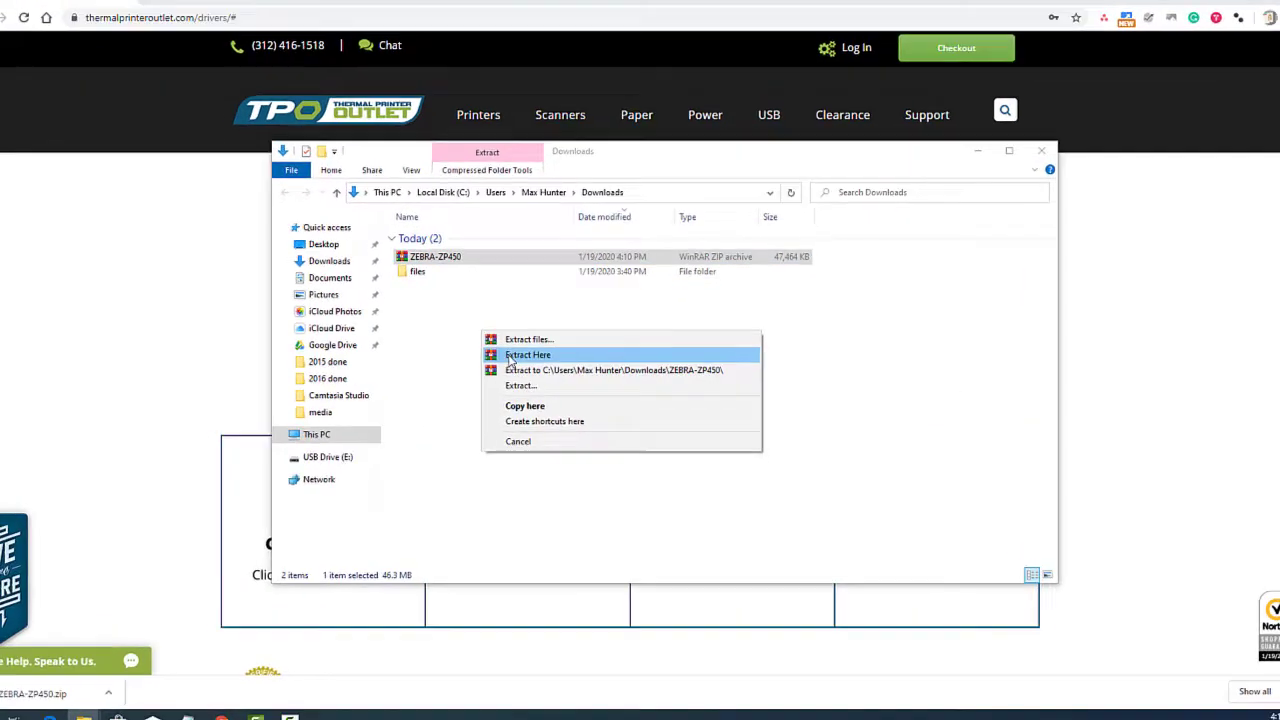
click(527, 355)
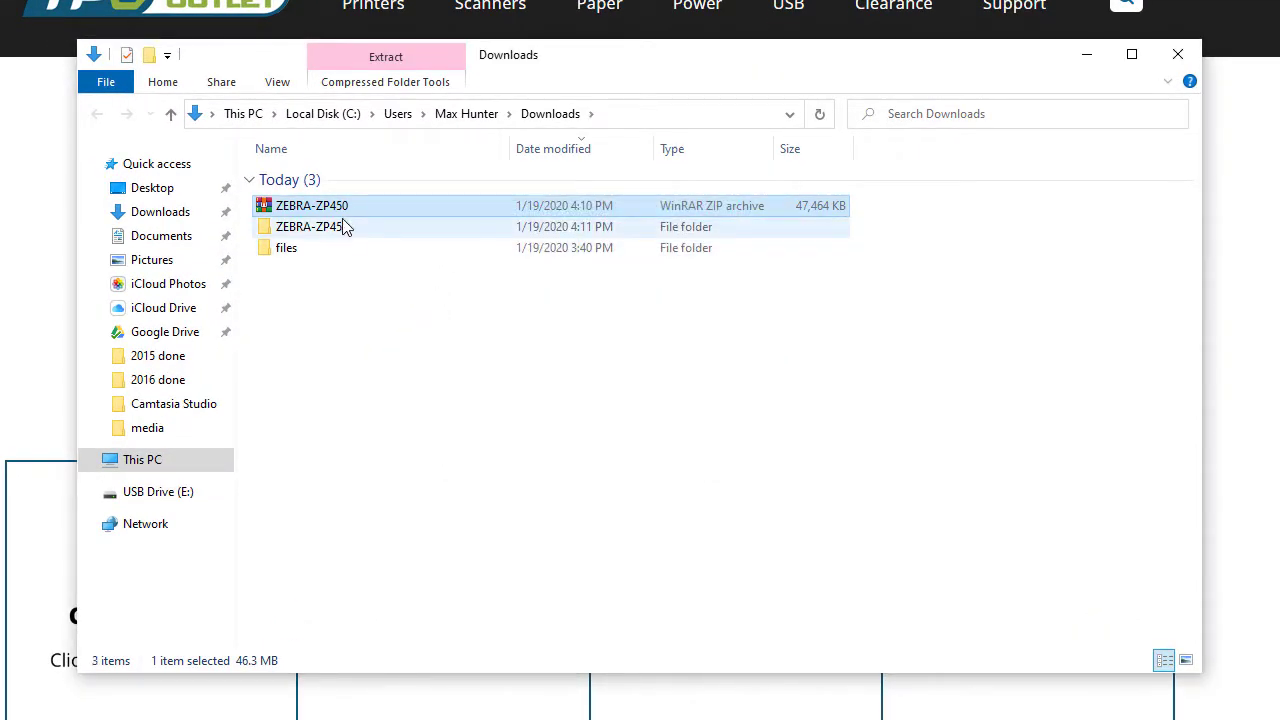
mouse_move(311, 226)
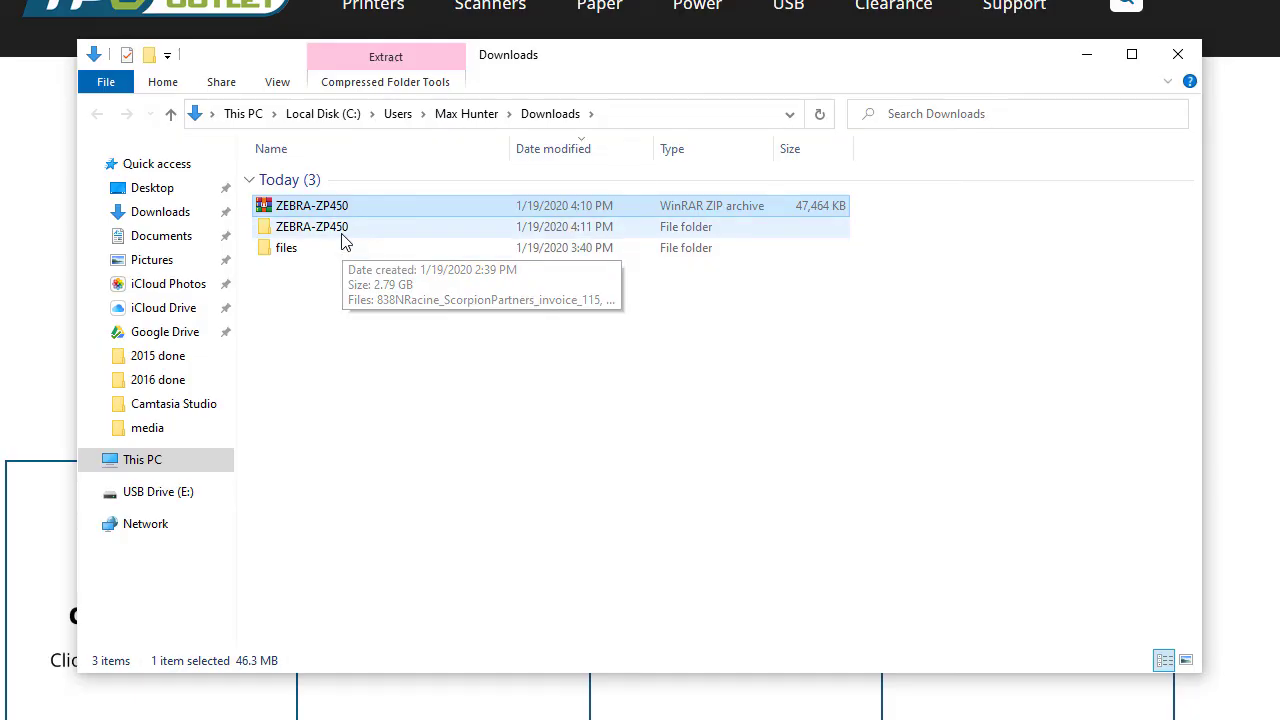
mouse_move(345, 242)
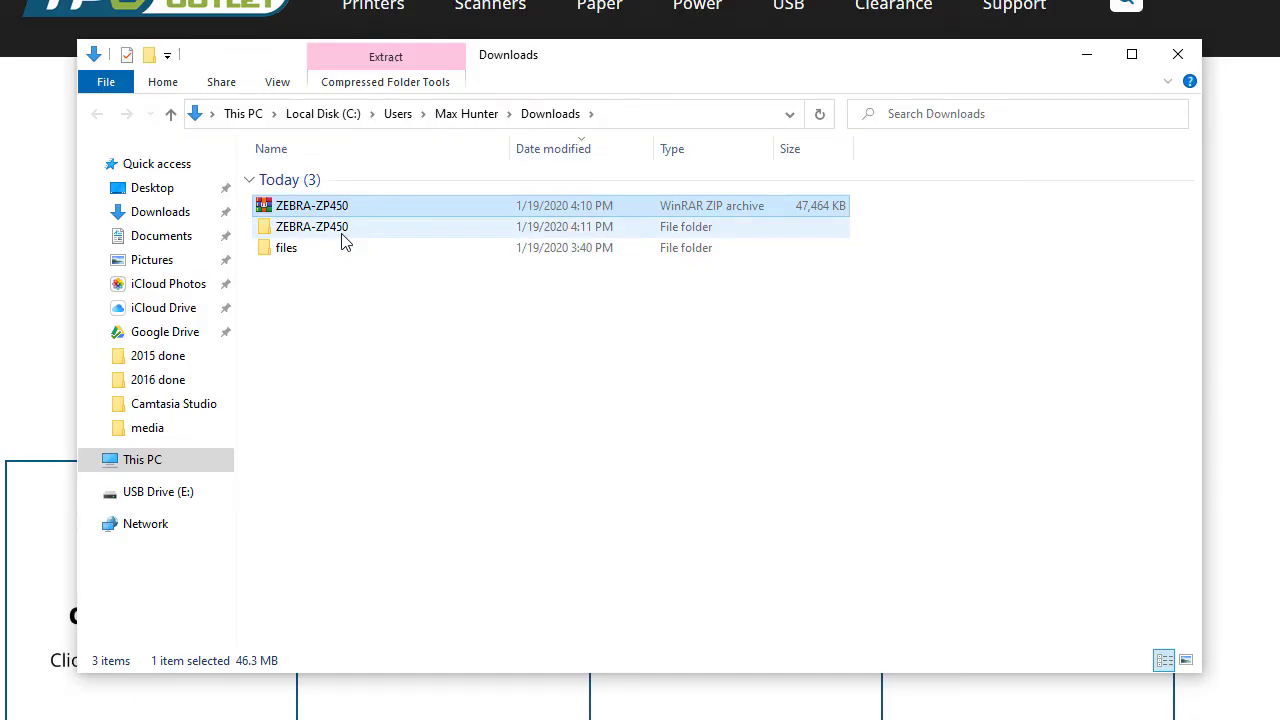
Step: In the inner ZEBRA-ZP450 folder, extract ZP-450v2-driver into its own folder and open it
double_click(312, 226)
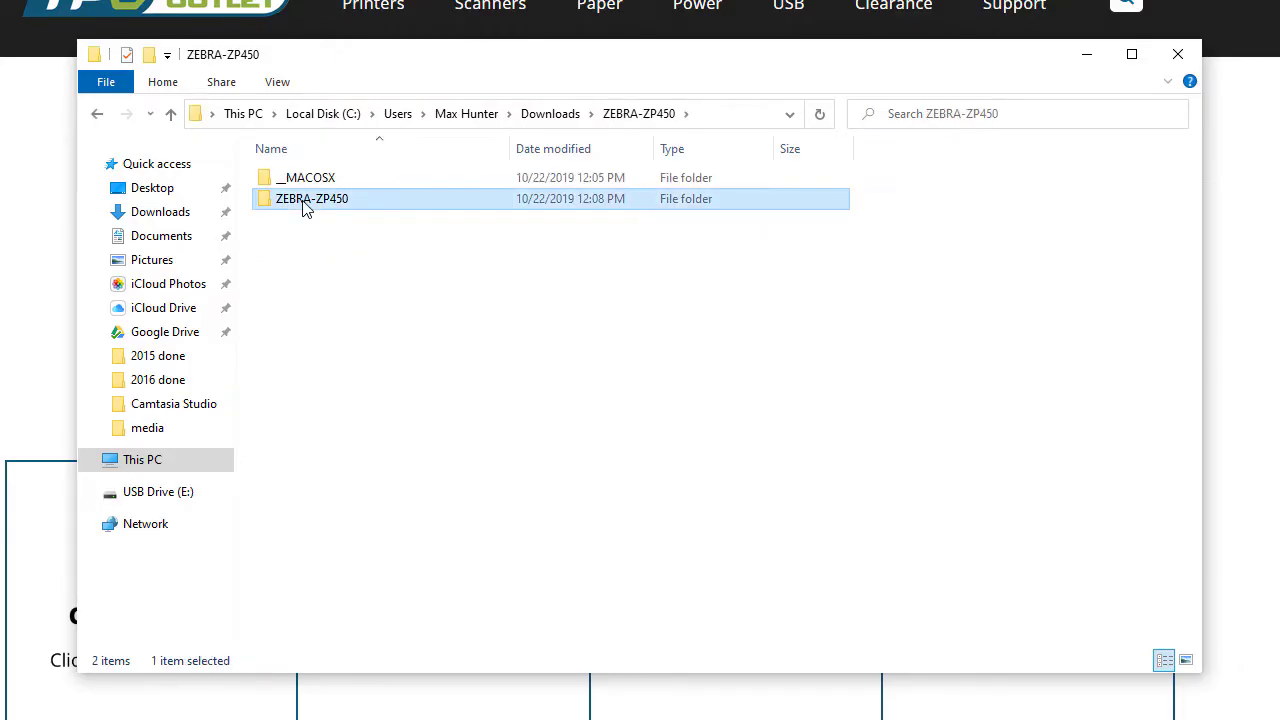
double_click(312, 198)
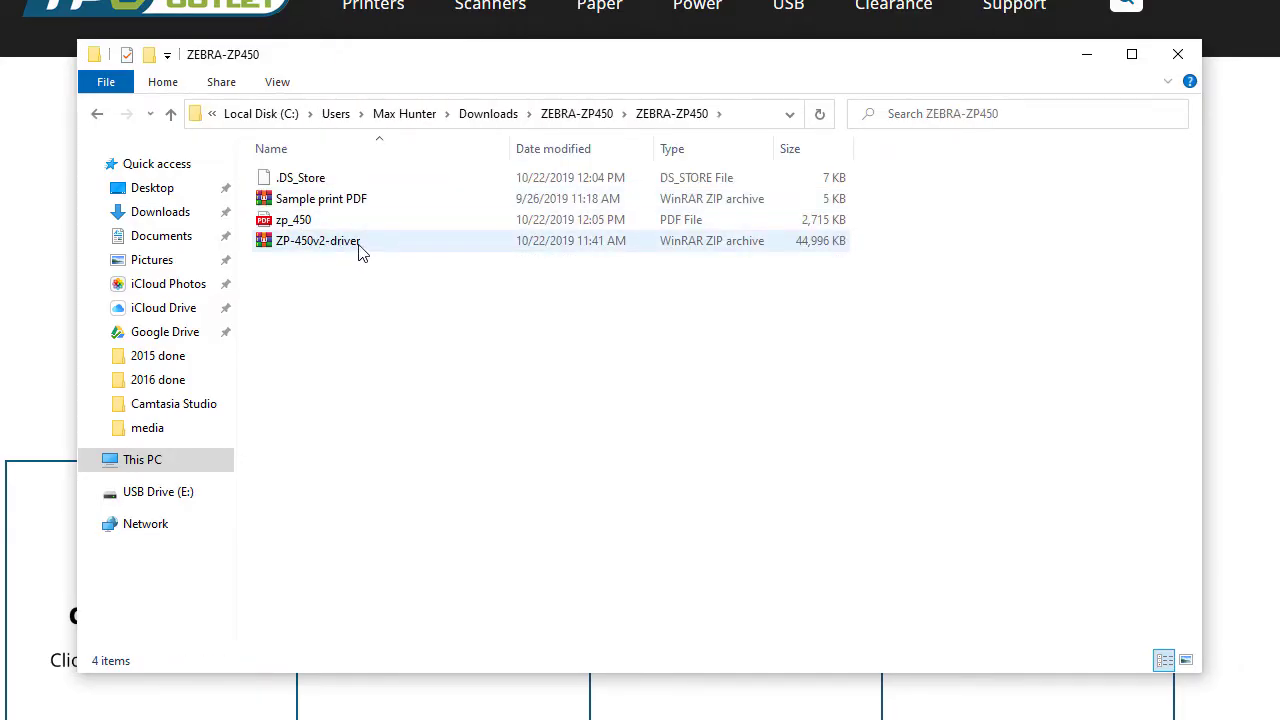
right_click(318, 240)
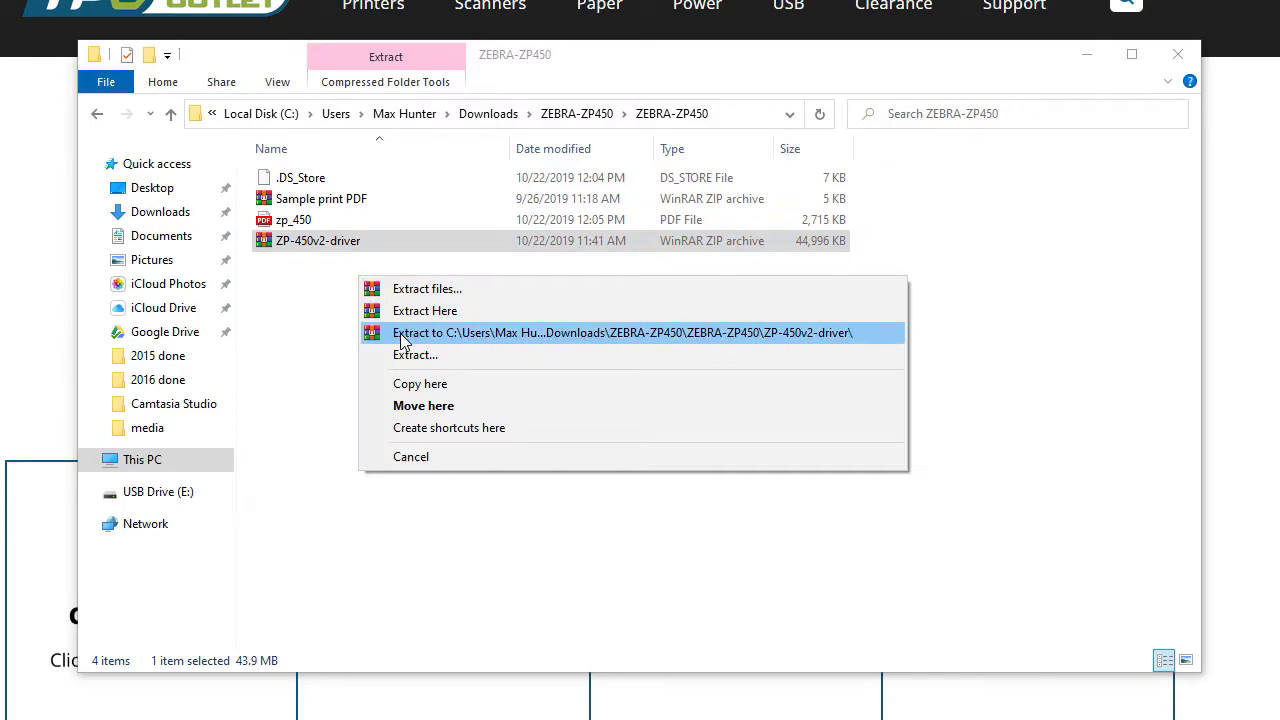
click(622, 332)
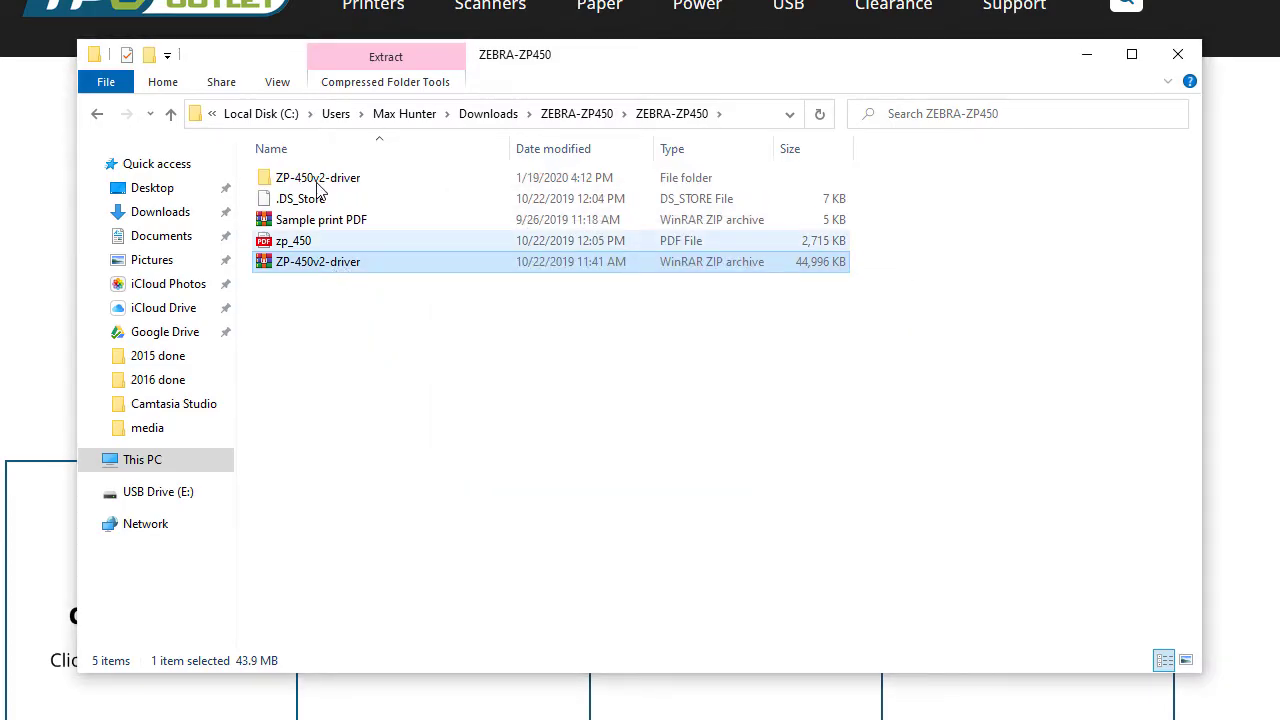
double_click(318, 177)
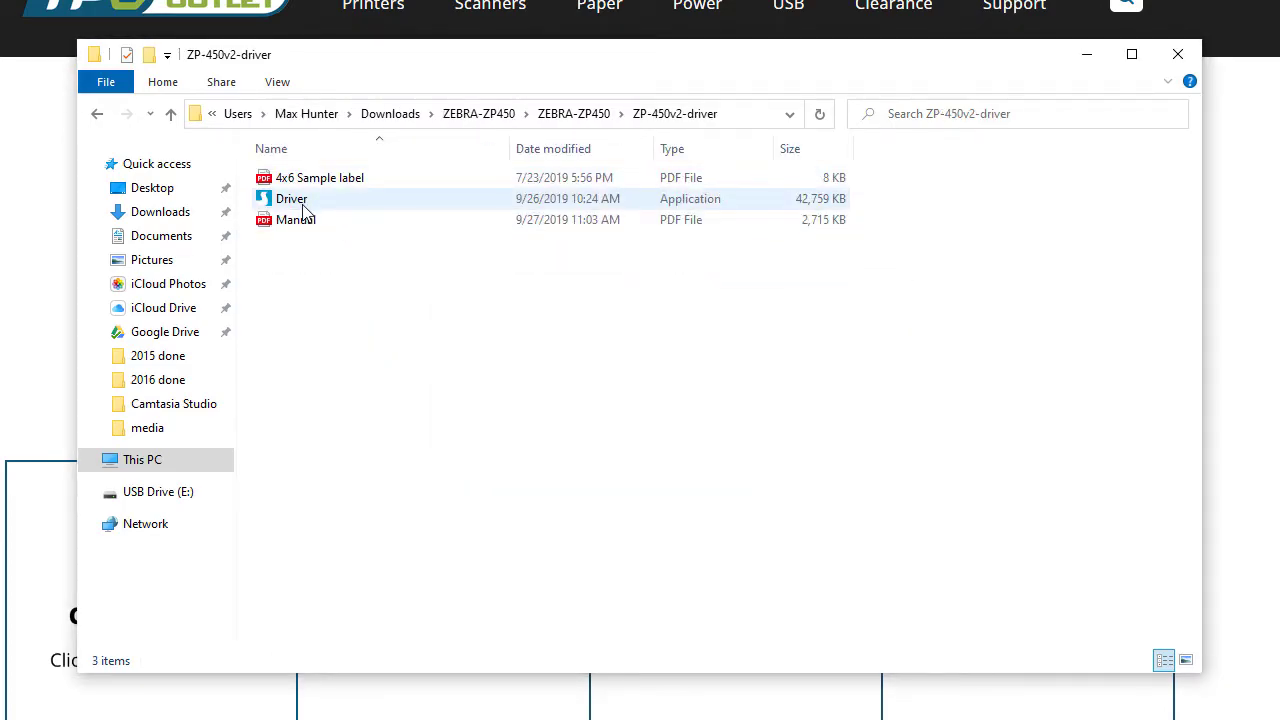
mouse_move(291, 198)
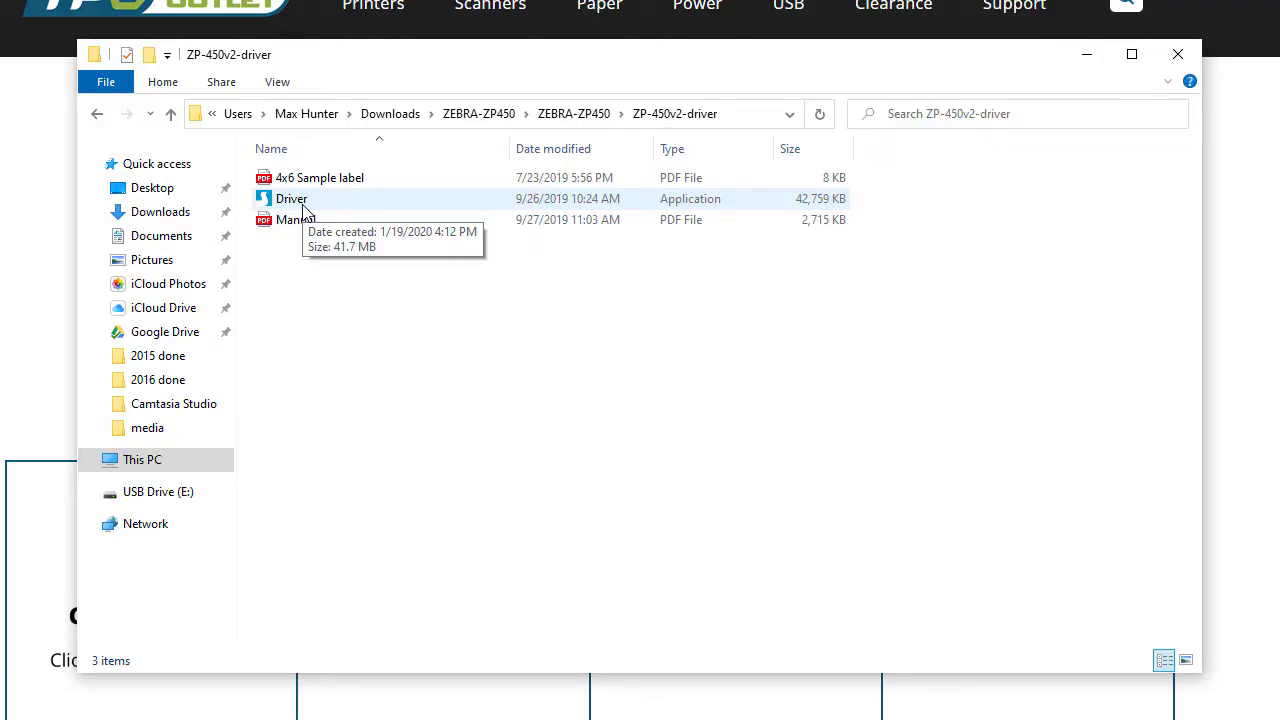
Step: Run Driver, accept the license, keep the default directory, and skip the installation instructions
double_click(291, 198)
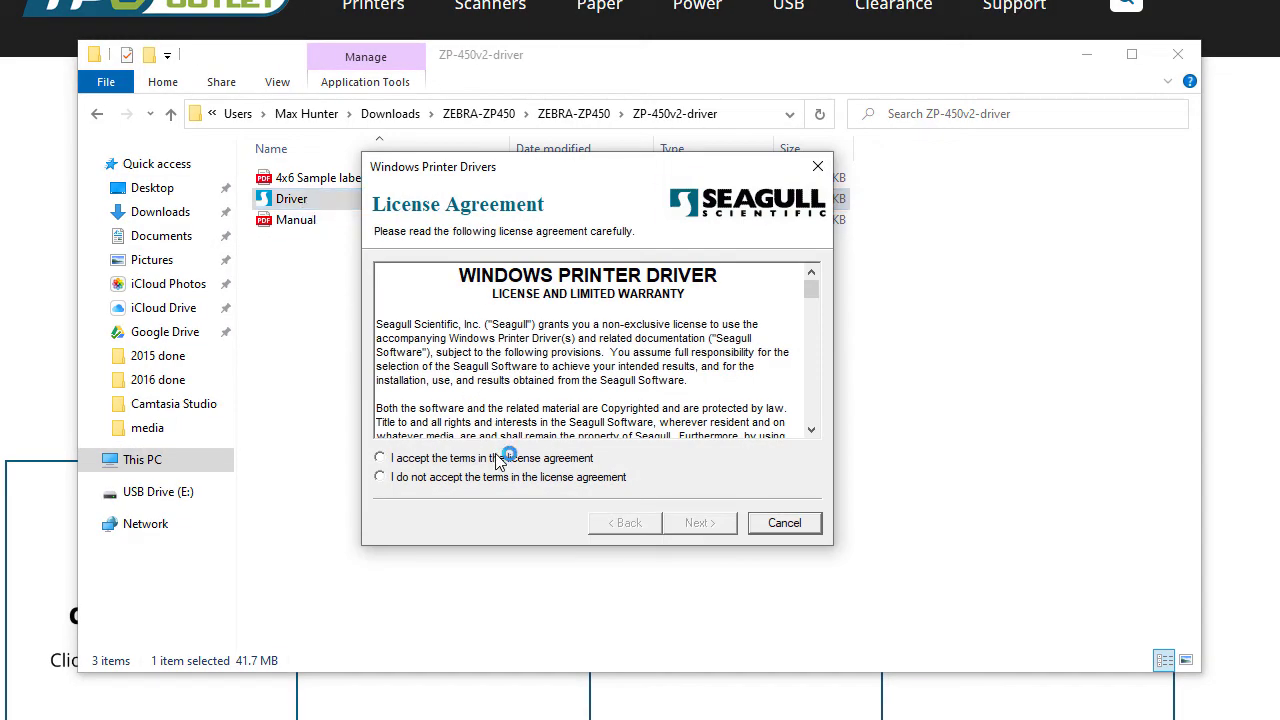
click(379, 458)
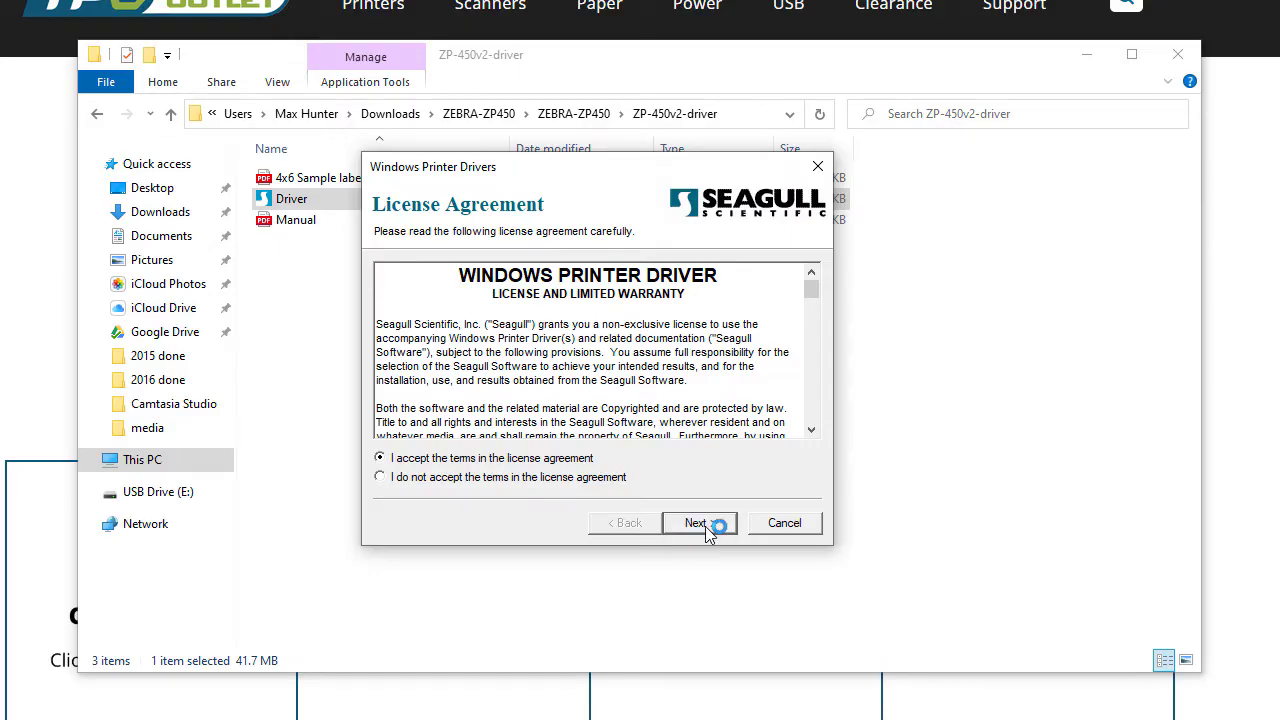
click(694, 523)
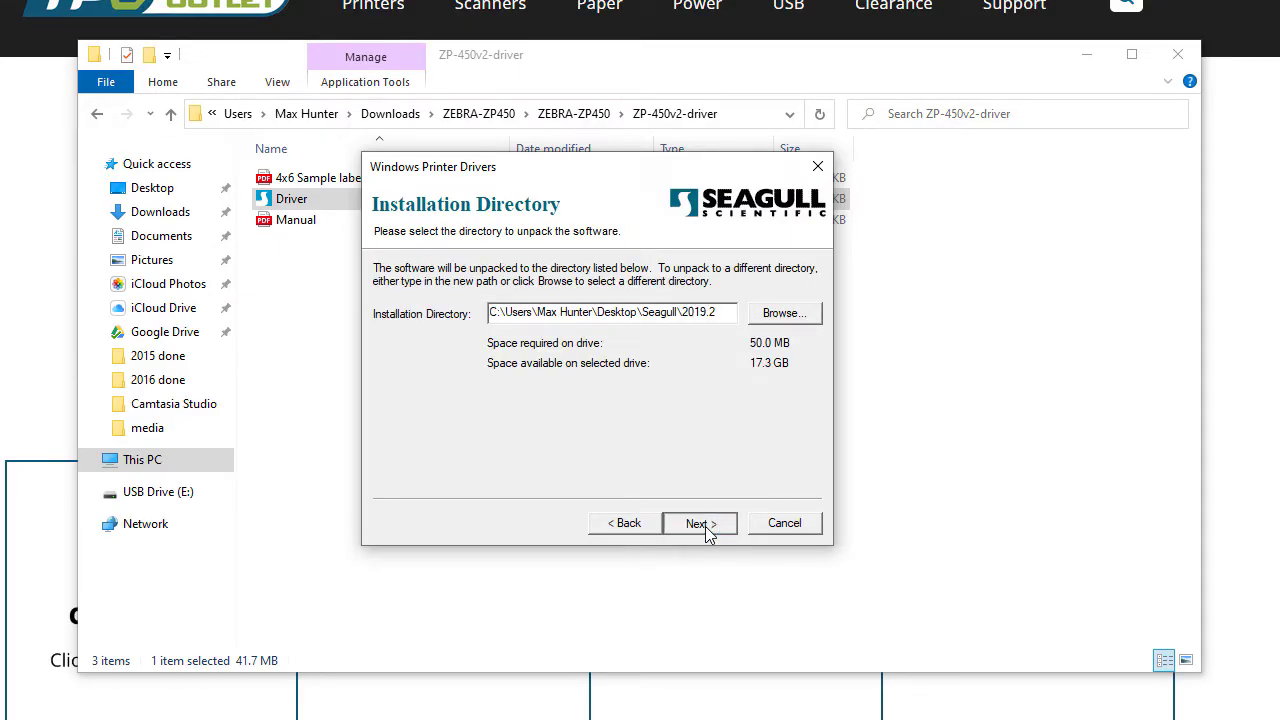
click(699, 523)
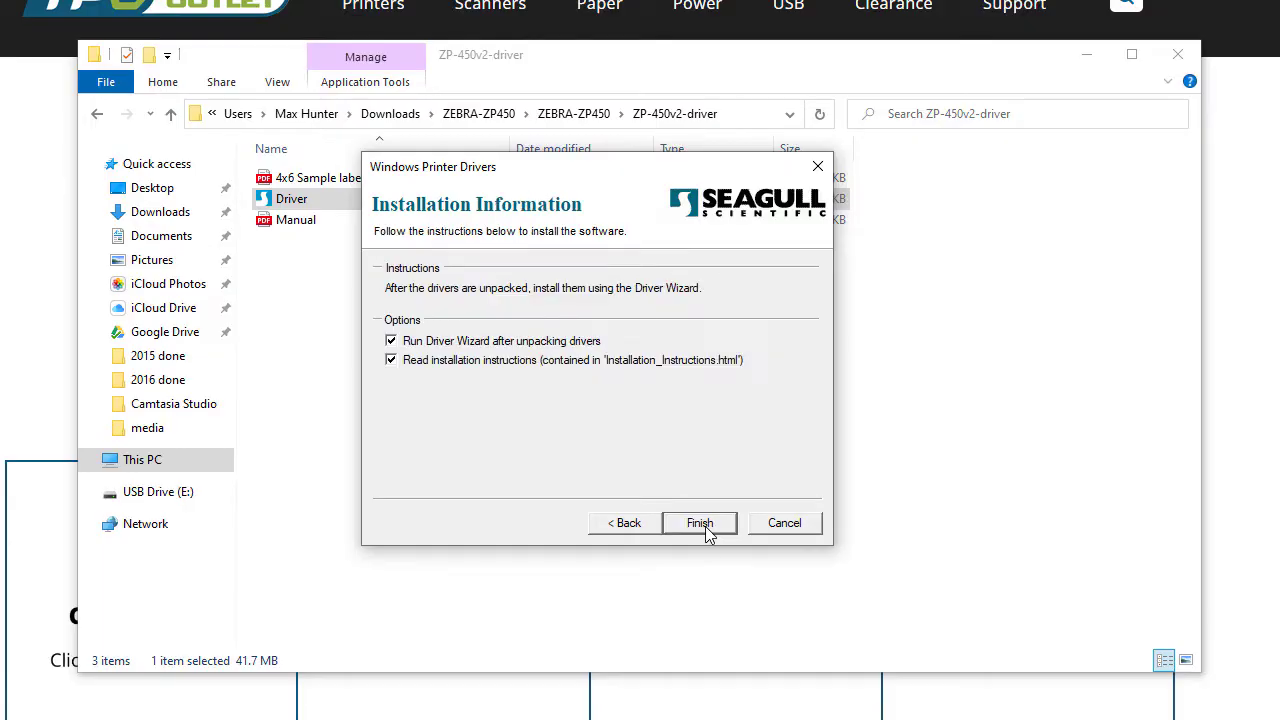
click(391, 360)
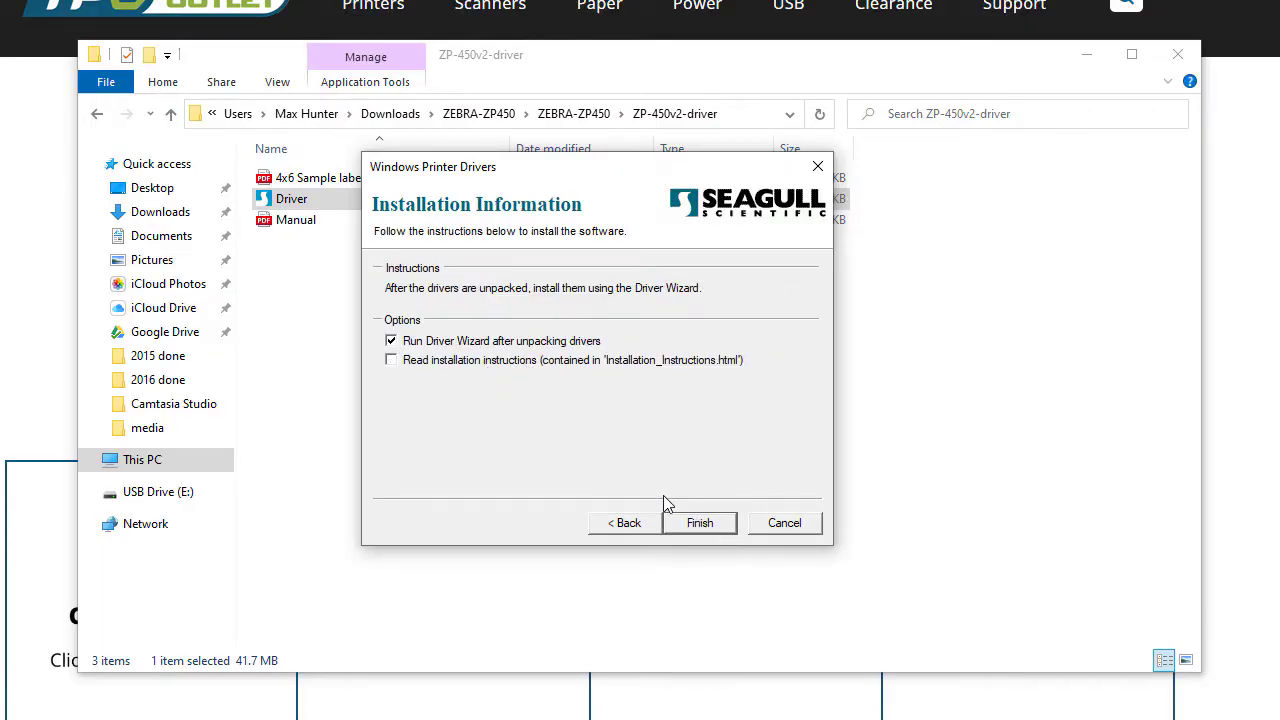
click(699, 522)
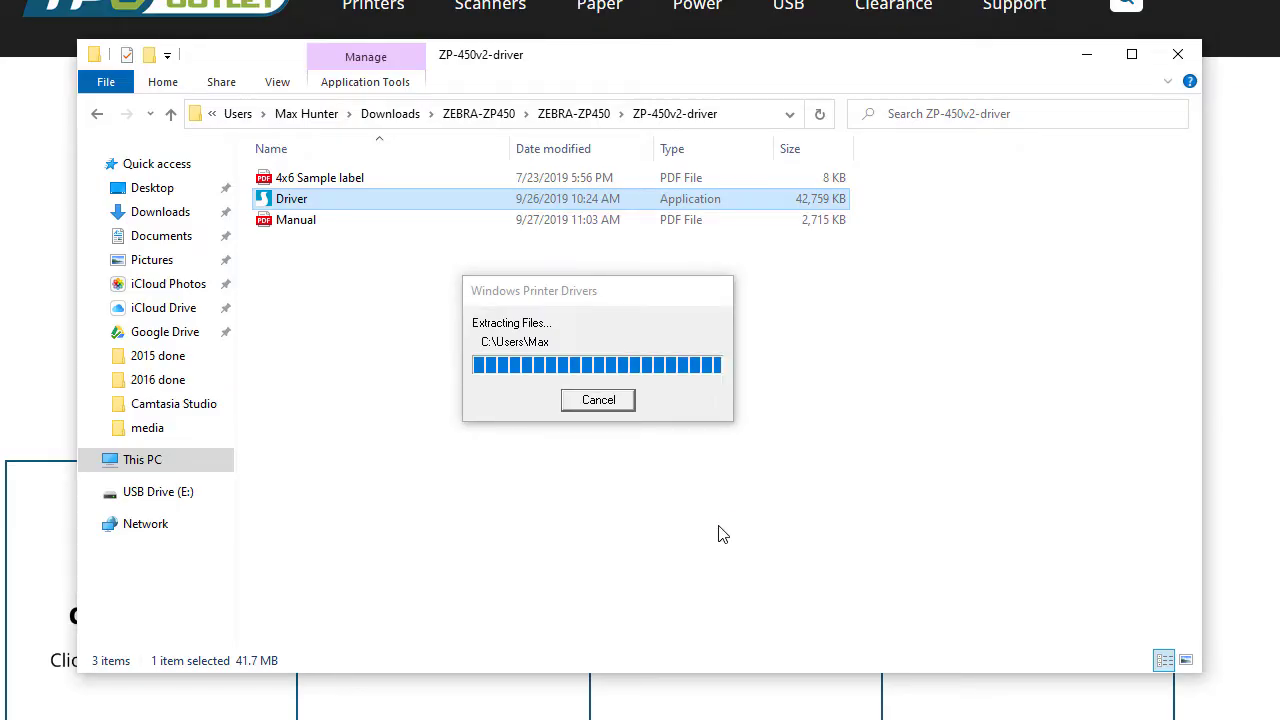
mouse_move(445, 695)
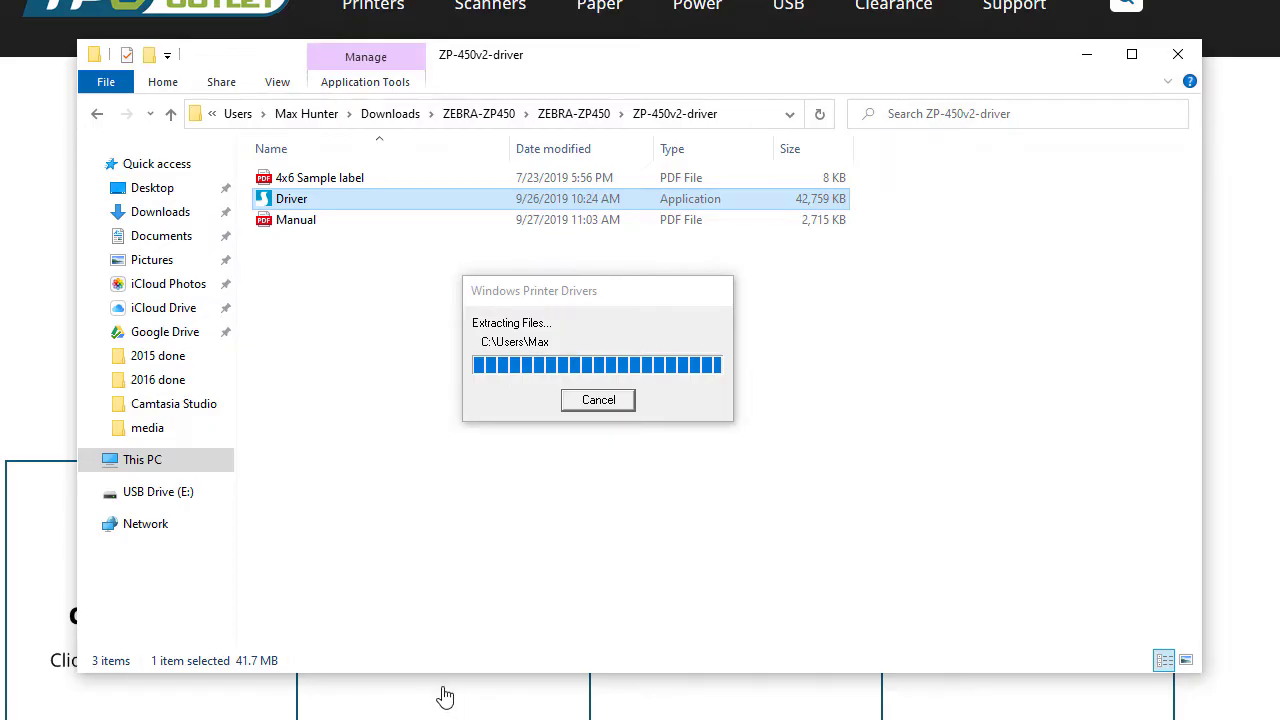
mouse_move(452, 645)
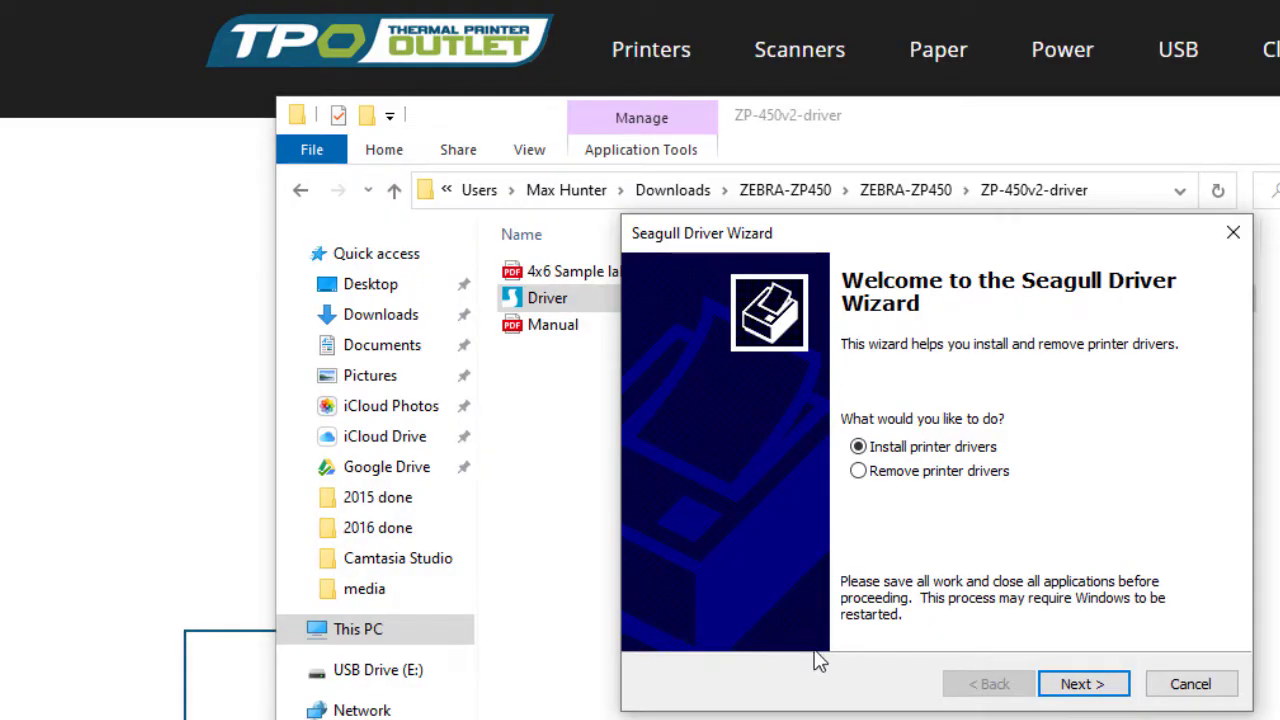
mouse_move(1083, 683)
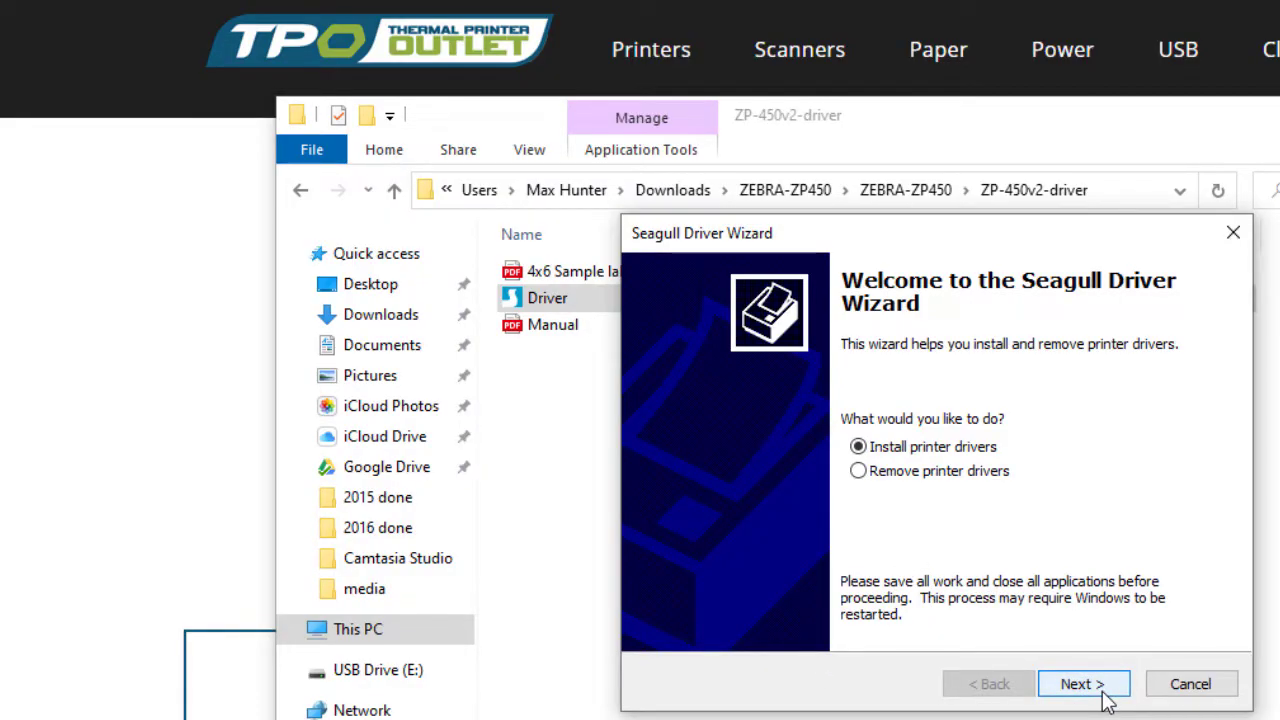
Step: Install Zebra ZP 450 CTP with its default name, then close the wizard
click(1083, 683)
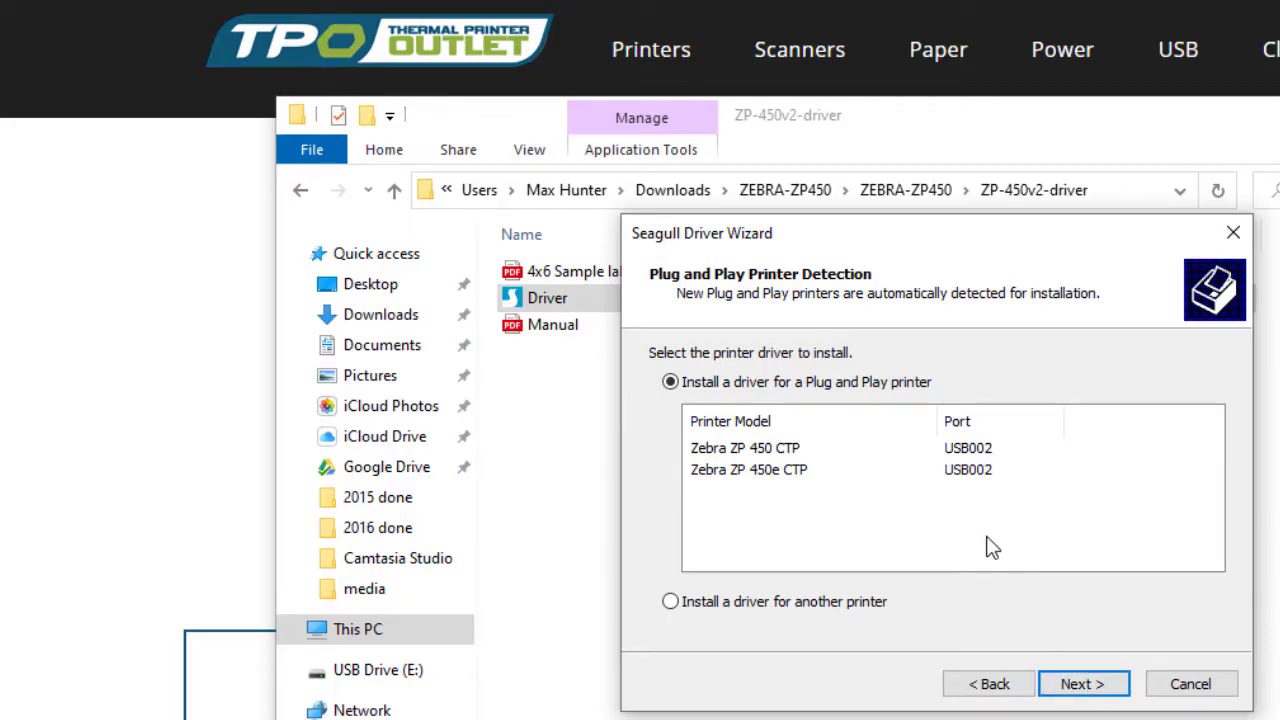
mouse_move(912, 578)
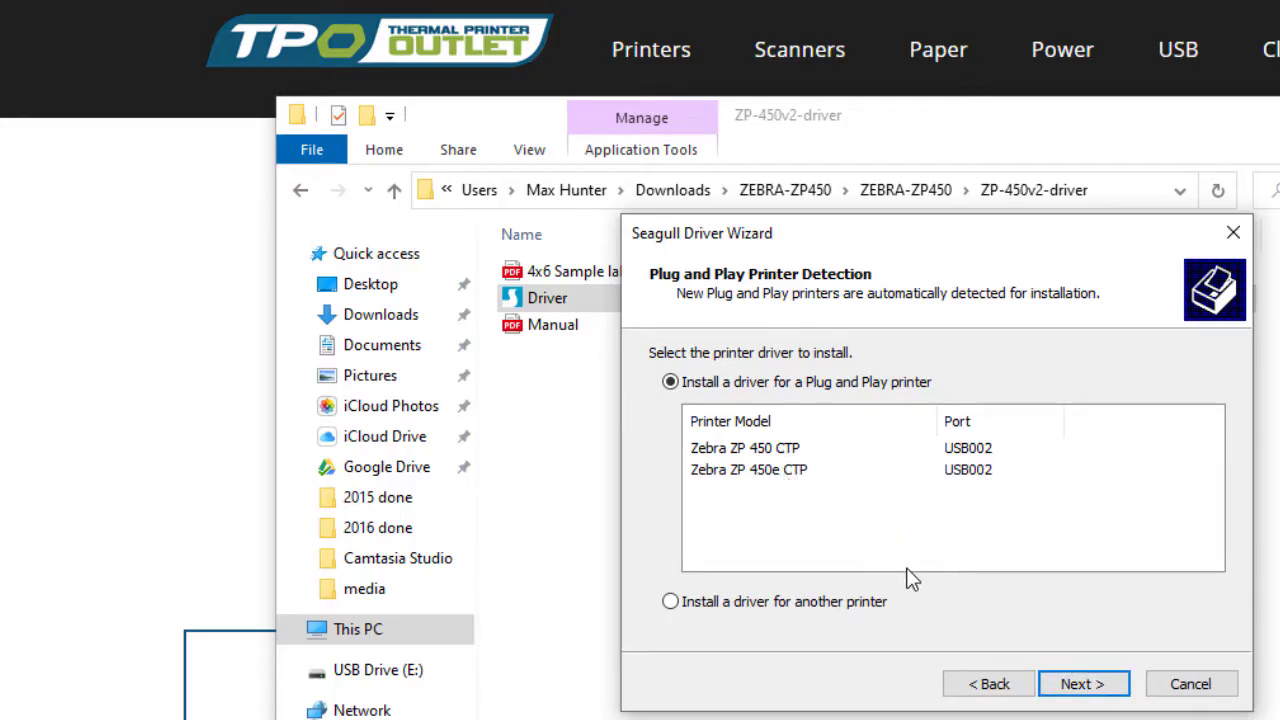
mouse_move(950, 603)
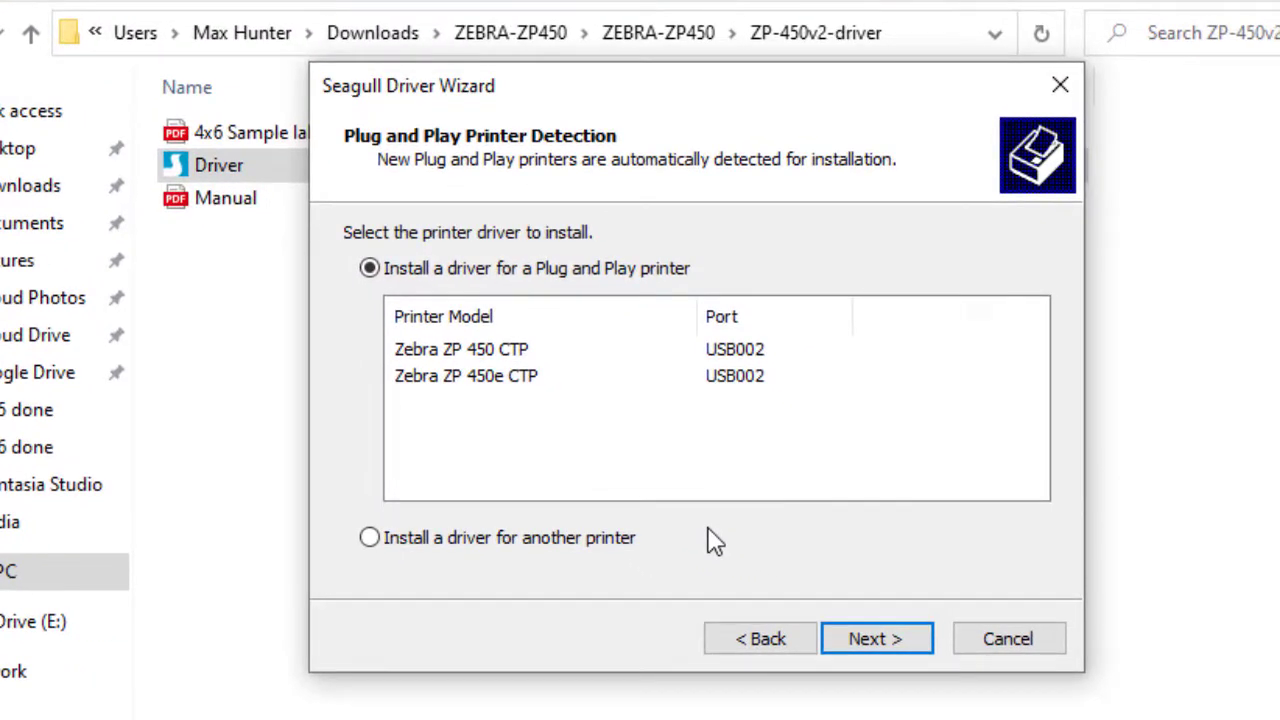
mouse_move(500, 370)
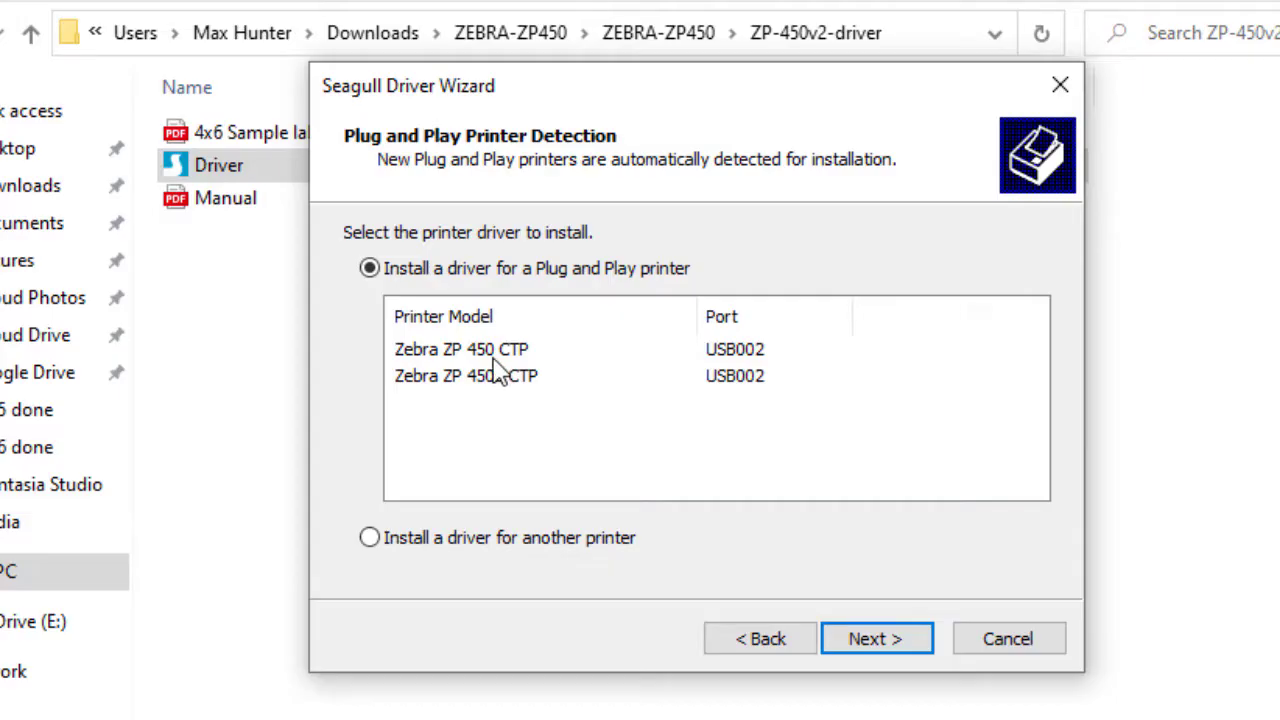
click(463, 349)
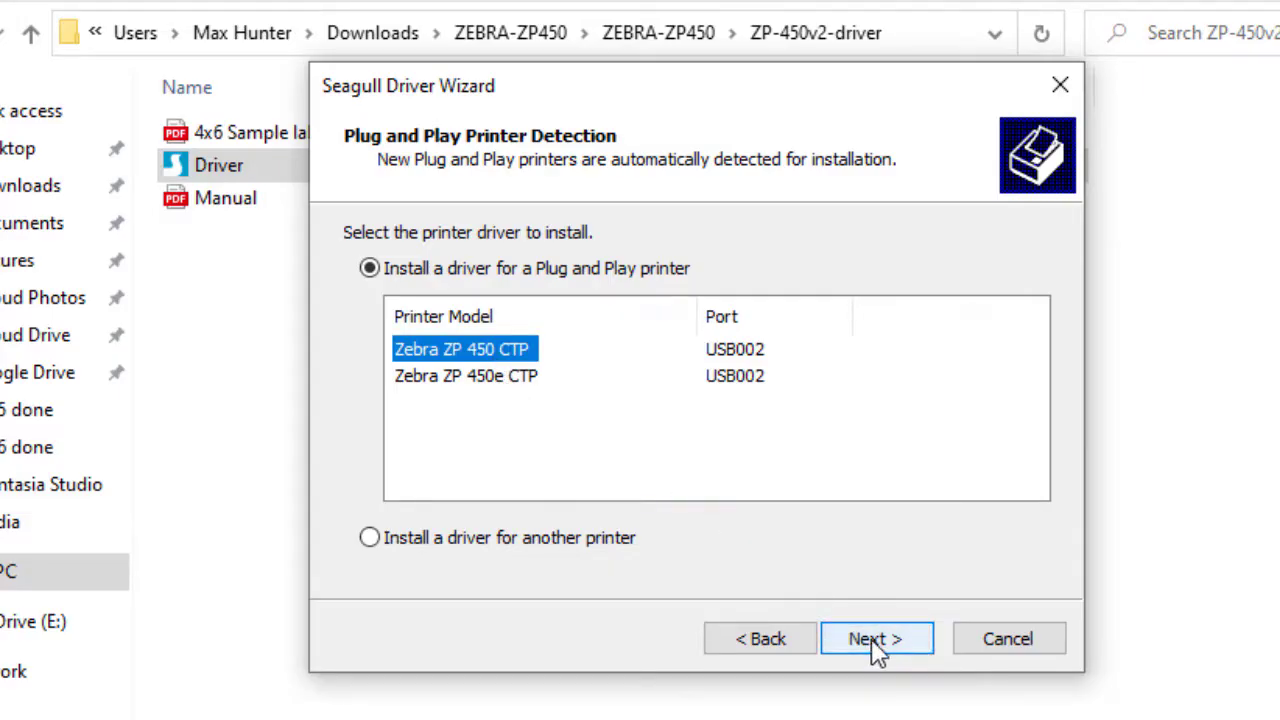
click(876, 638)
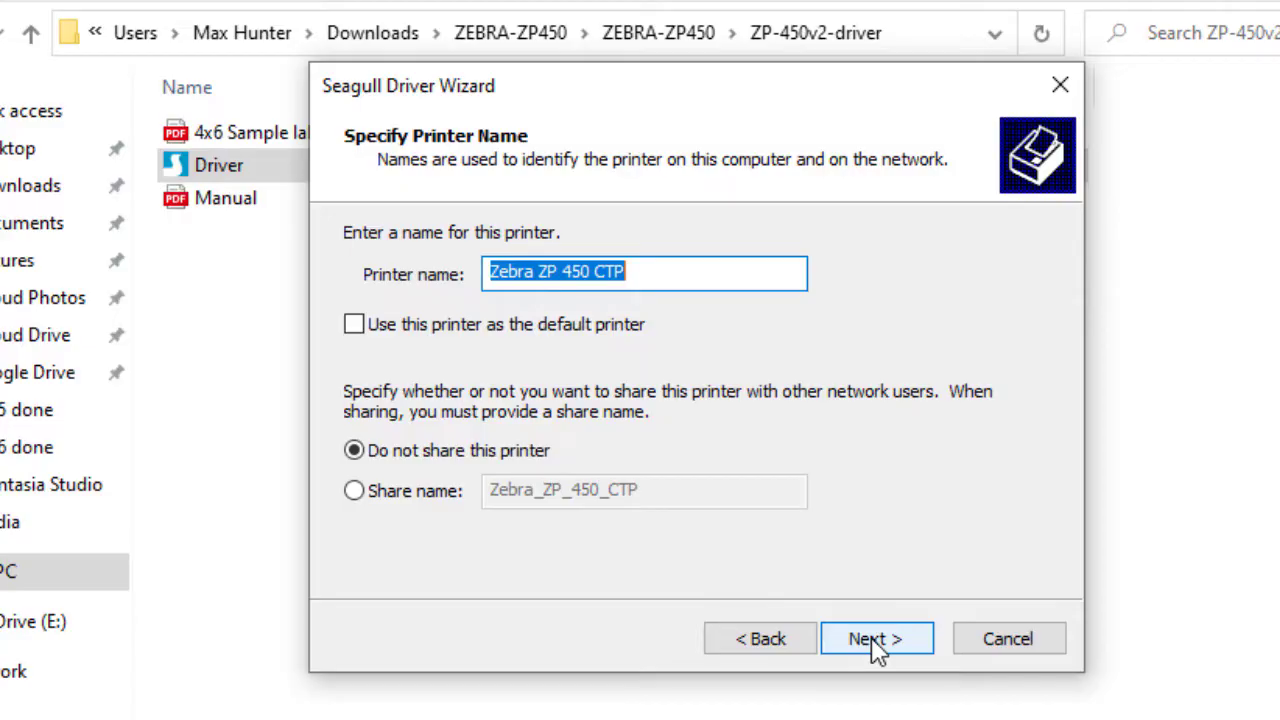
click(876, 638)
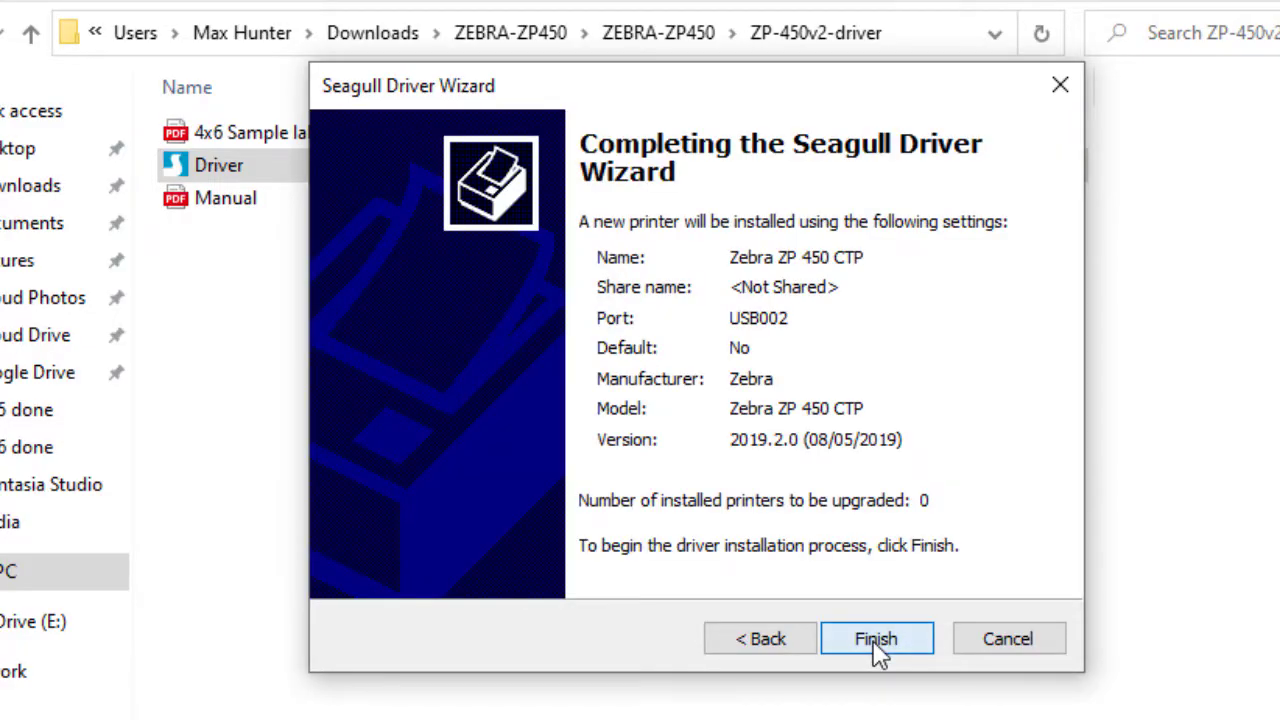
click(876, 638)
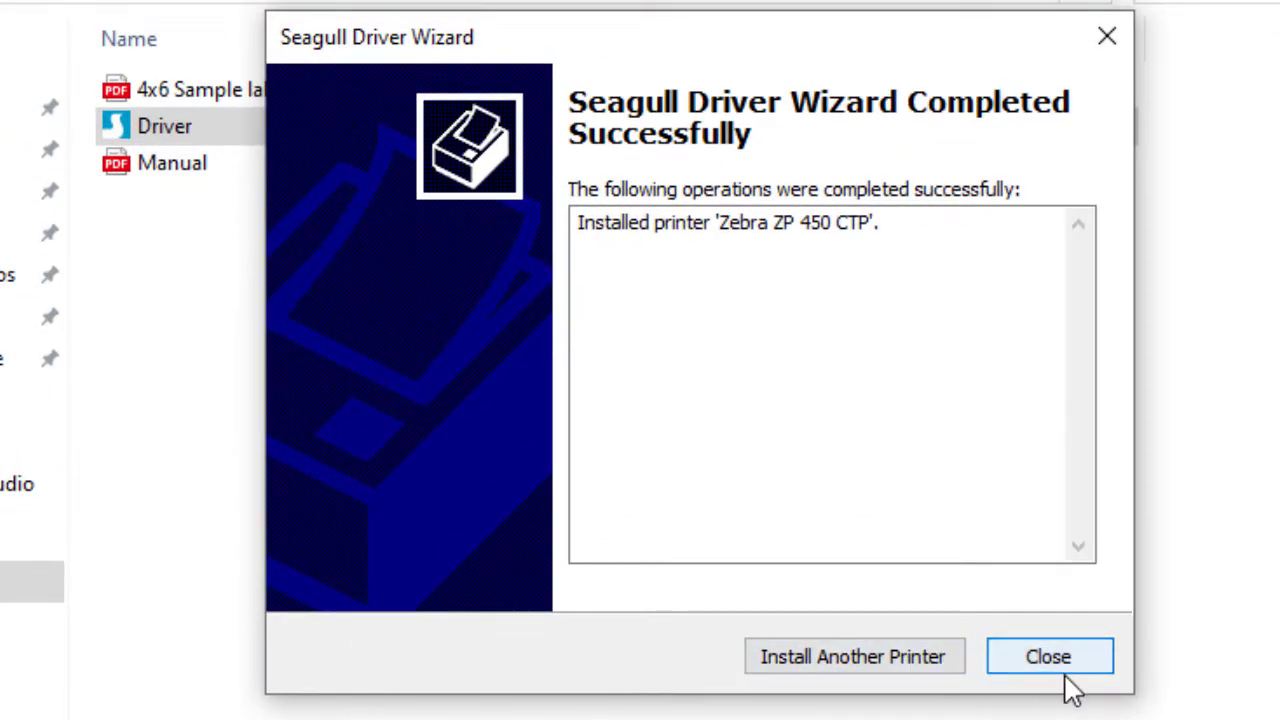
click(1048, 656)
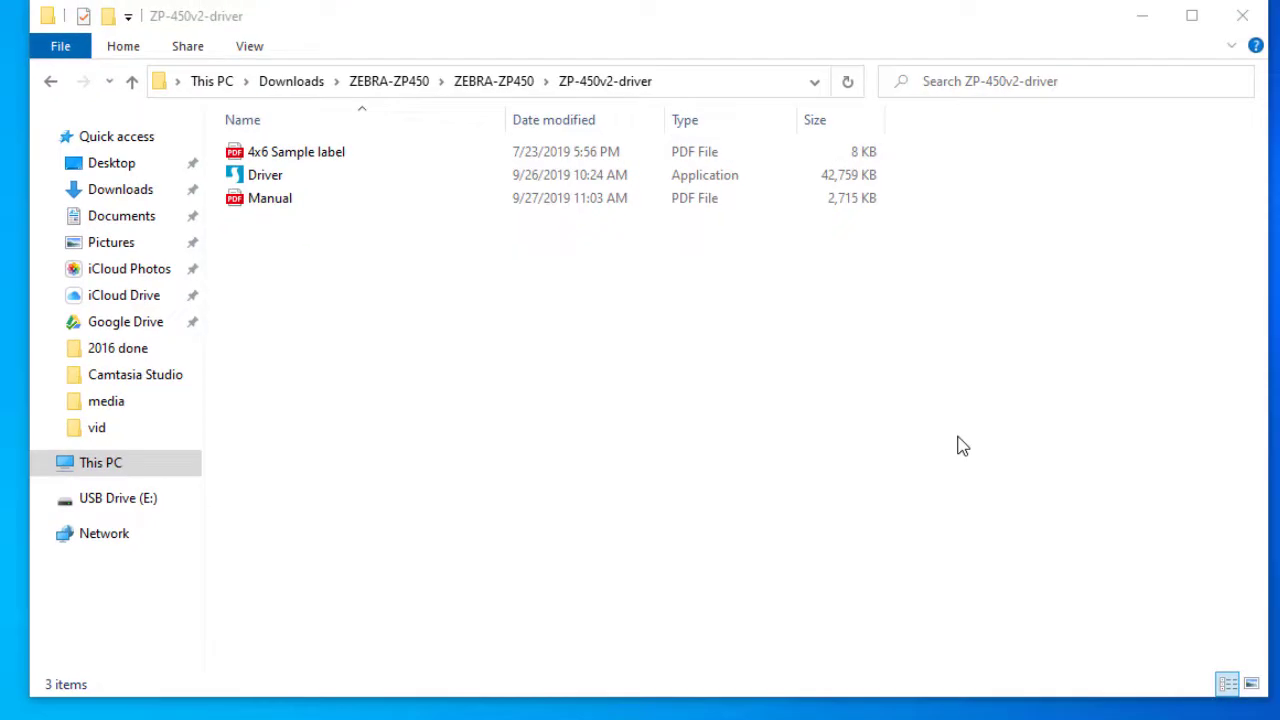
Step: Relaunch Driver, accept the license, keep the default directory, and finish with Run Driver Wizard on
double_click(265, 174)
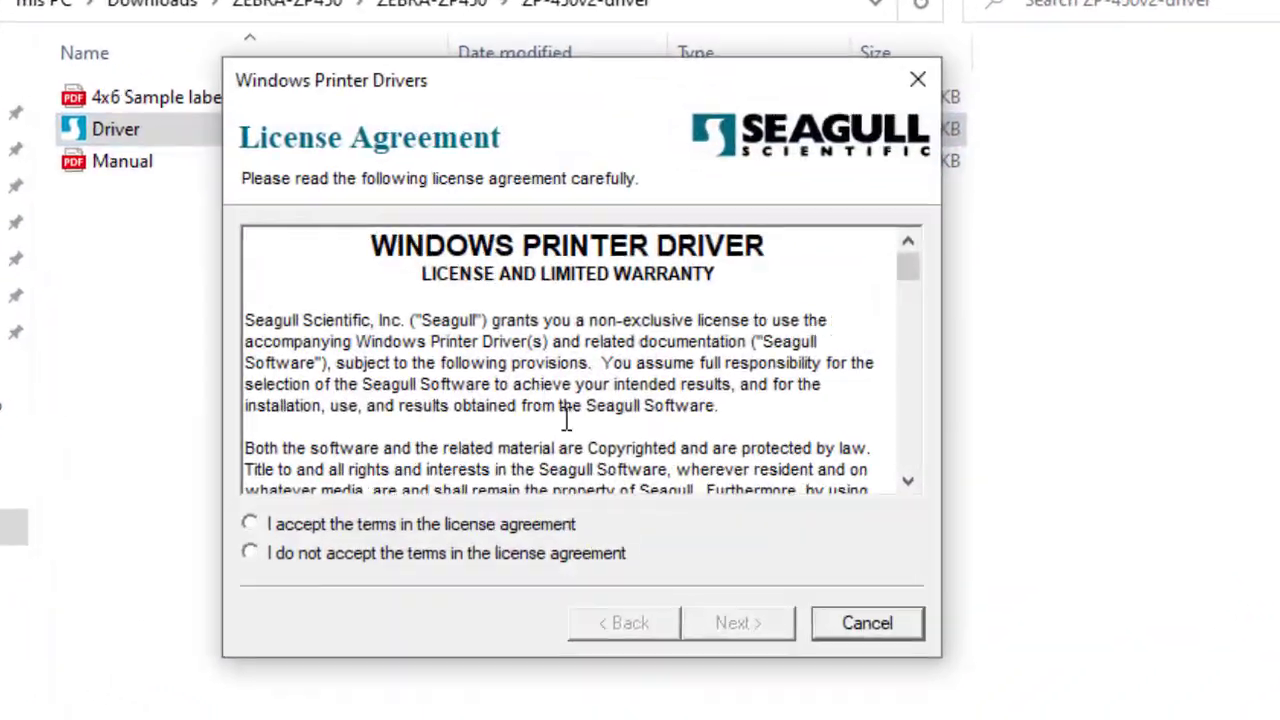
click(249, 523)
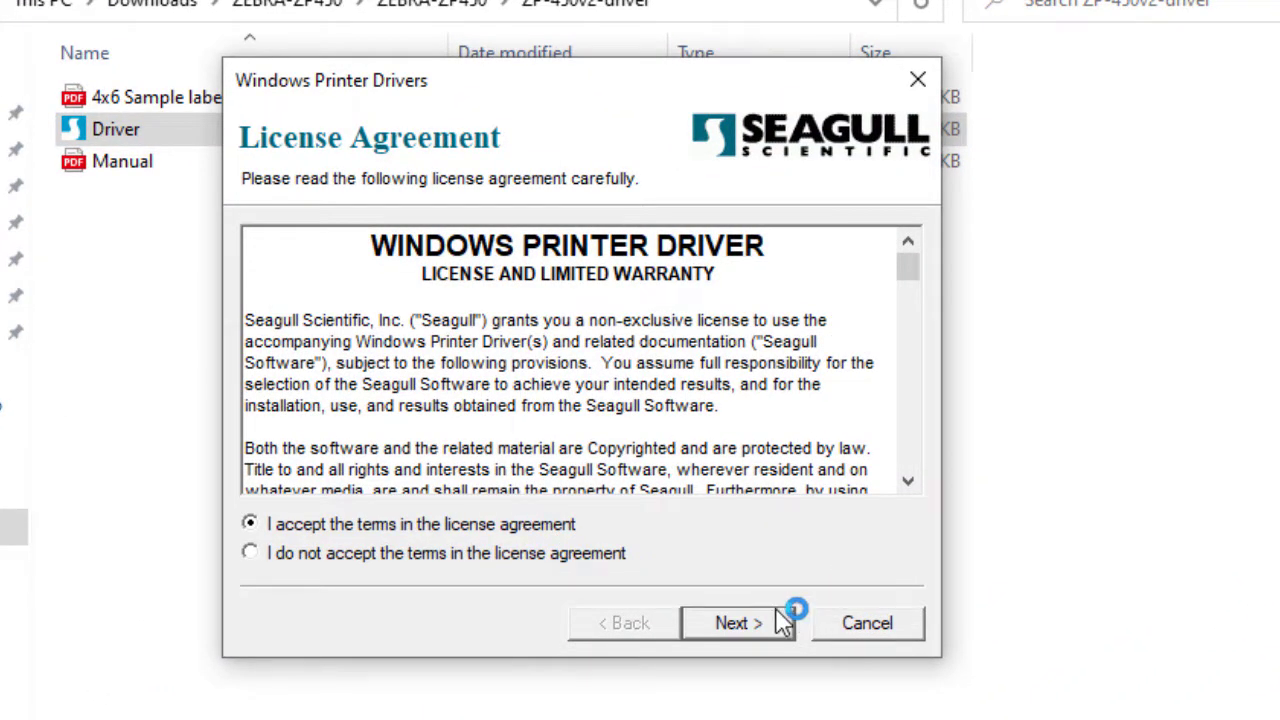
click(738, 622)
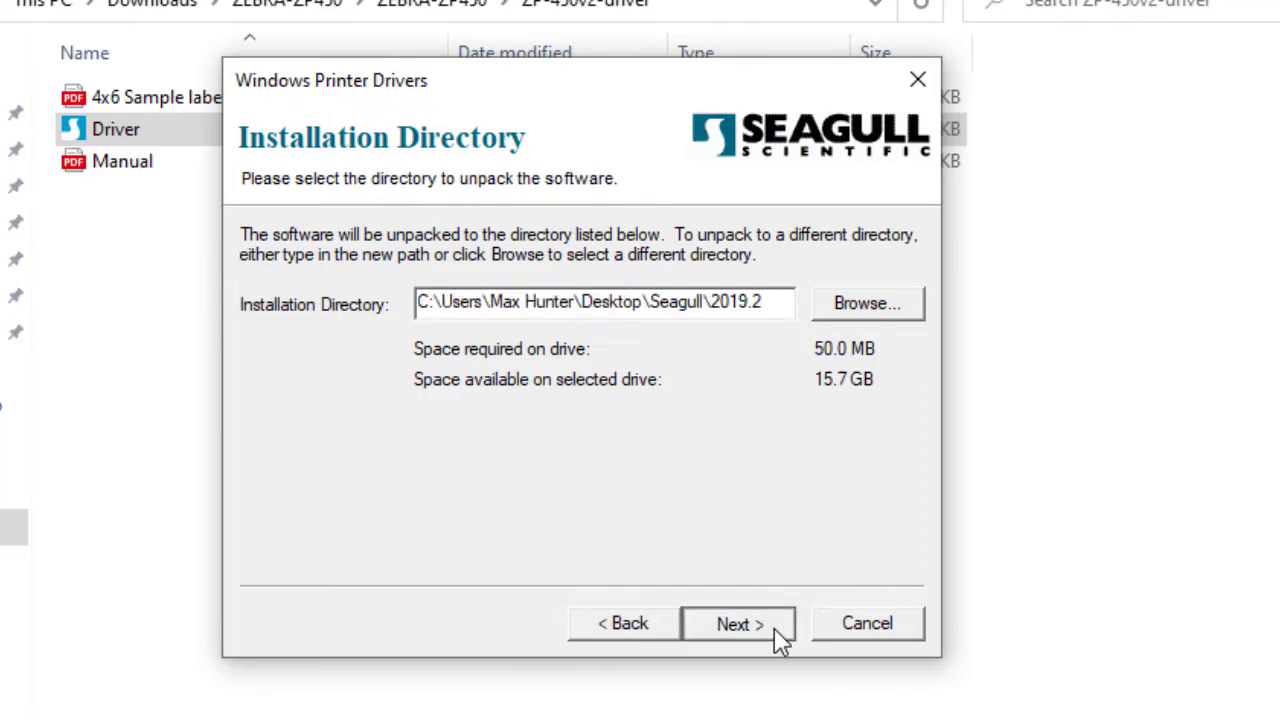
click(738, 623)
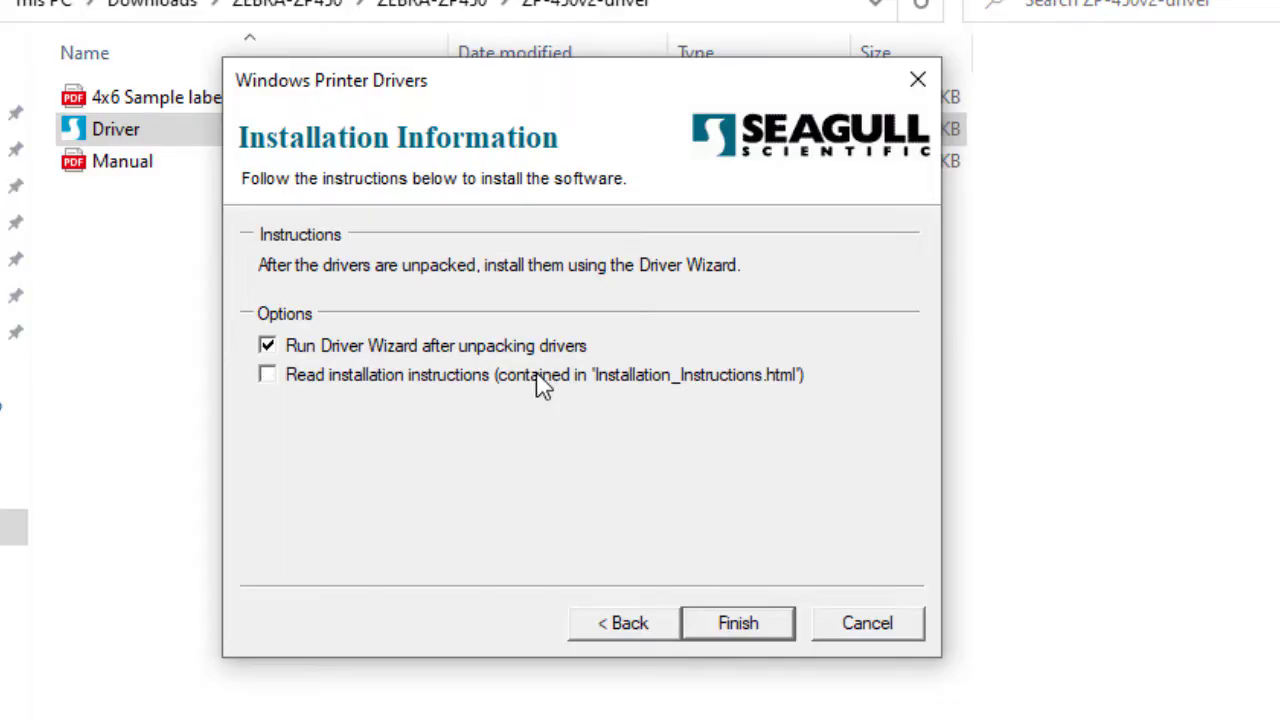
click(737, 622)
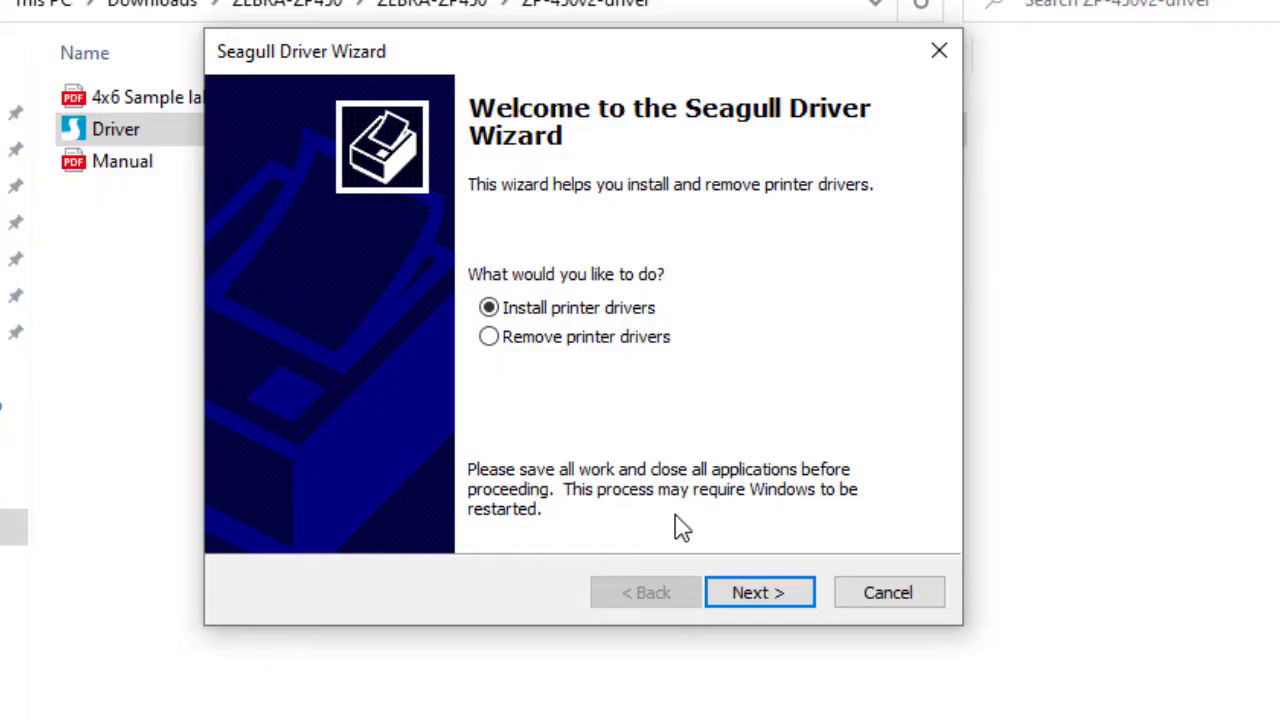
mouse_move(690, 523)
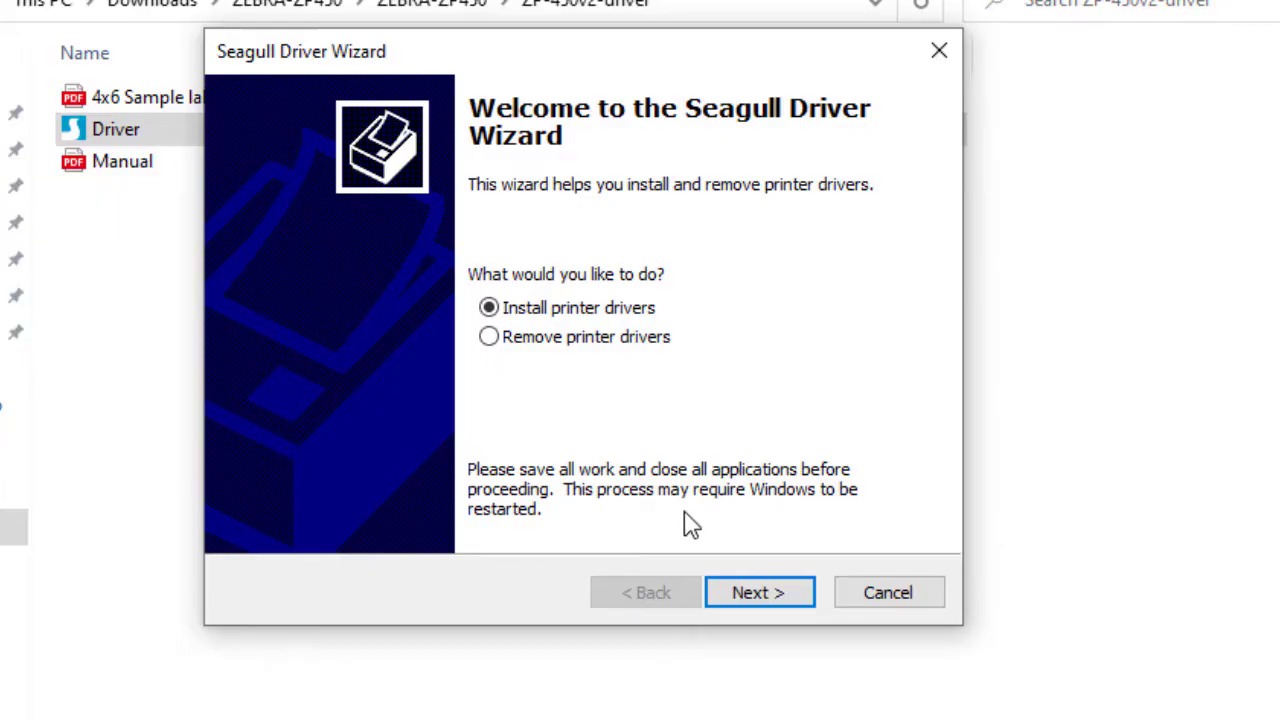
mouse_move(734, 524)
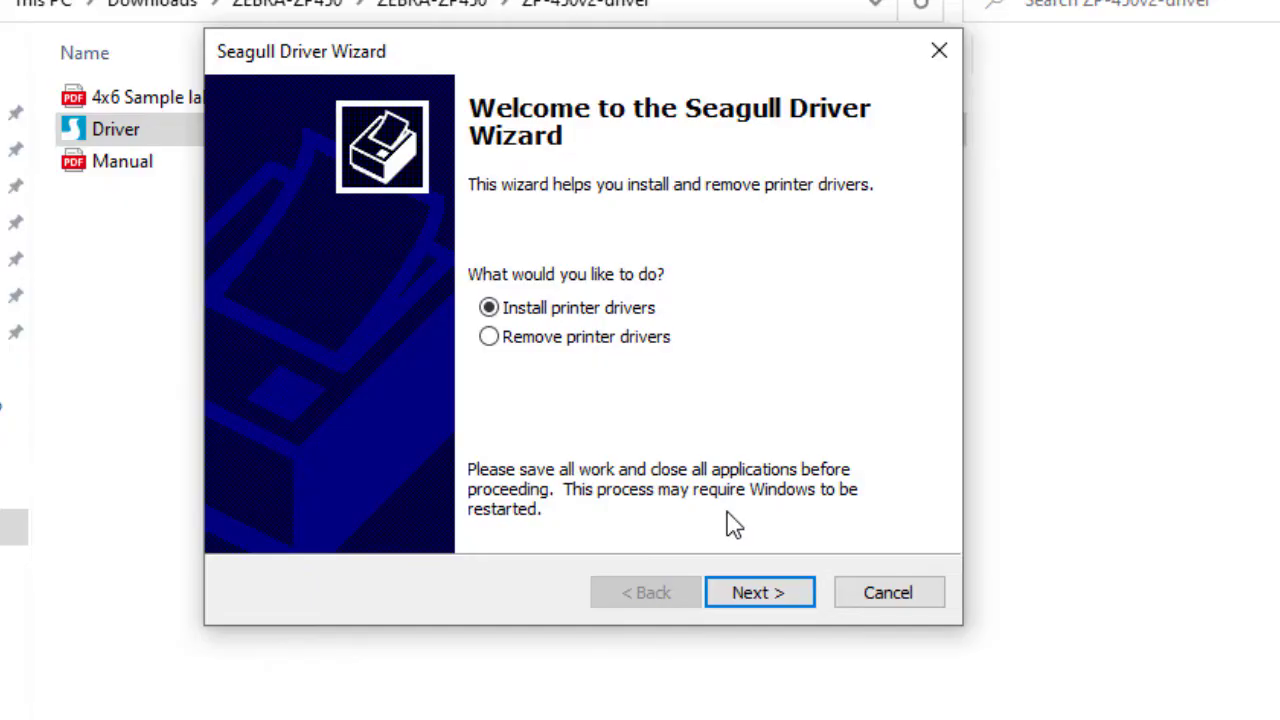
Step: Set the printer attachment to Other (Parallel or Serial) and continue to the model list
click(759, 592)
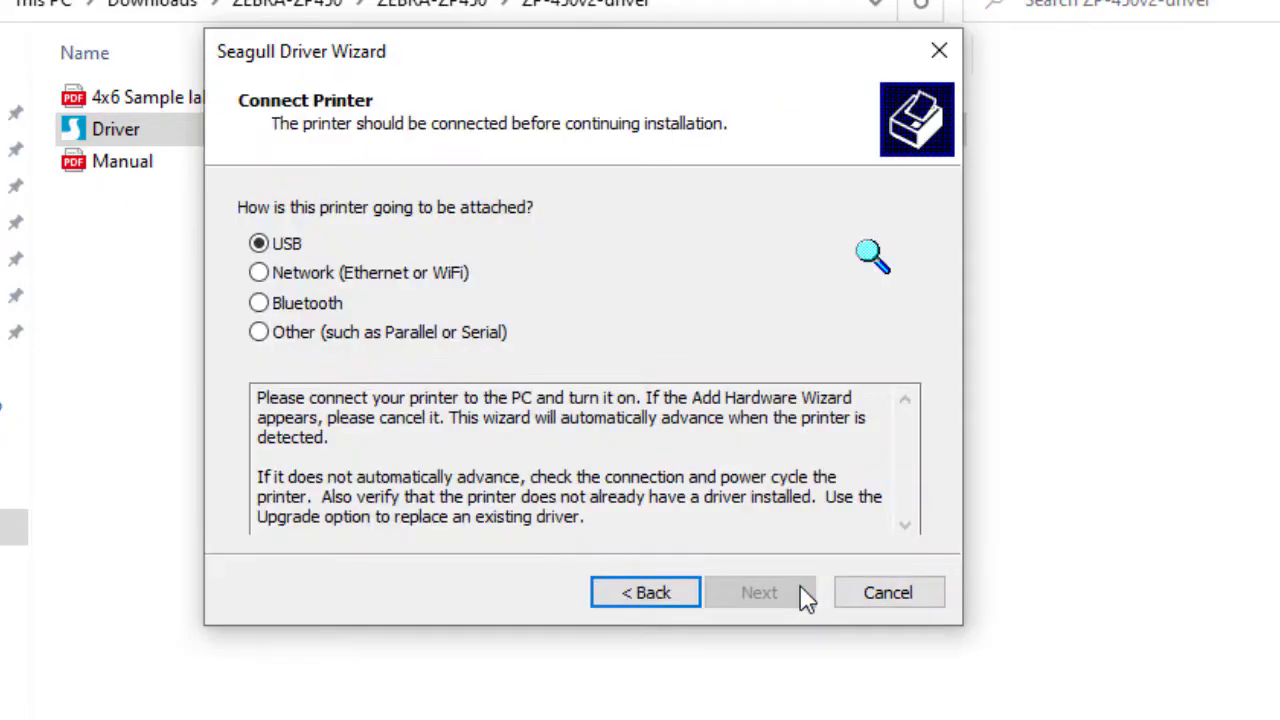
mouse_move(378, 285)
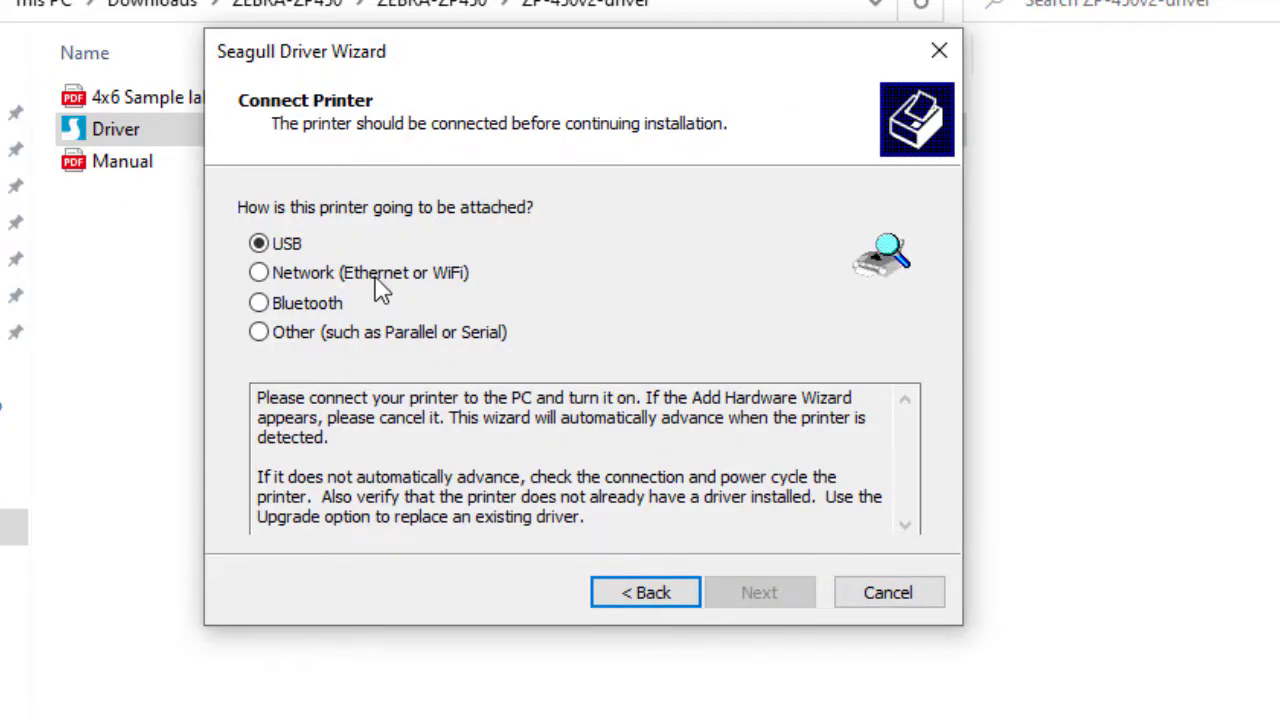
mouse_move(305, 230)
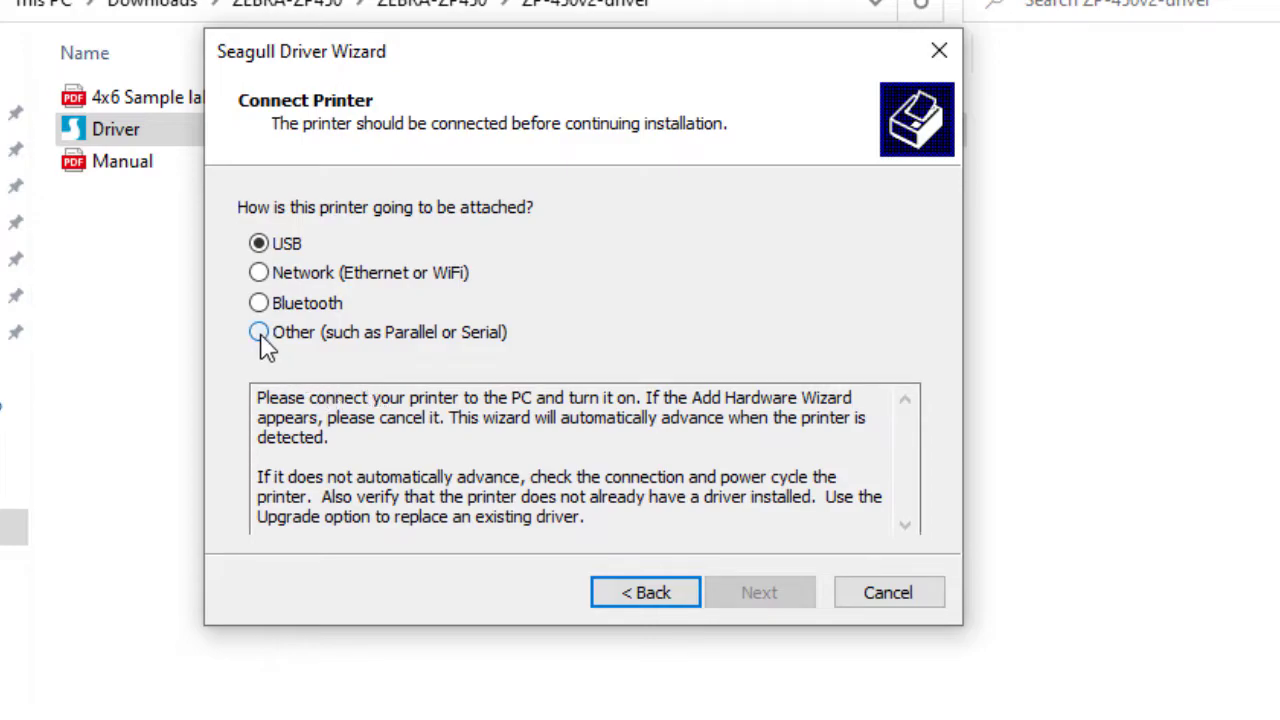
click(258, 332)
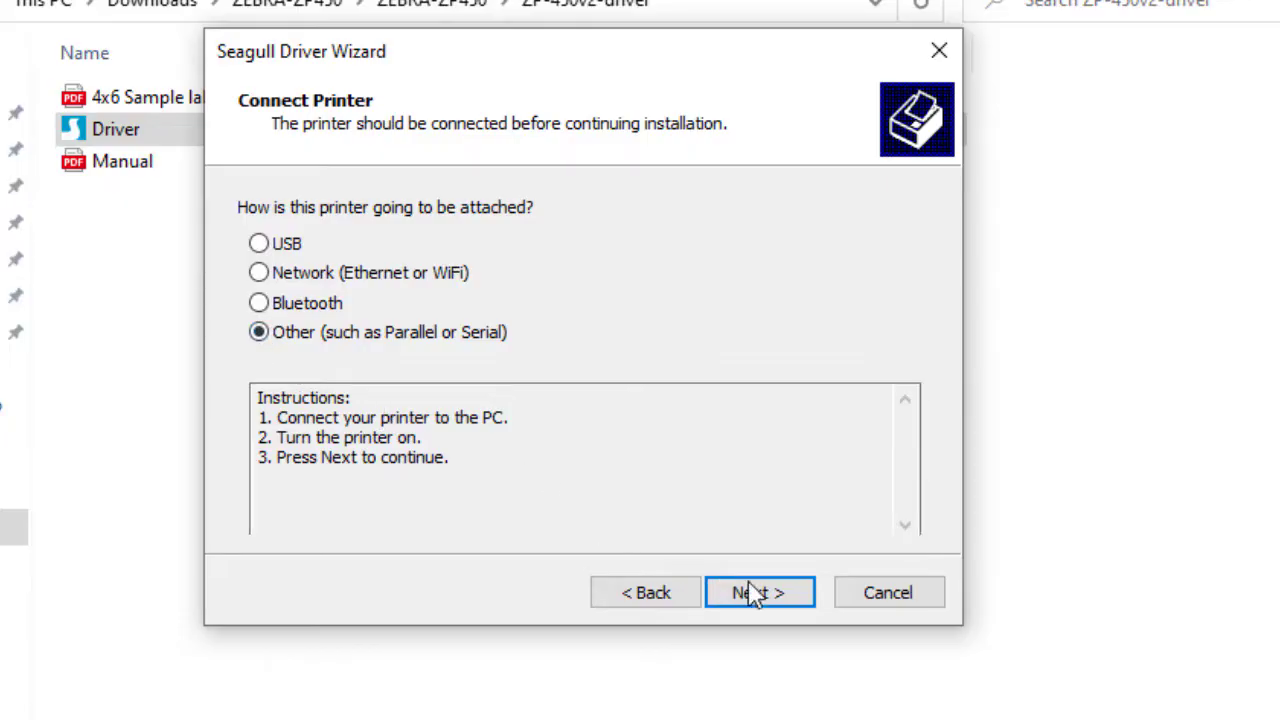
click(759, 592)
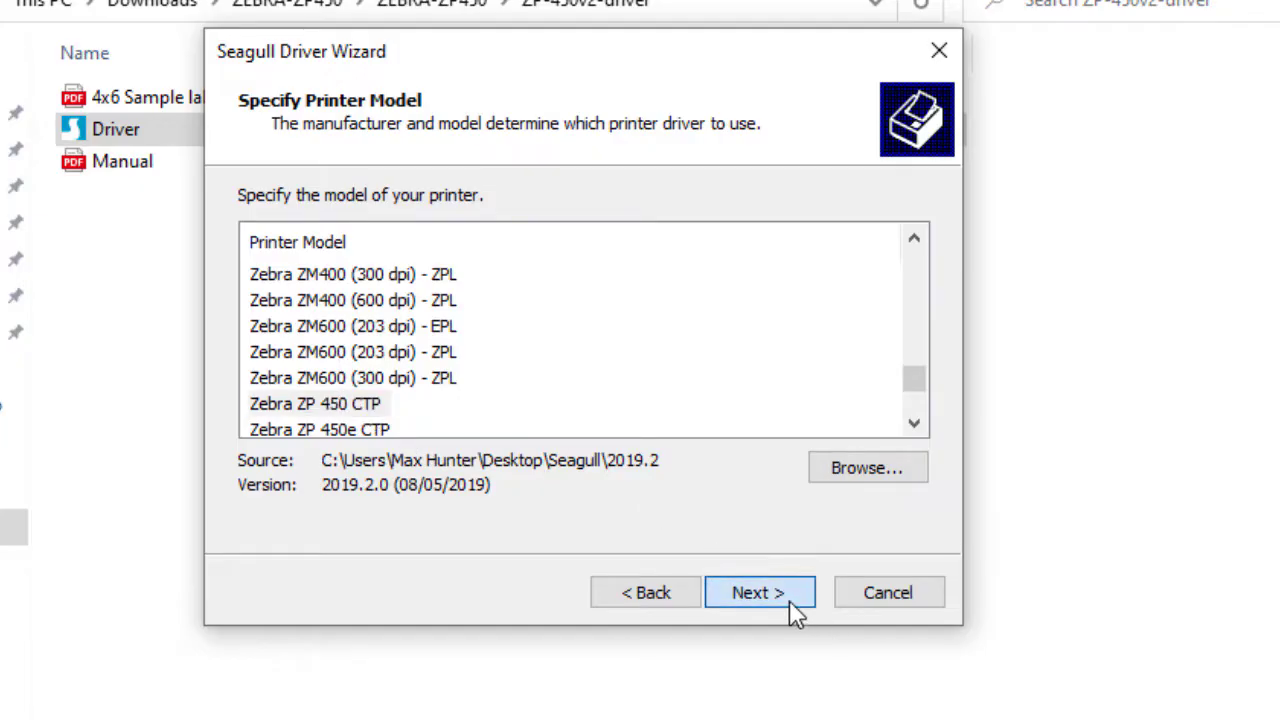
Step: Install Zebra ZP 450 CTP on port USB002 with the default printer name
click(759, 592)
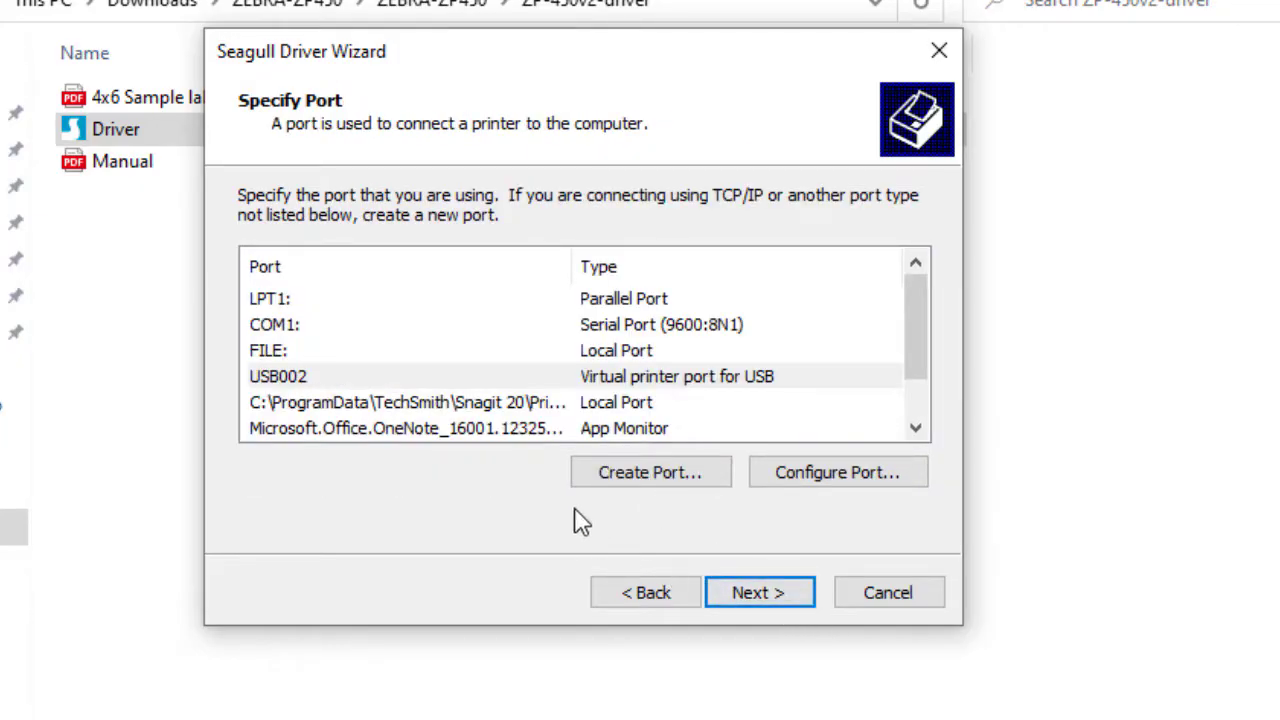
mouse_move(618, 205)
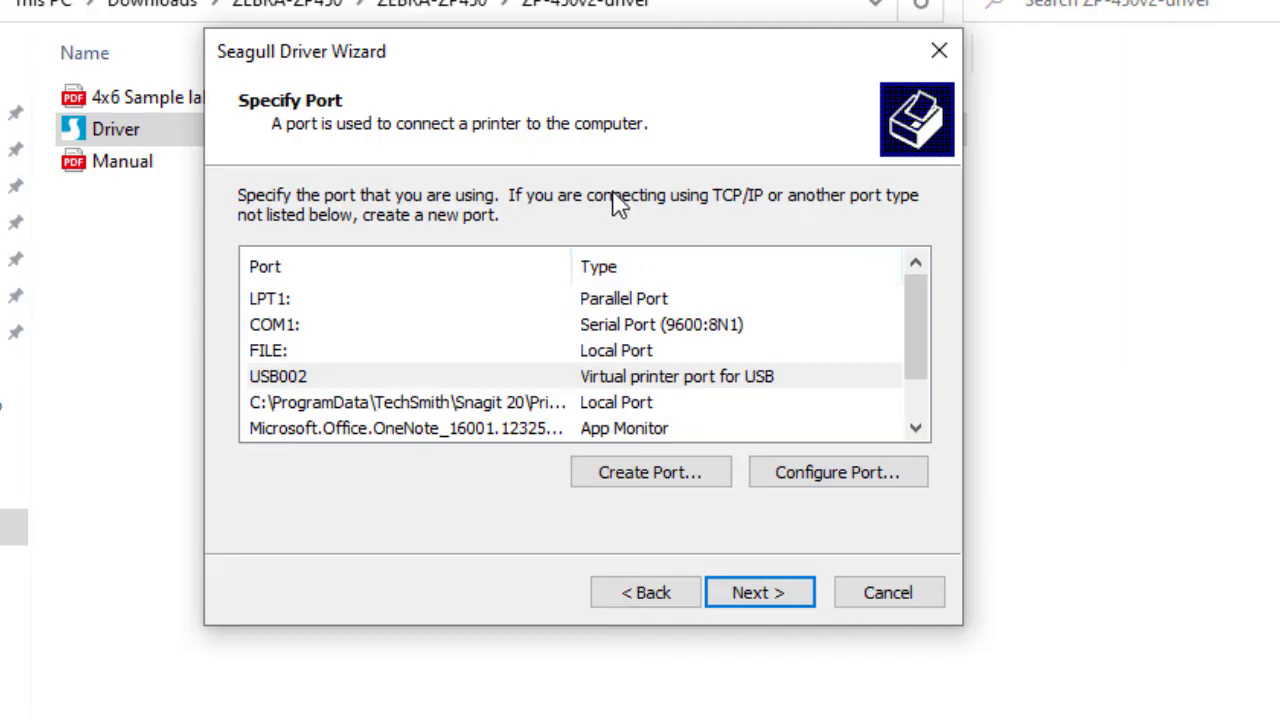
mouse_move(790, 425)
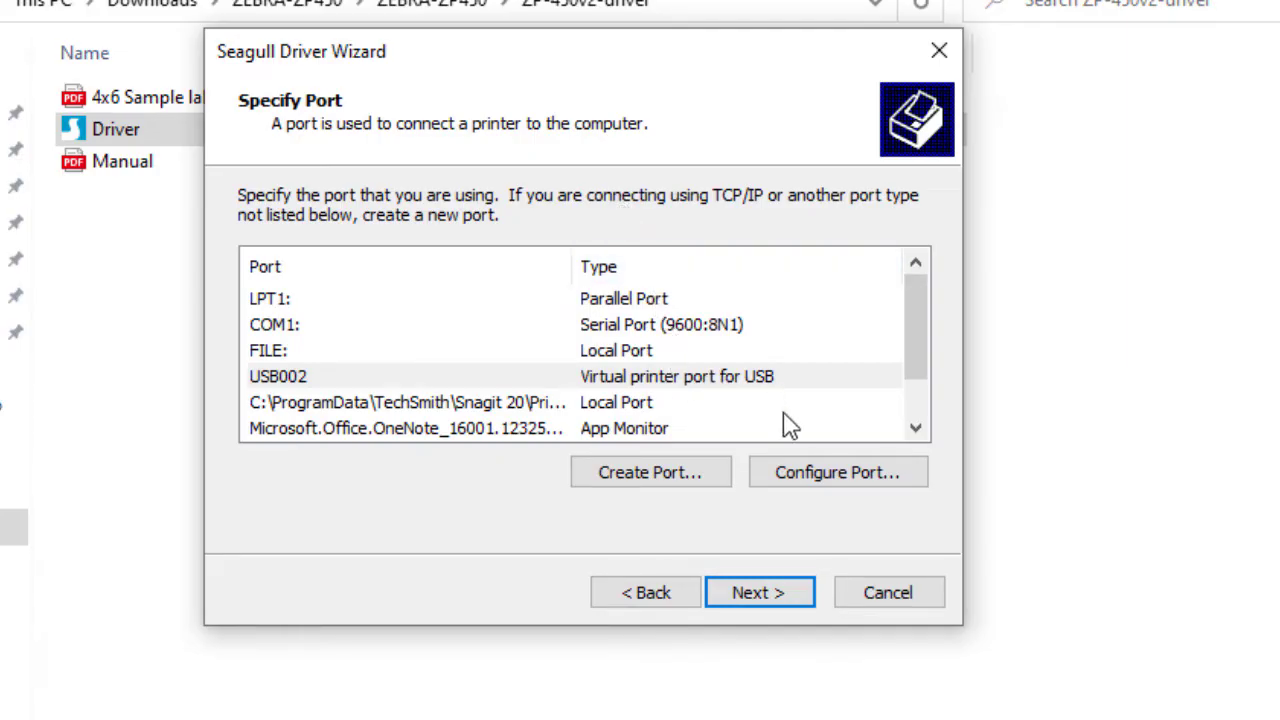
mouse_move(825, 275)
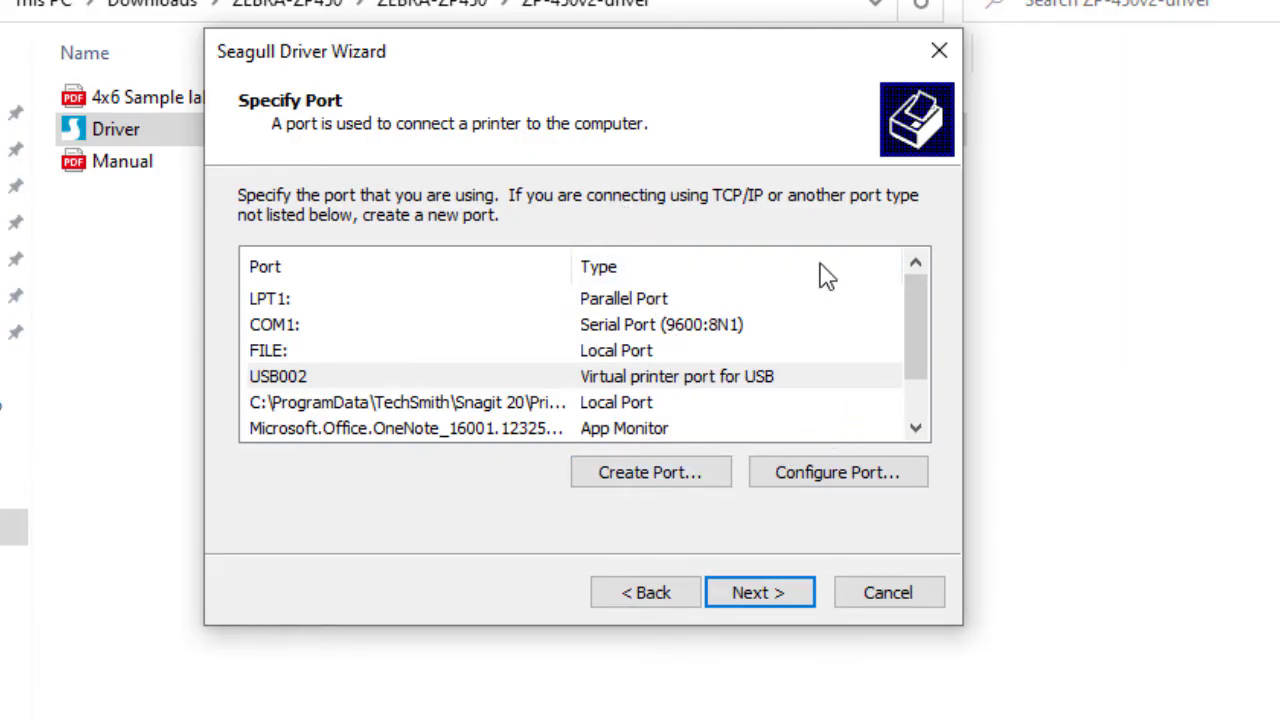
mouse_move(295, 390)
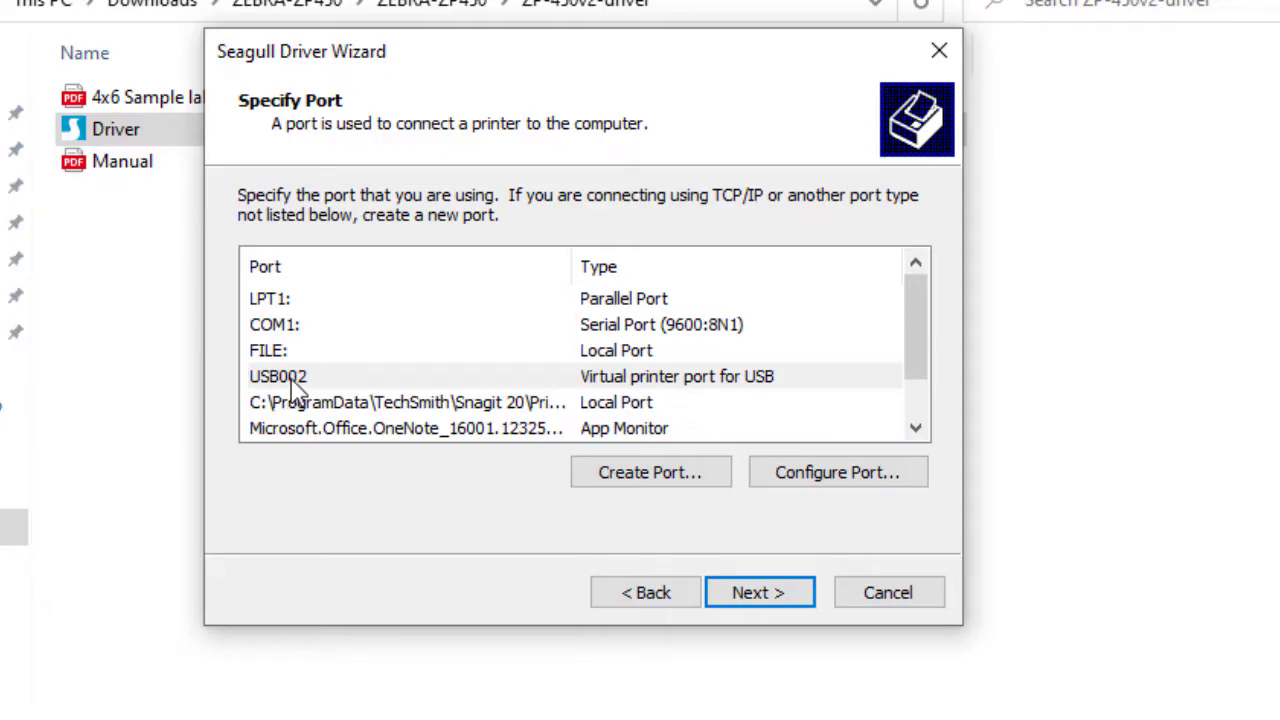
click(278, 376)
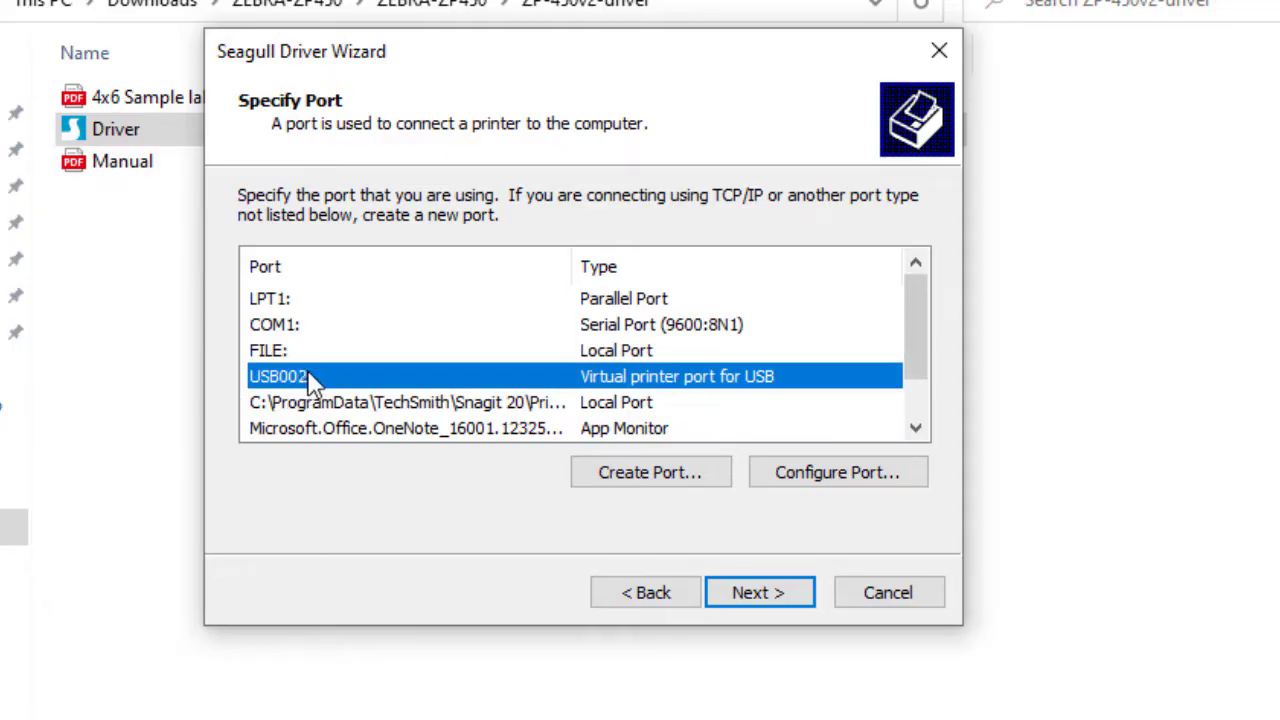
scroll(down, 3)
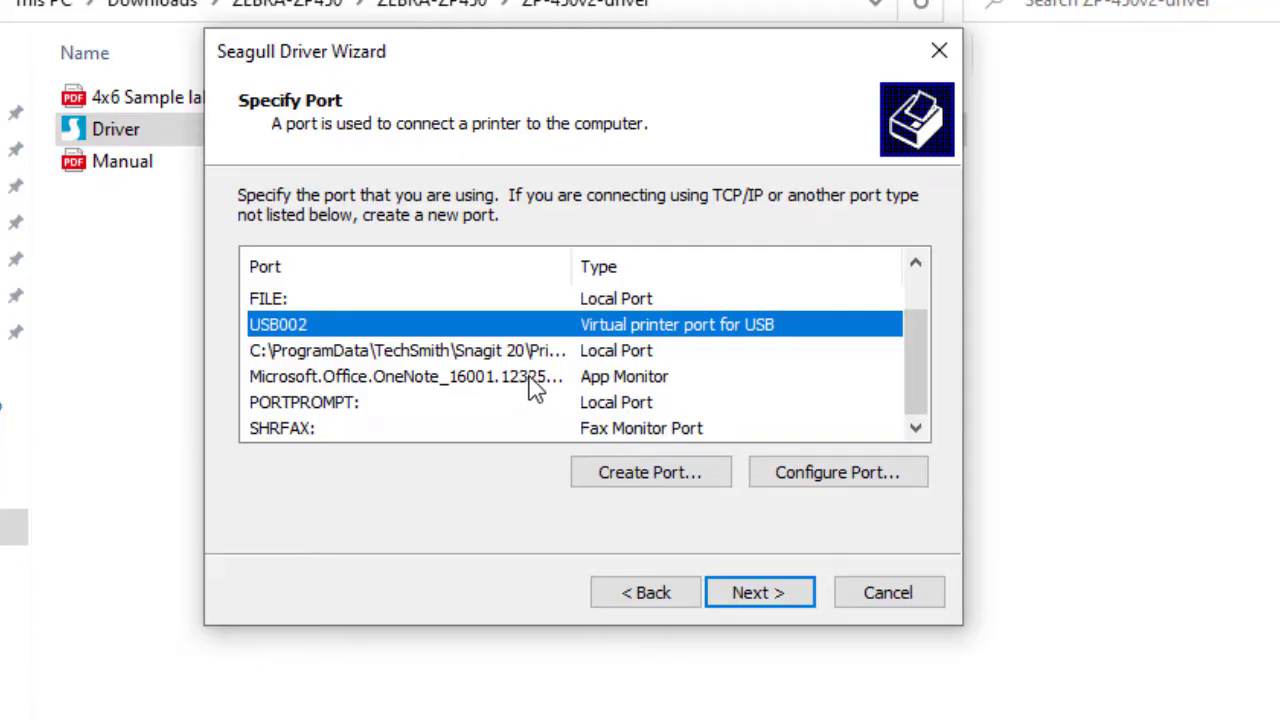
mouse_move(330, 335)
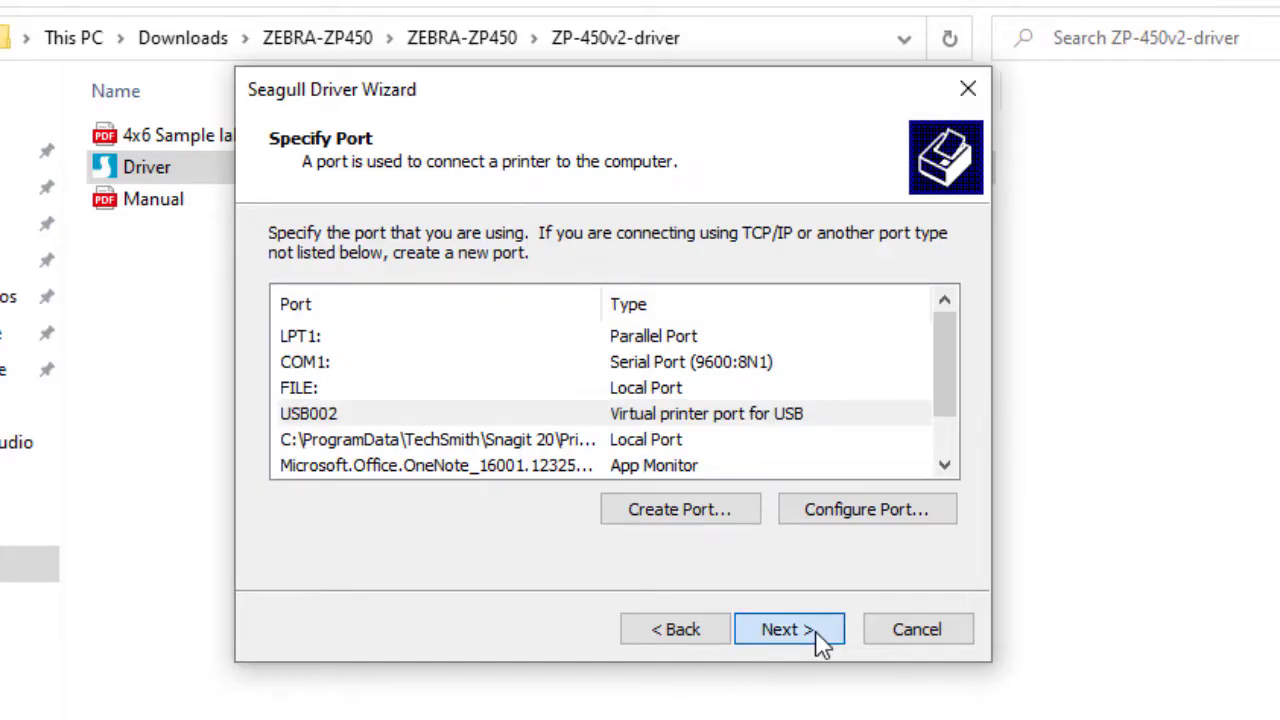
click(789, 629)
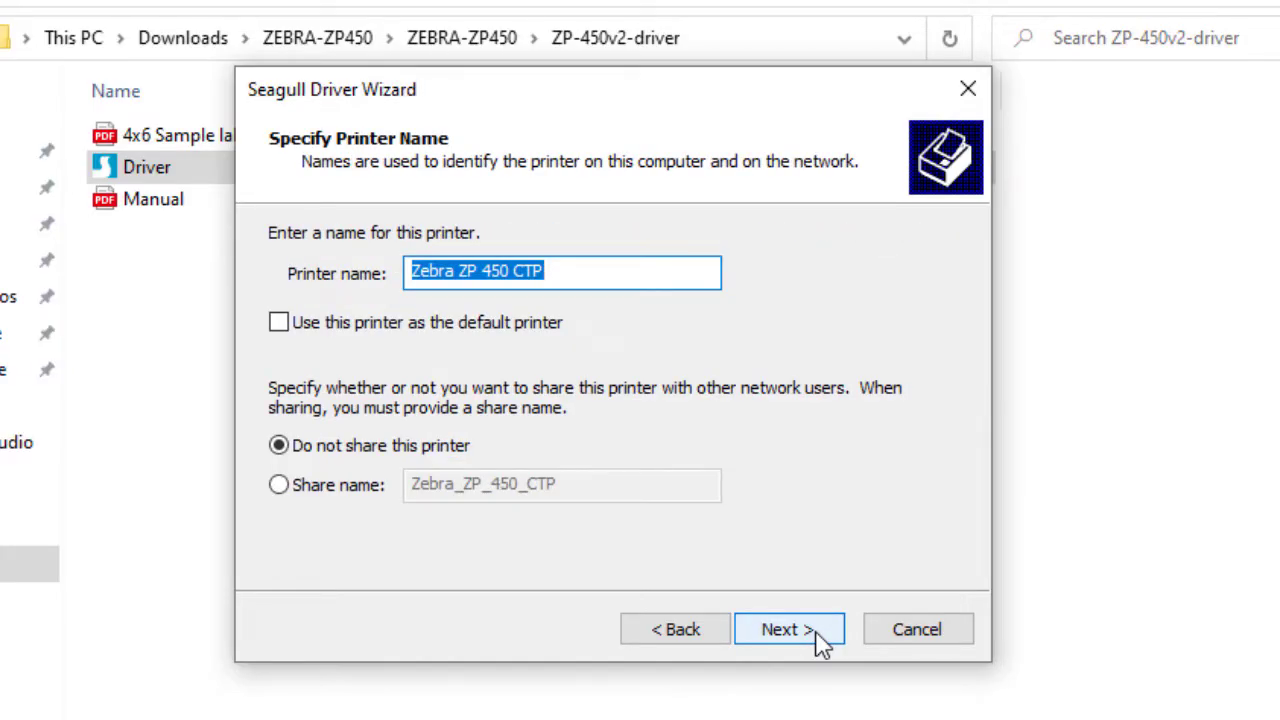
click(789, 629)
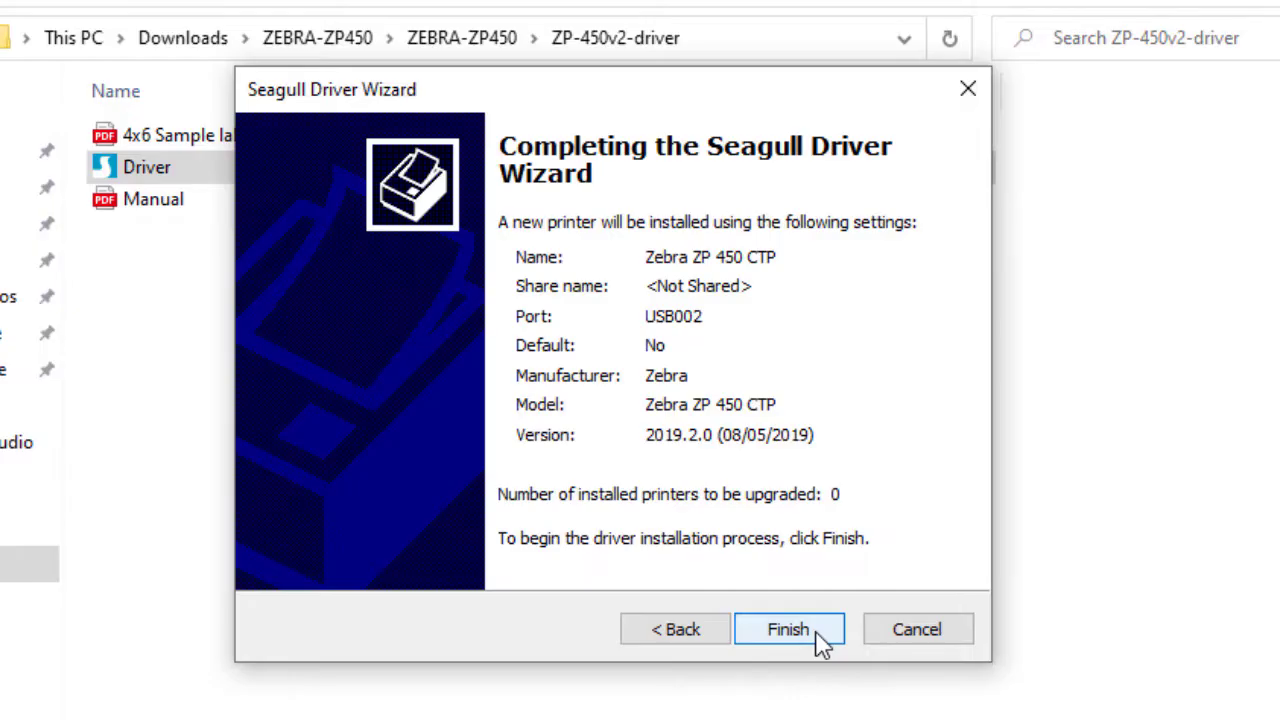
click(787, 629)
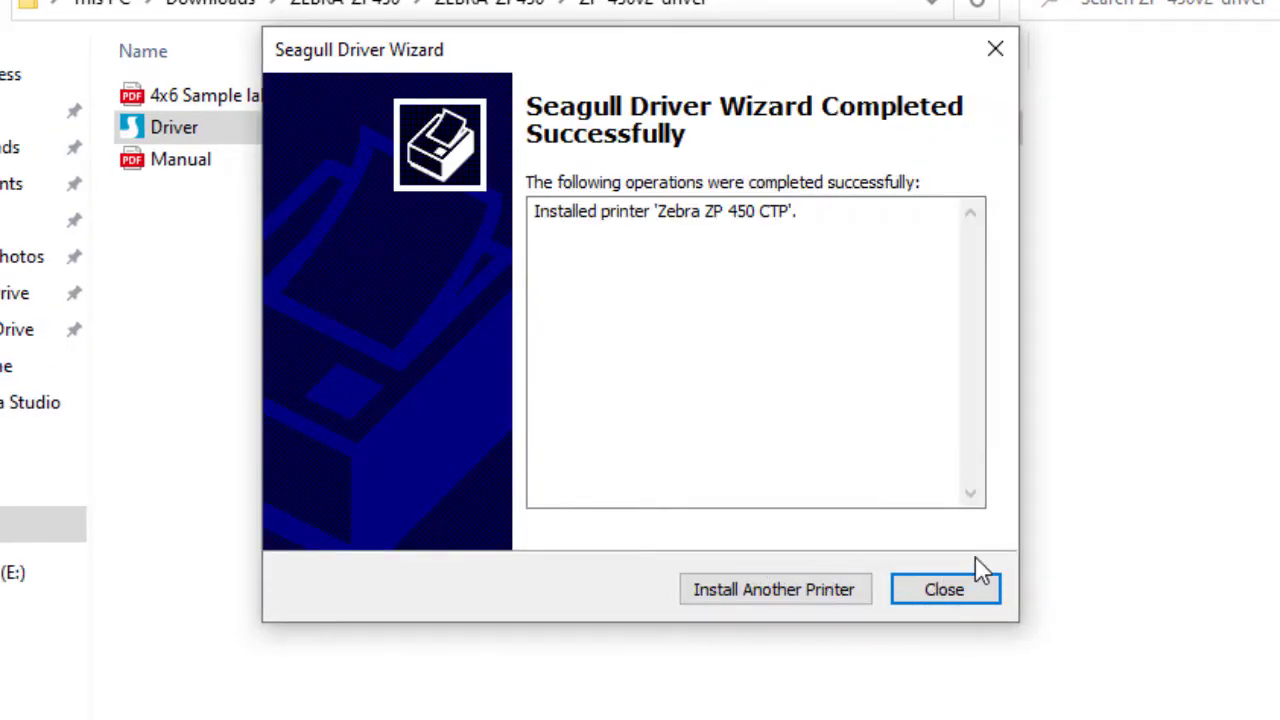
Step: Close the wizard, search Settings for 'pr', and reach Devices and Printers from Printers & scanners
click(943, 589)
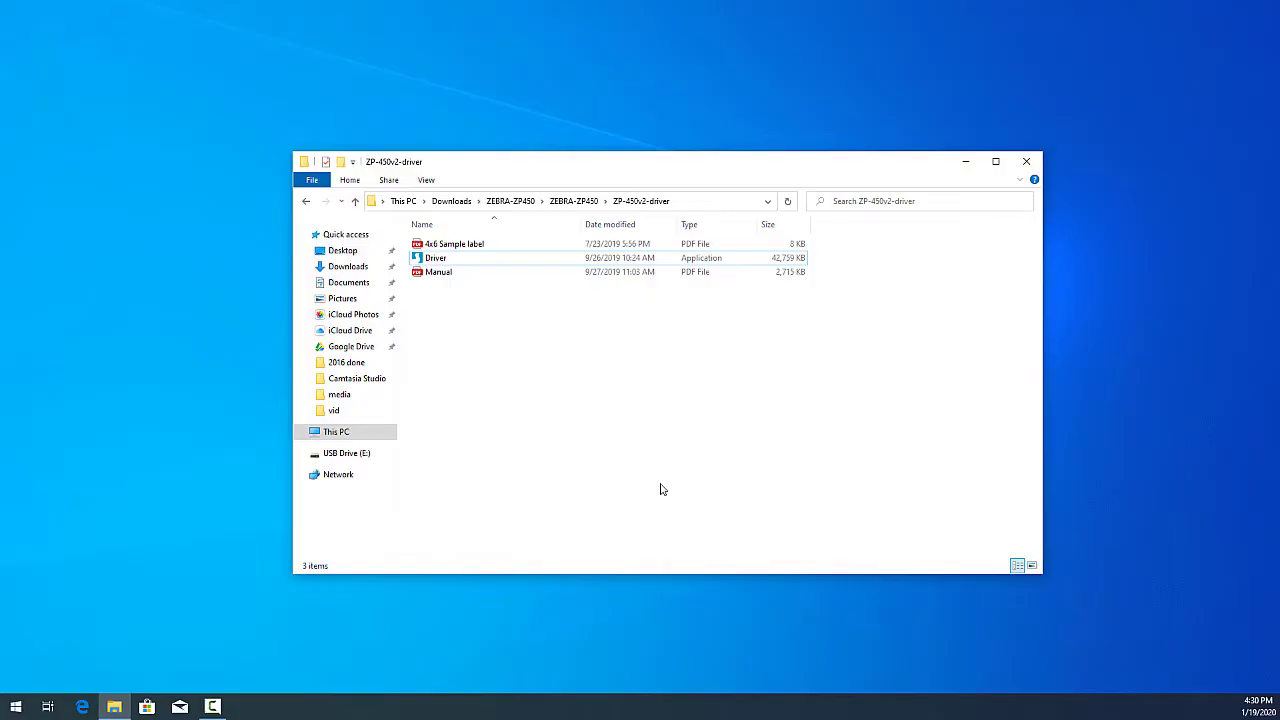
click(15, 707)
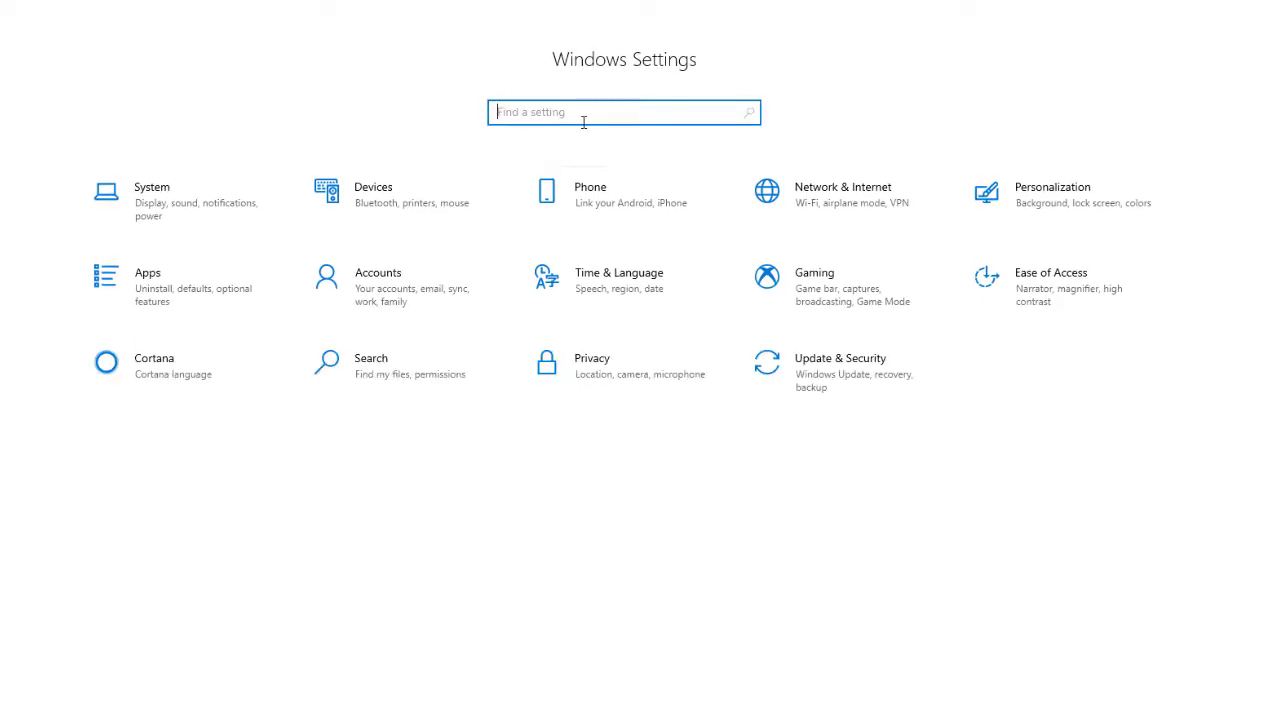
text(pr)
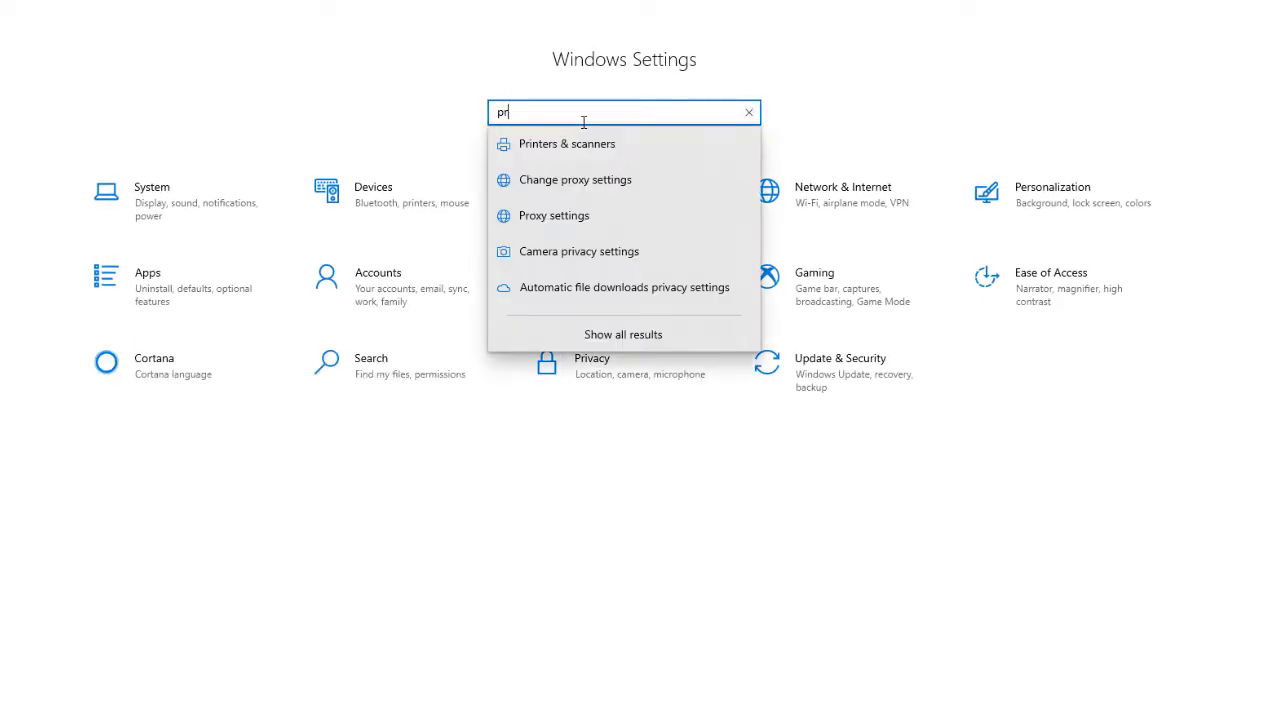
click(567, 143)
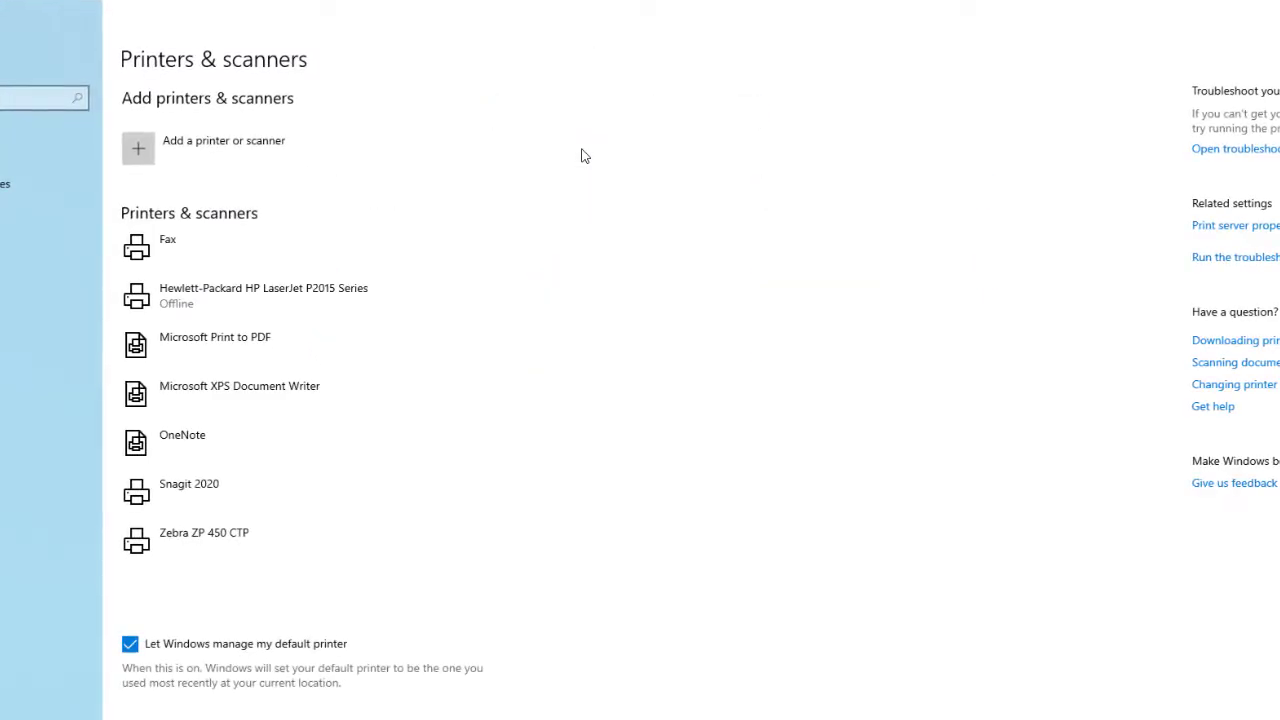
mouse_move(24, 183)
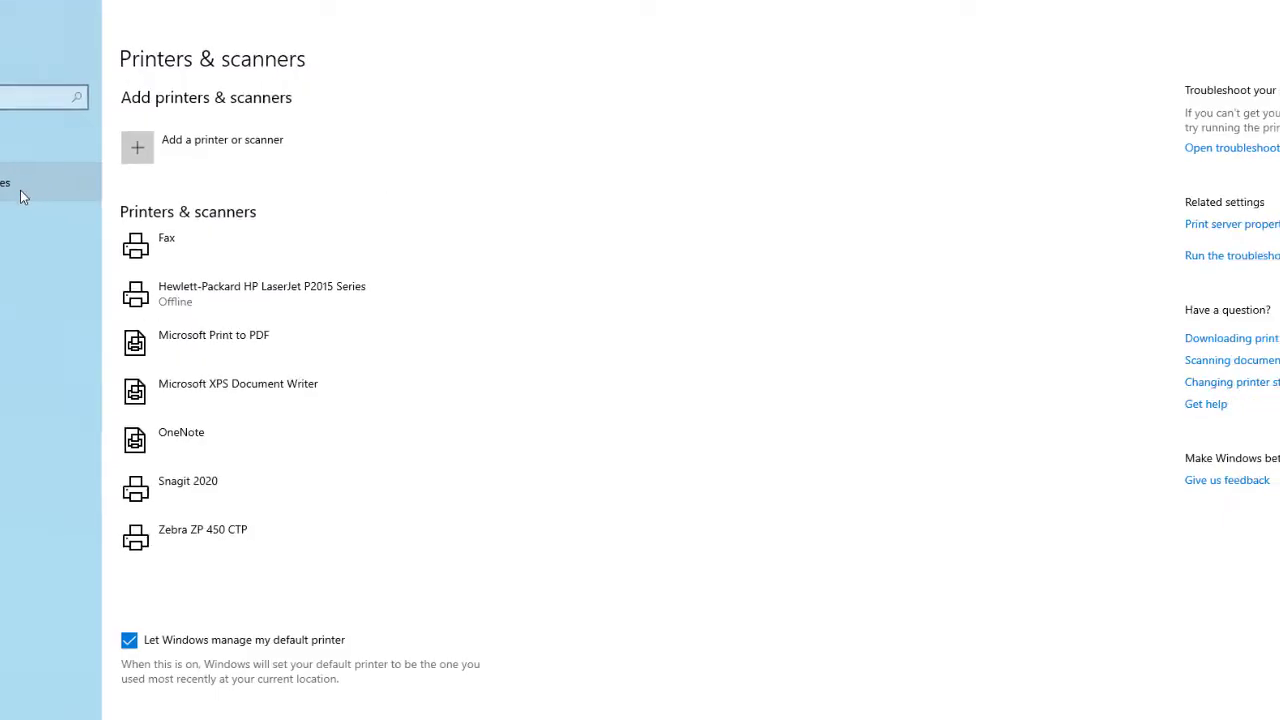
click(10, 167)
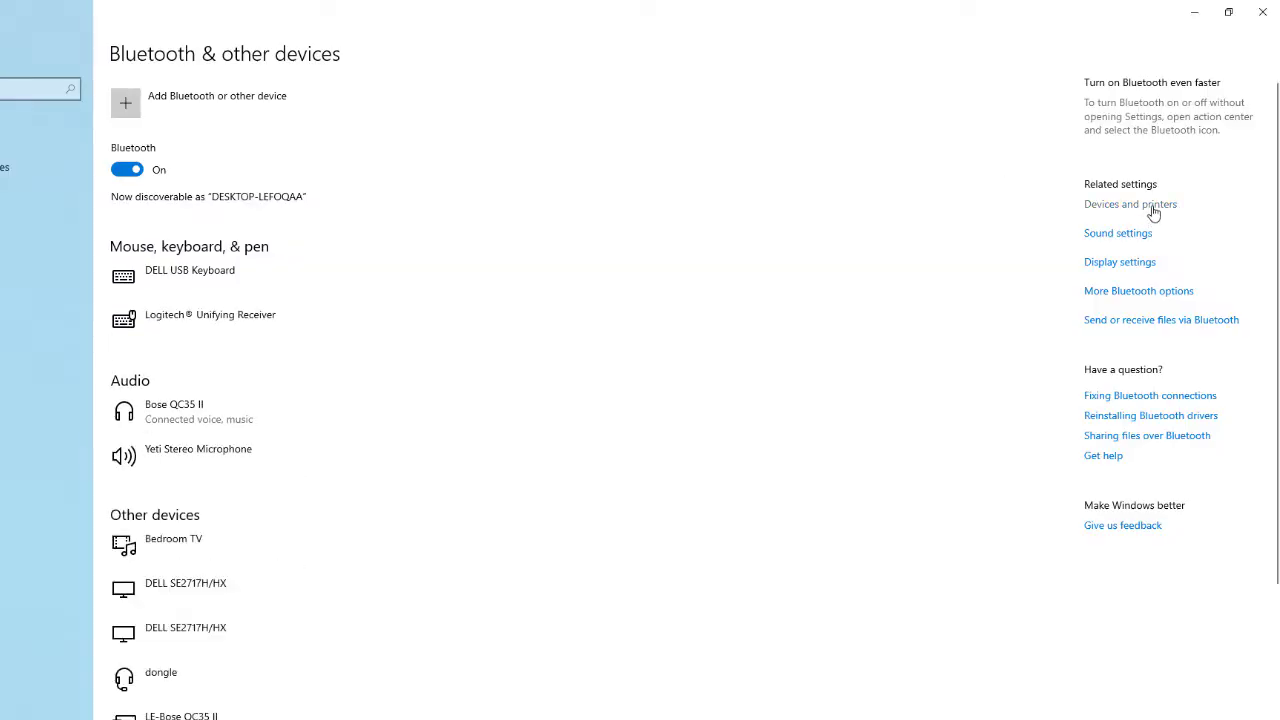
click(1130, 204)
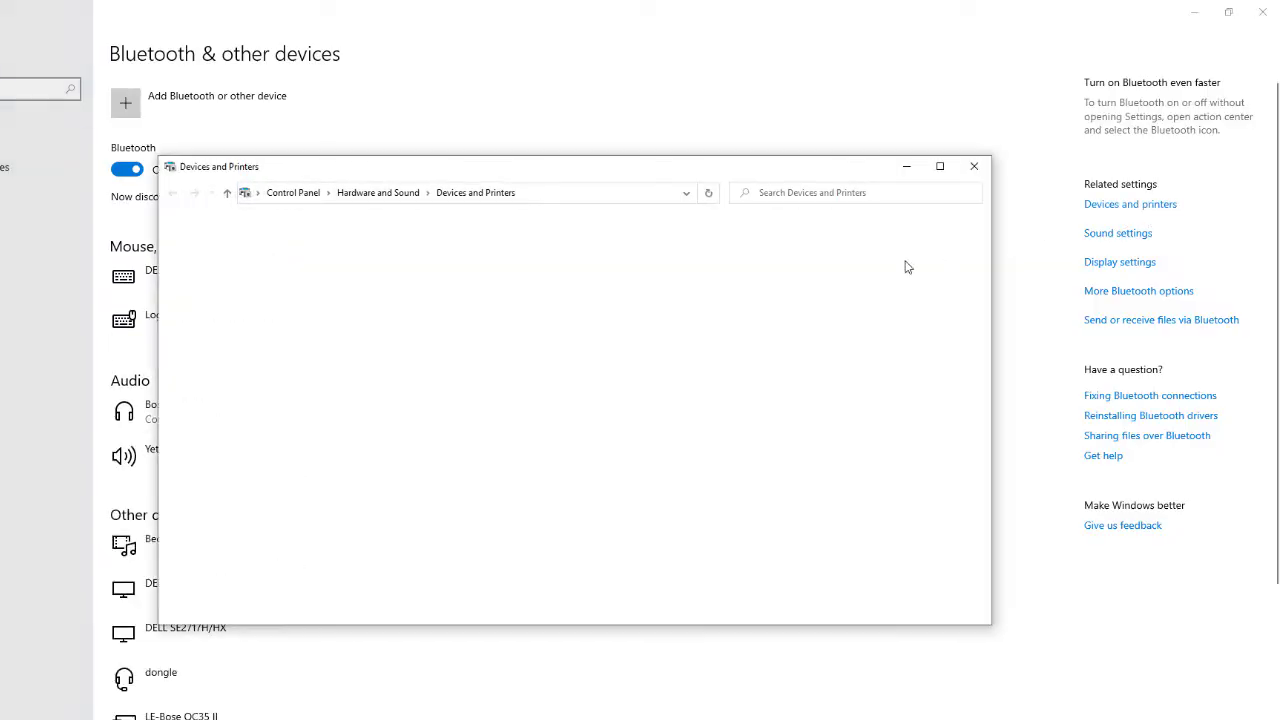
Step: Open Zebra ZP 450 CTP's print queue and properties, and print a test page
click(692, 380)
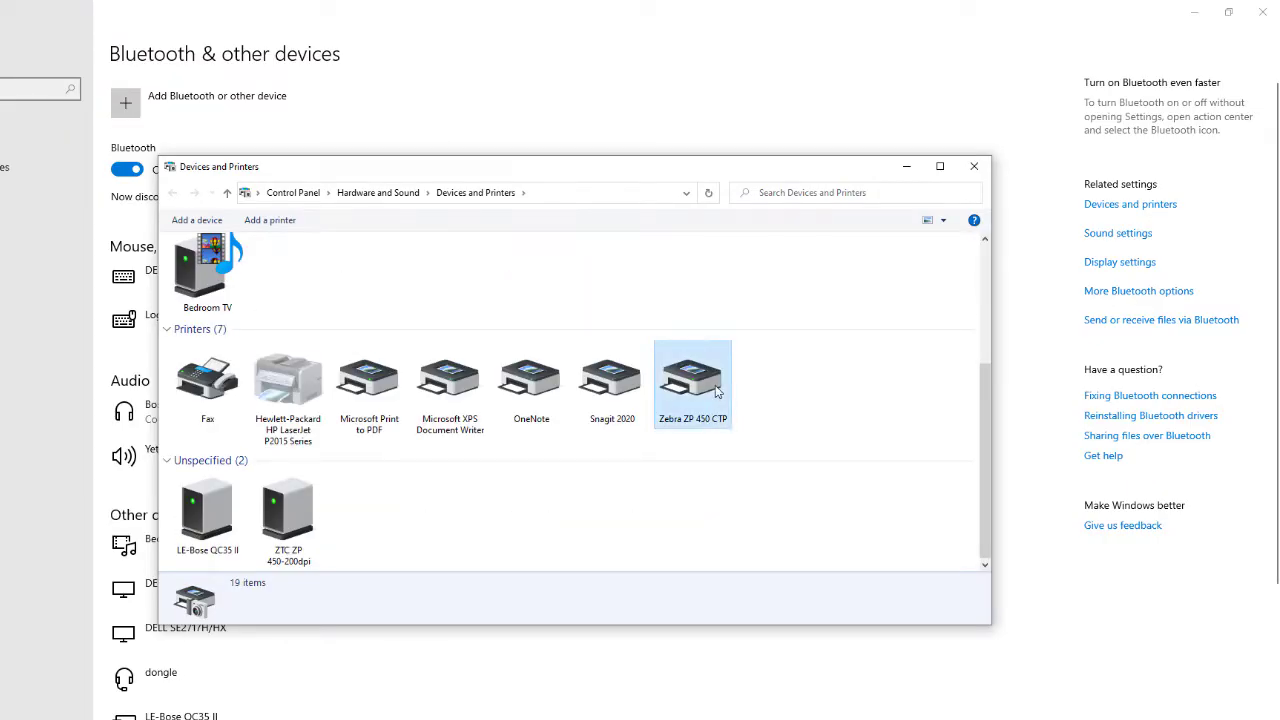
right_click(692, 383)
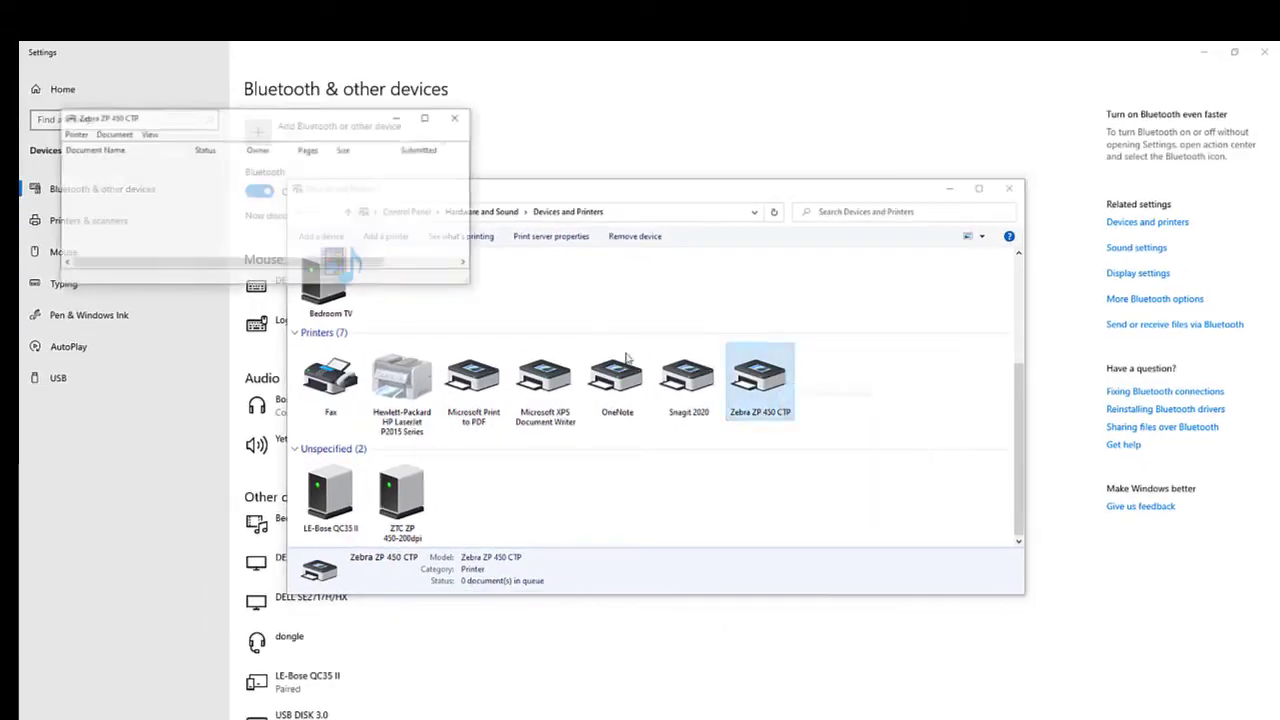
click(73, 133)
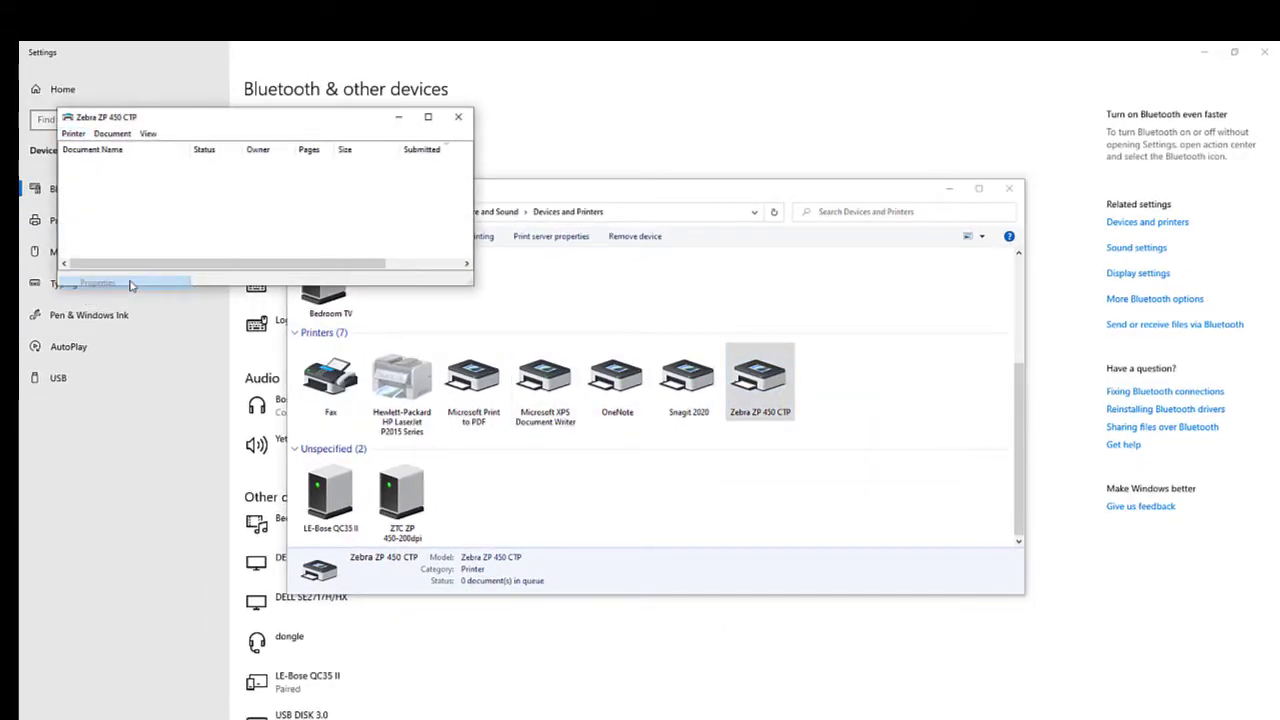
click(97, 282)
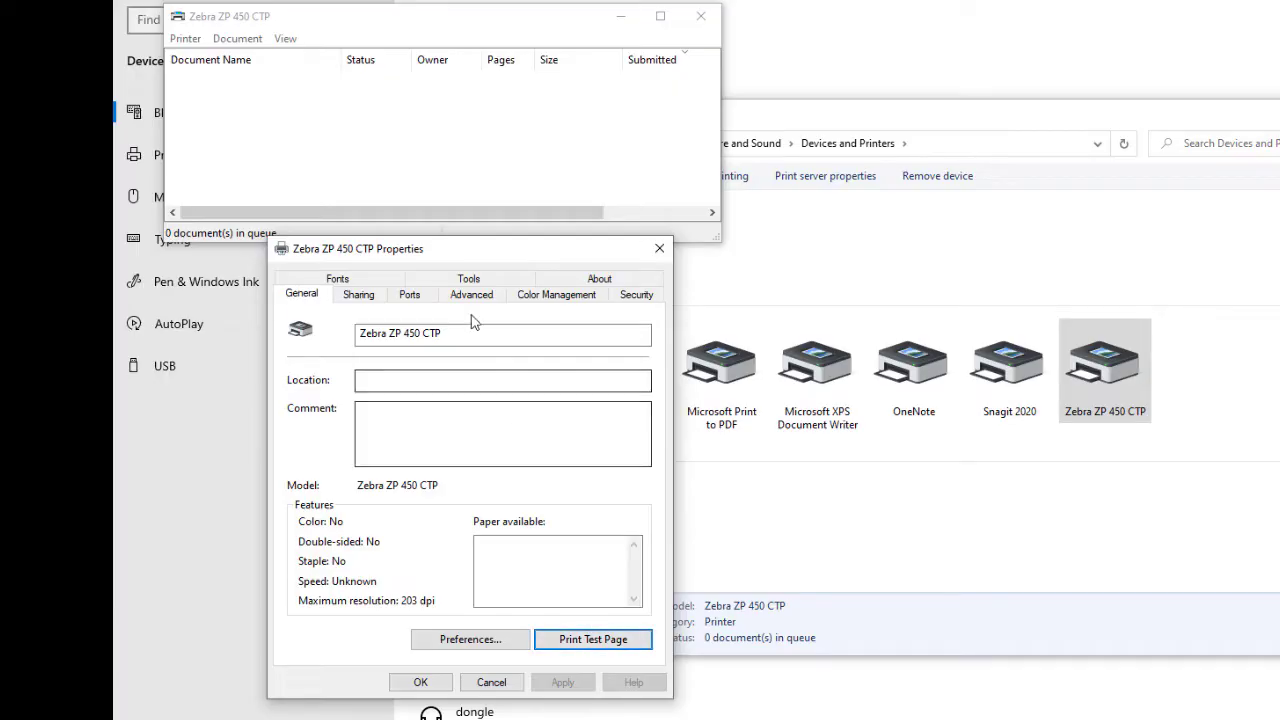
click(409, 294)
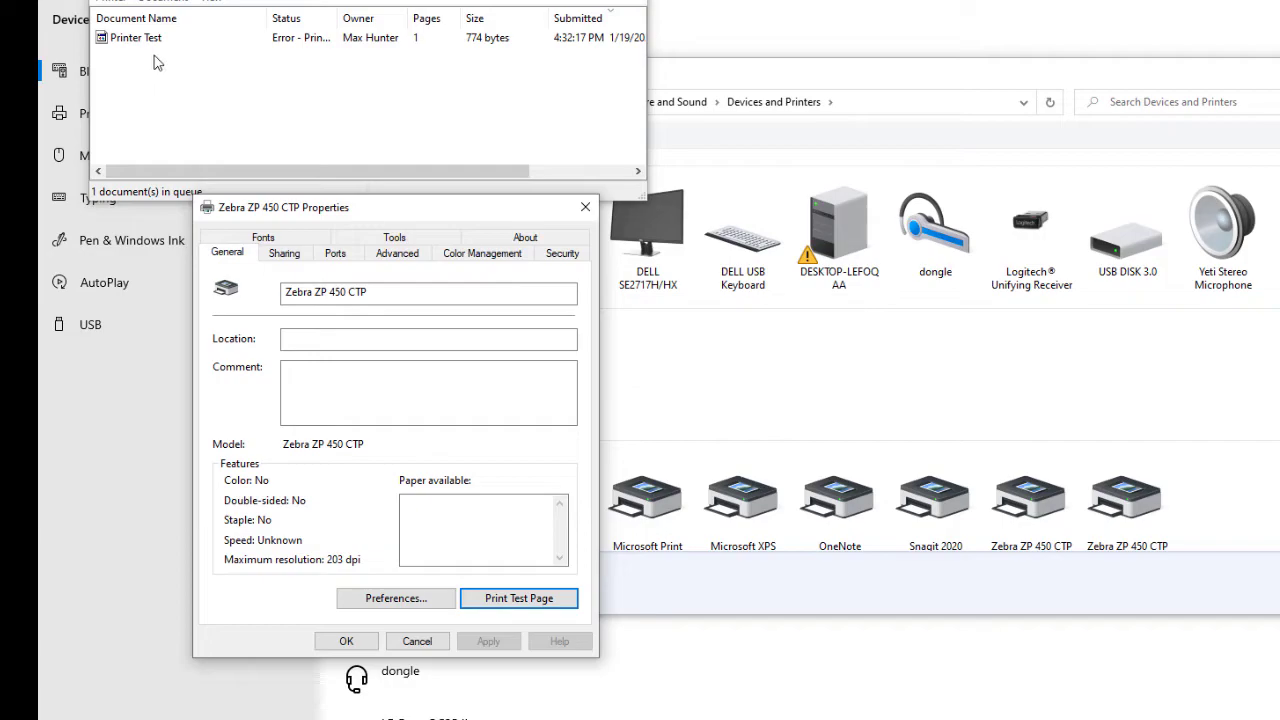
Step: Cancel the erroring Printer Test job, apply port COM3, and send a second test page
right_click(135, 37)
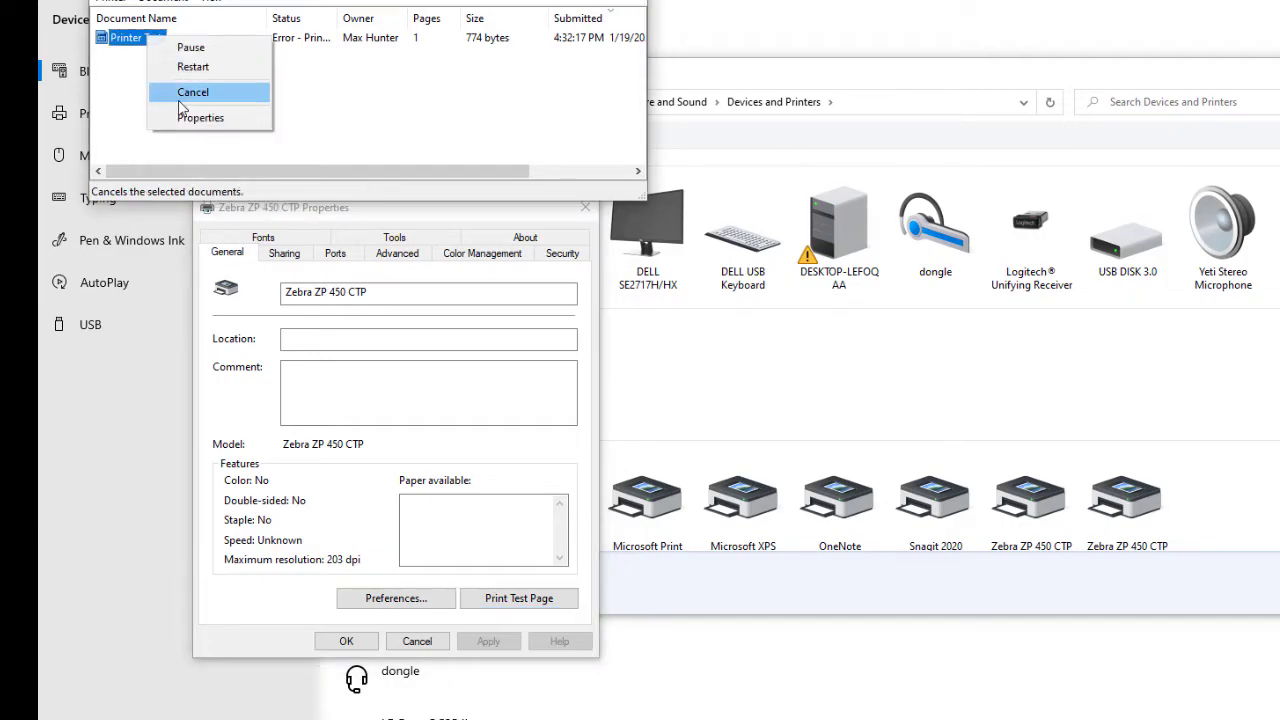
click(193, 92)
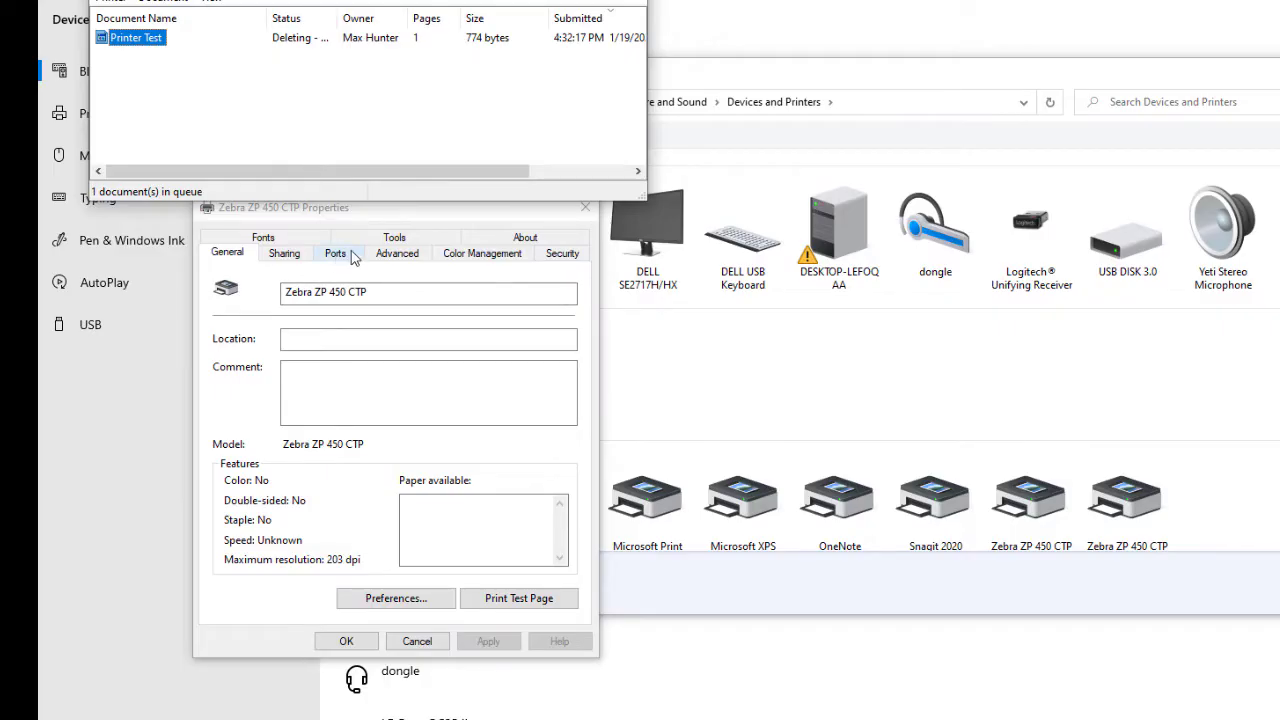
click(335, 252)
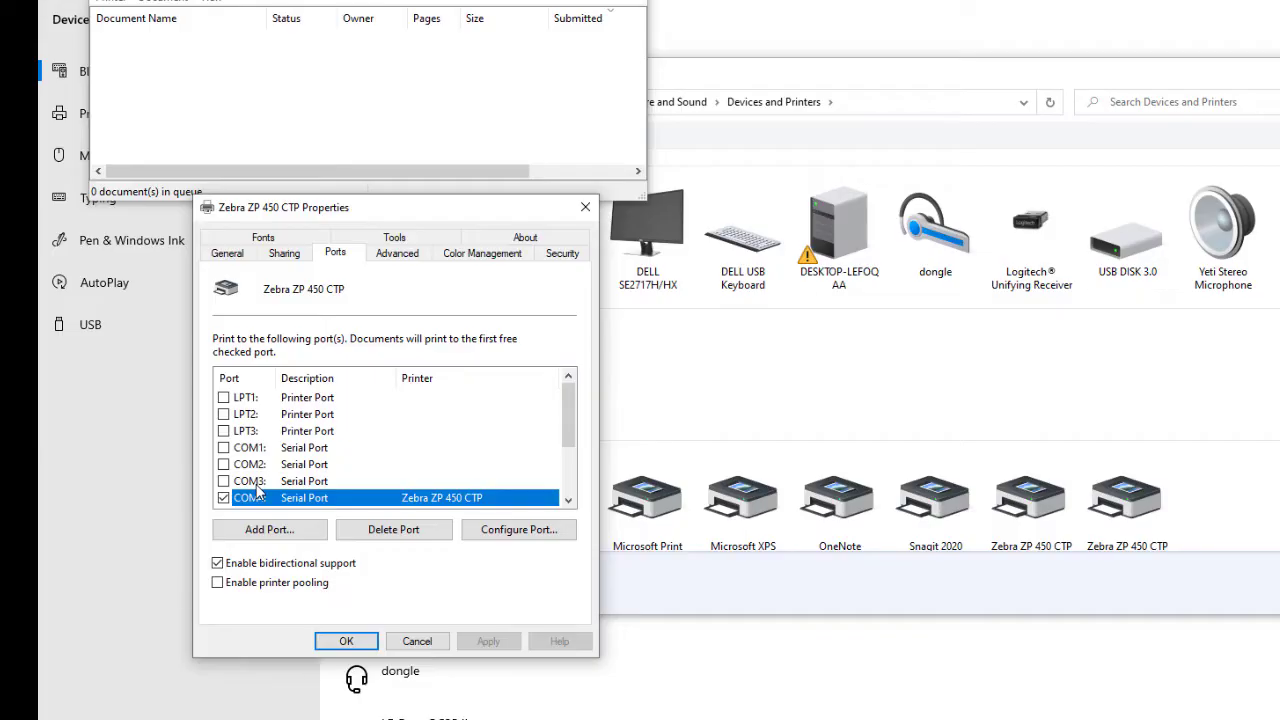
click(224, 481)
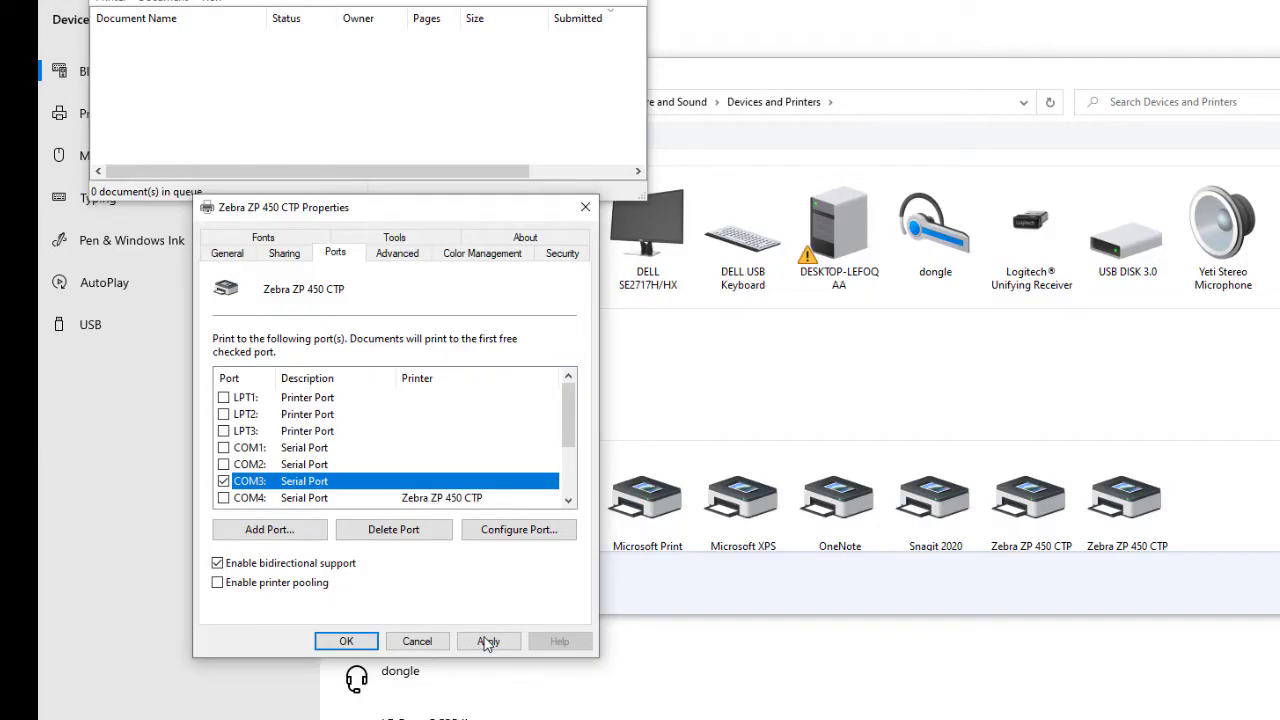
click(488, 641)
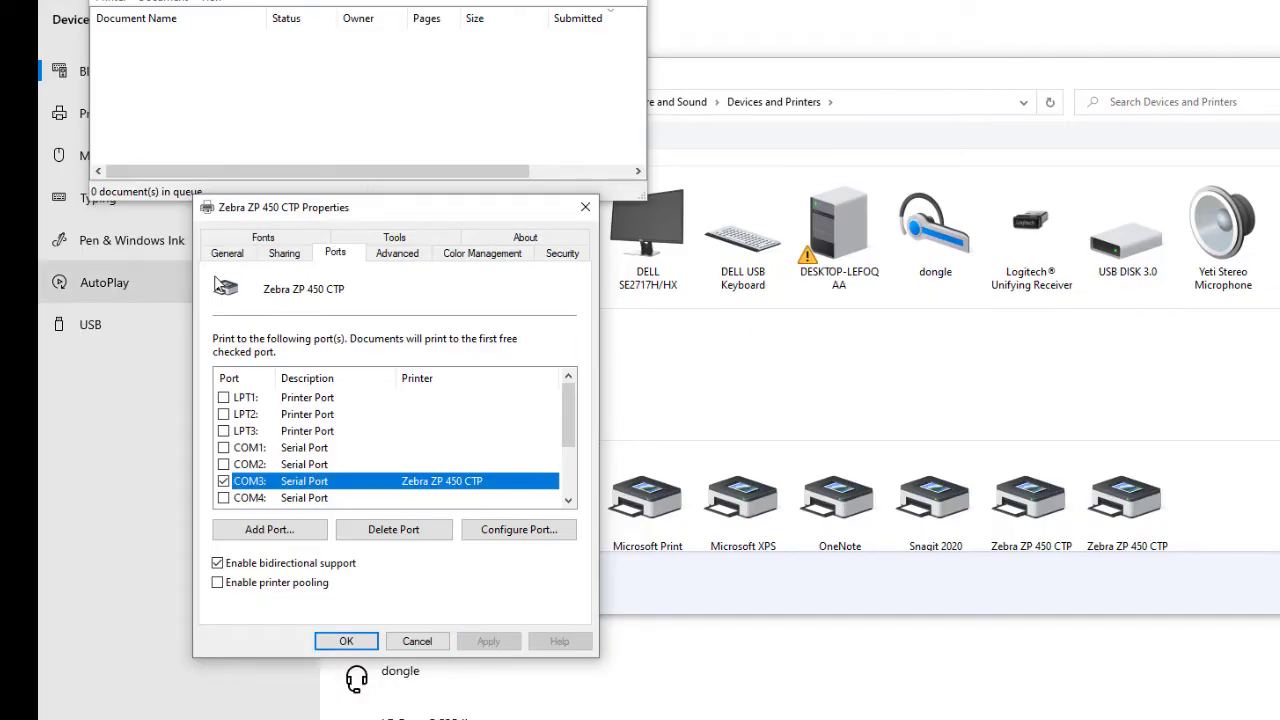
click(227, 252)
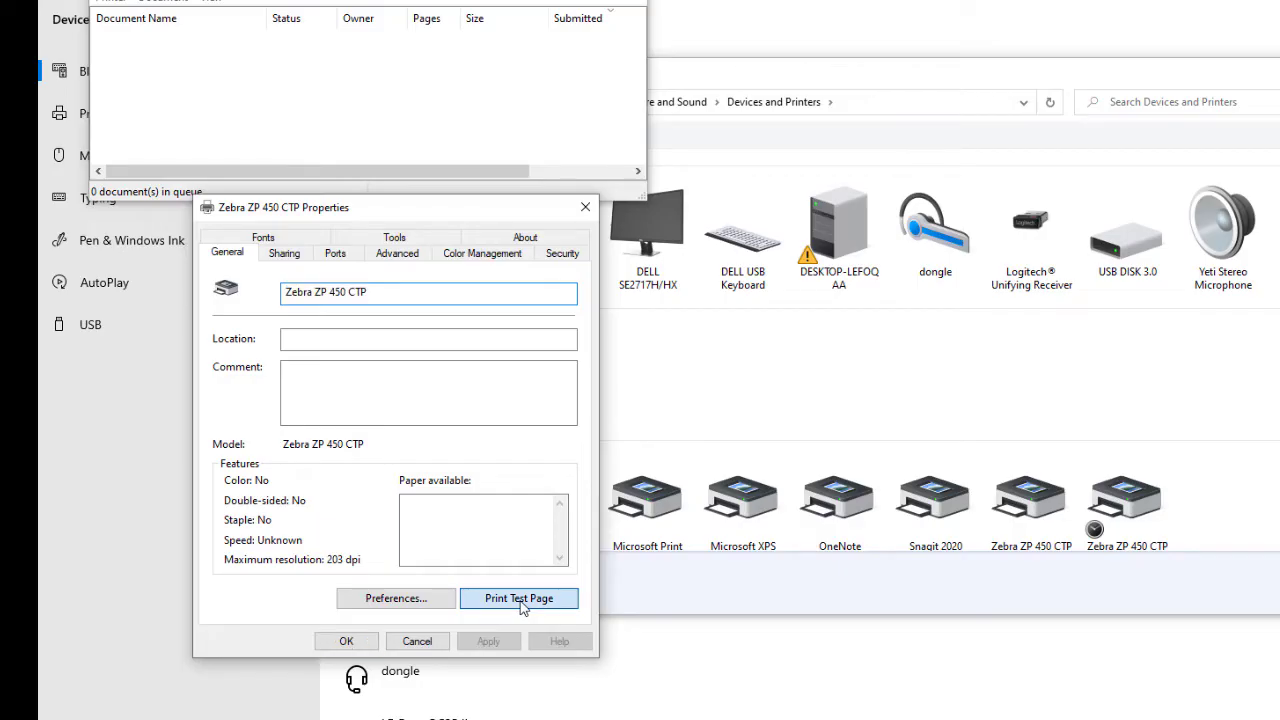
click(519, 598)
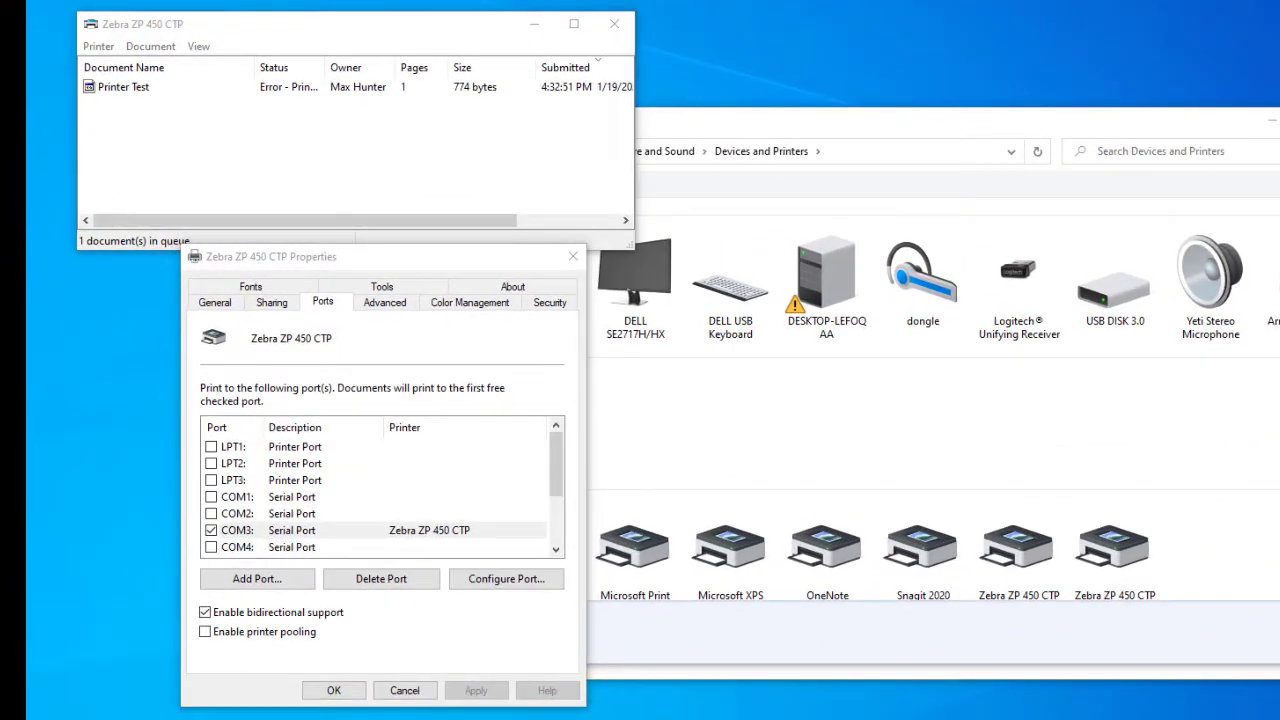
mouse_move(495, 611)
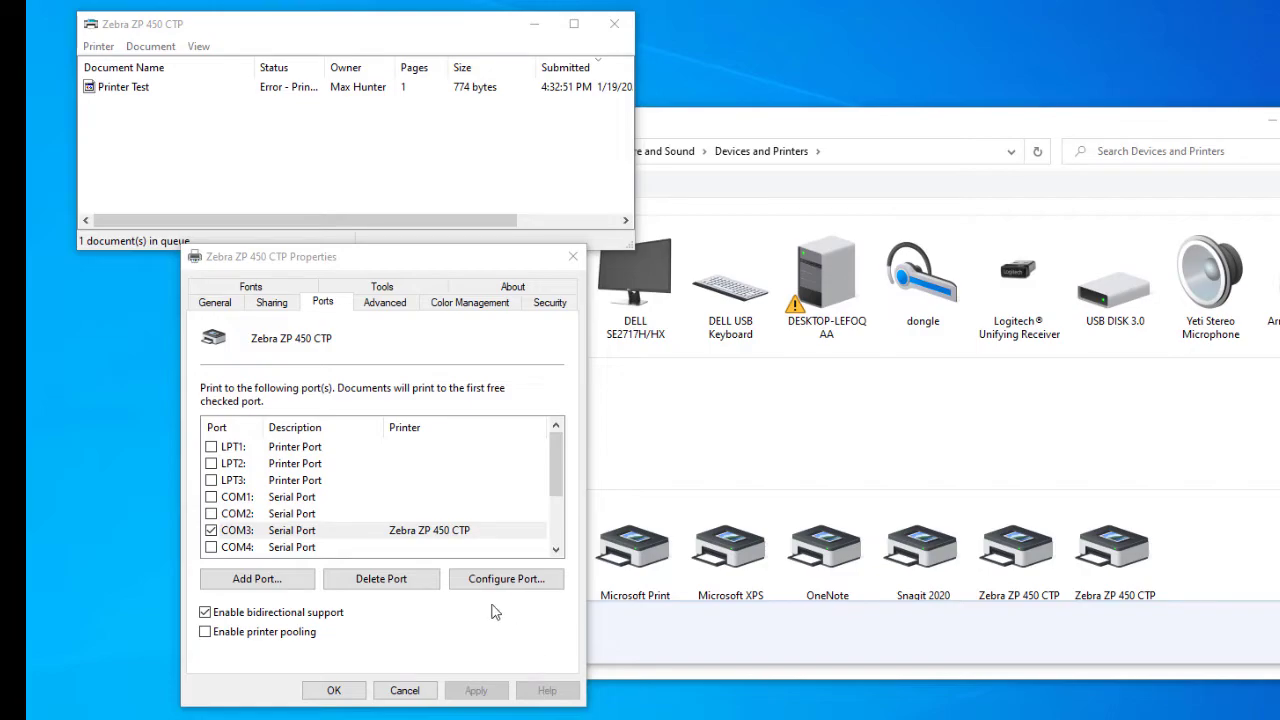
mouse_move(437, 525)
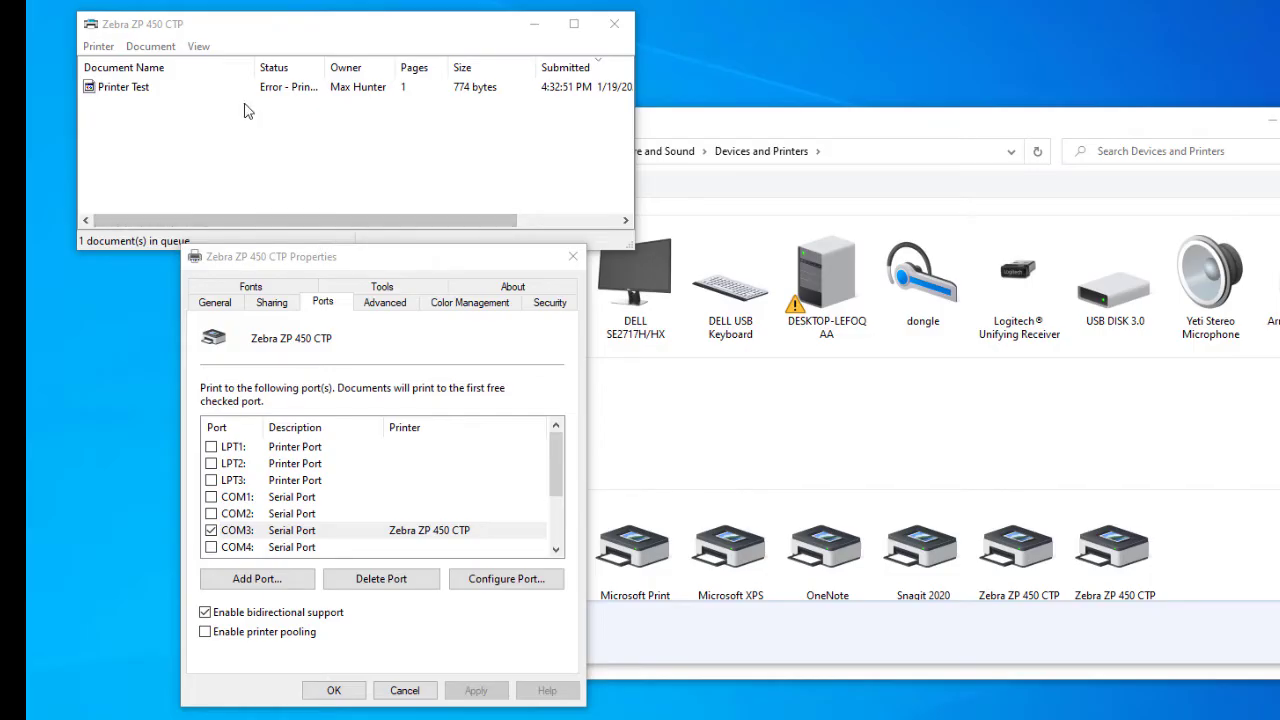
mouse_move(310, 204)
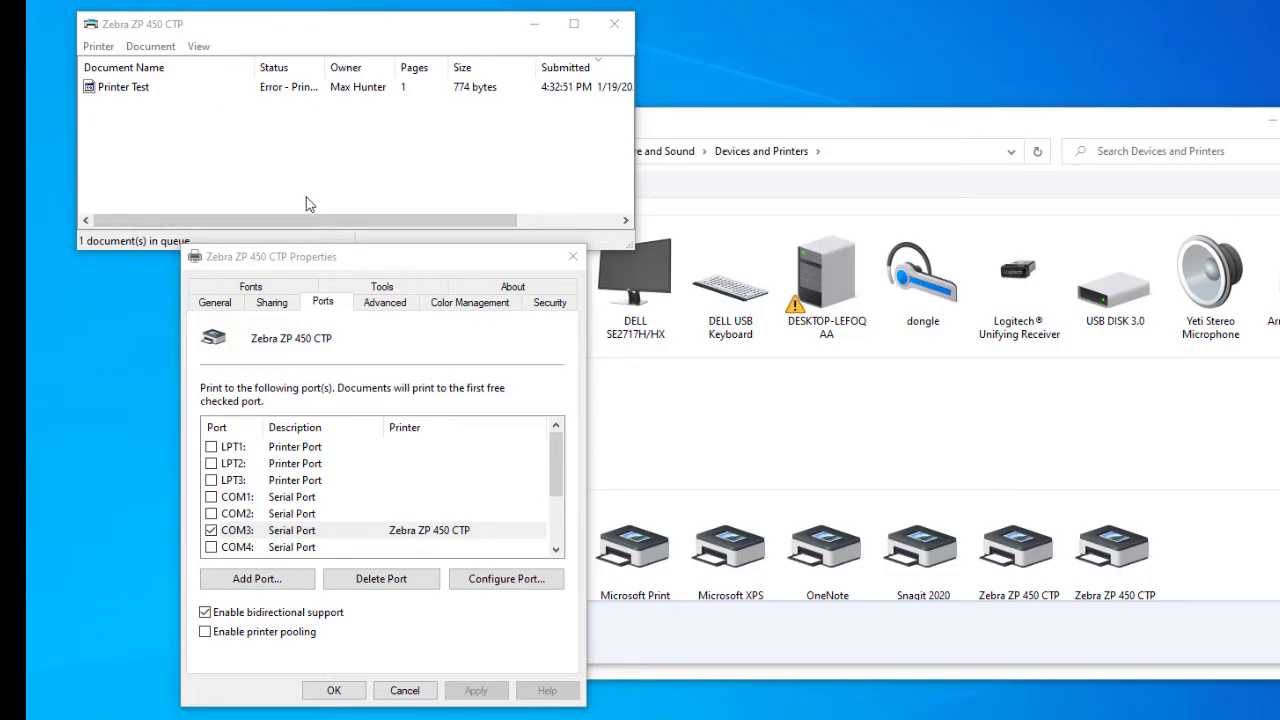
mouse_move(424, 344)
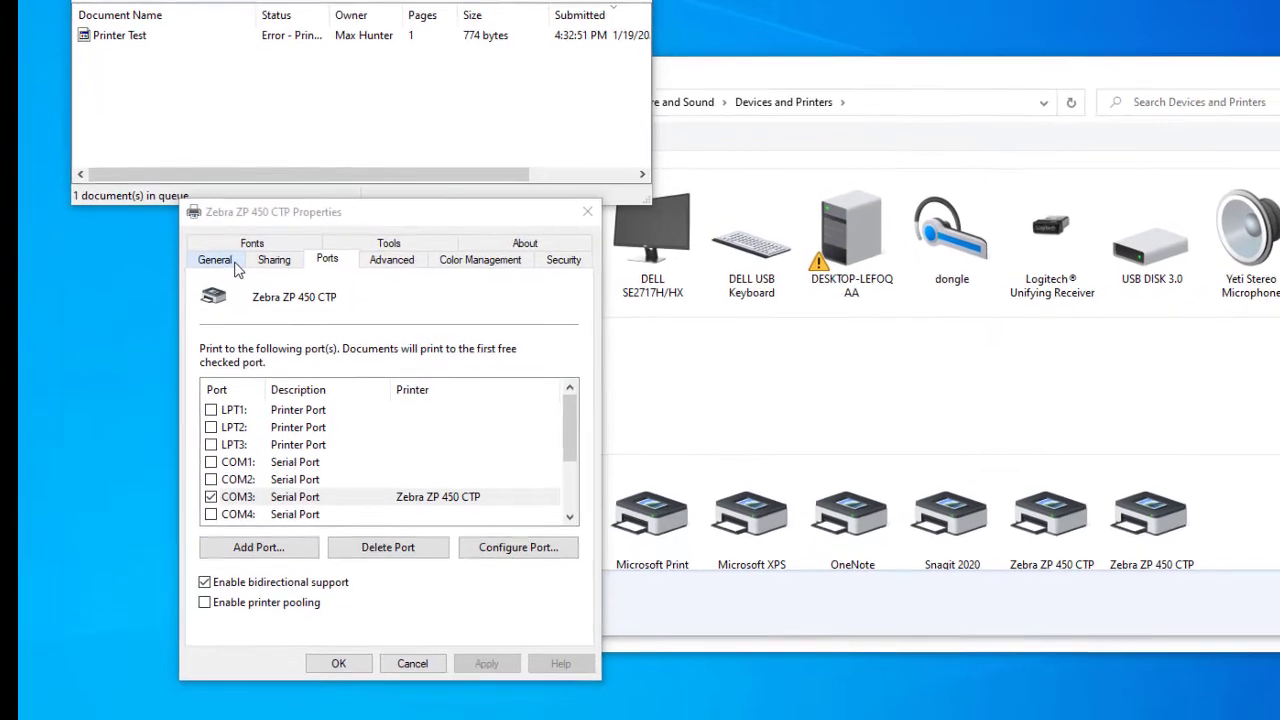
Step: Set the Zebra ZP 450 CTP label stock to 4 x 6 inches in Printing Preferences
click(215, 260)
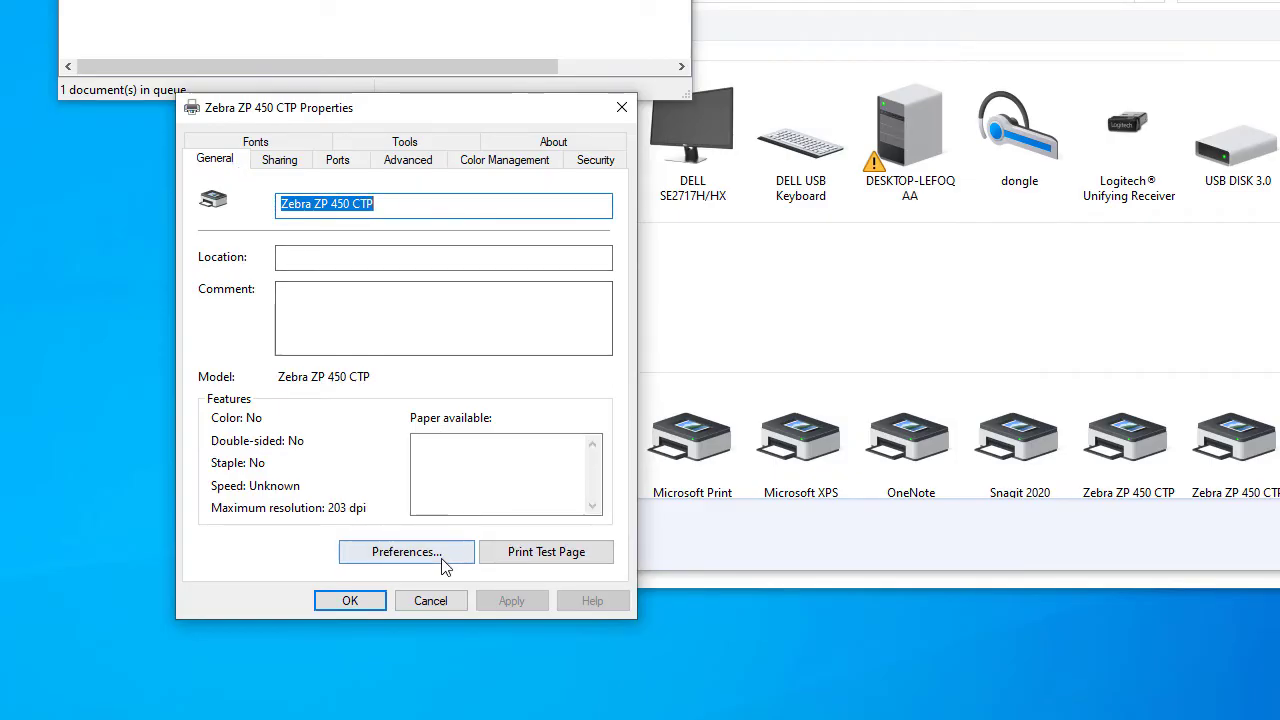
click(406, 551)
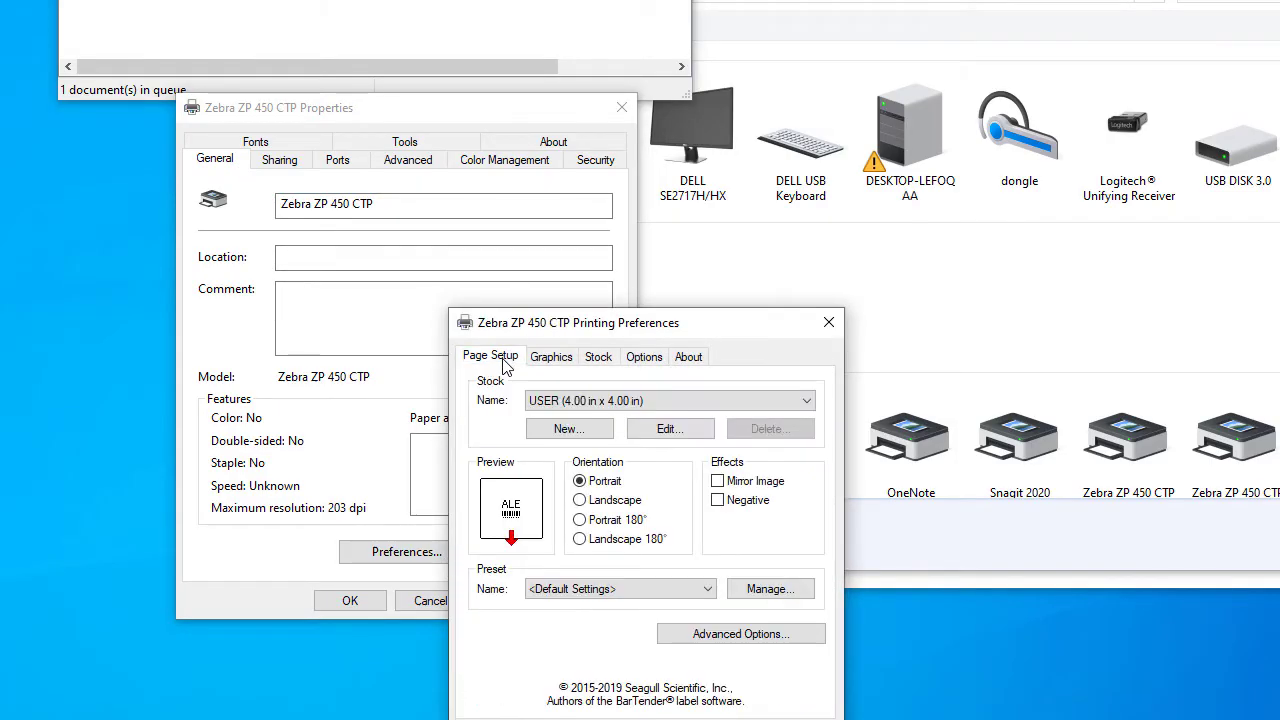
click(668, 400)
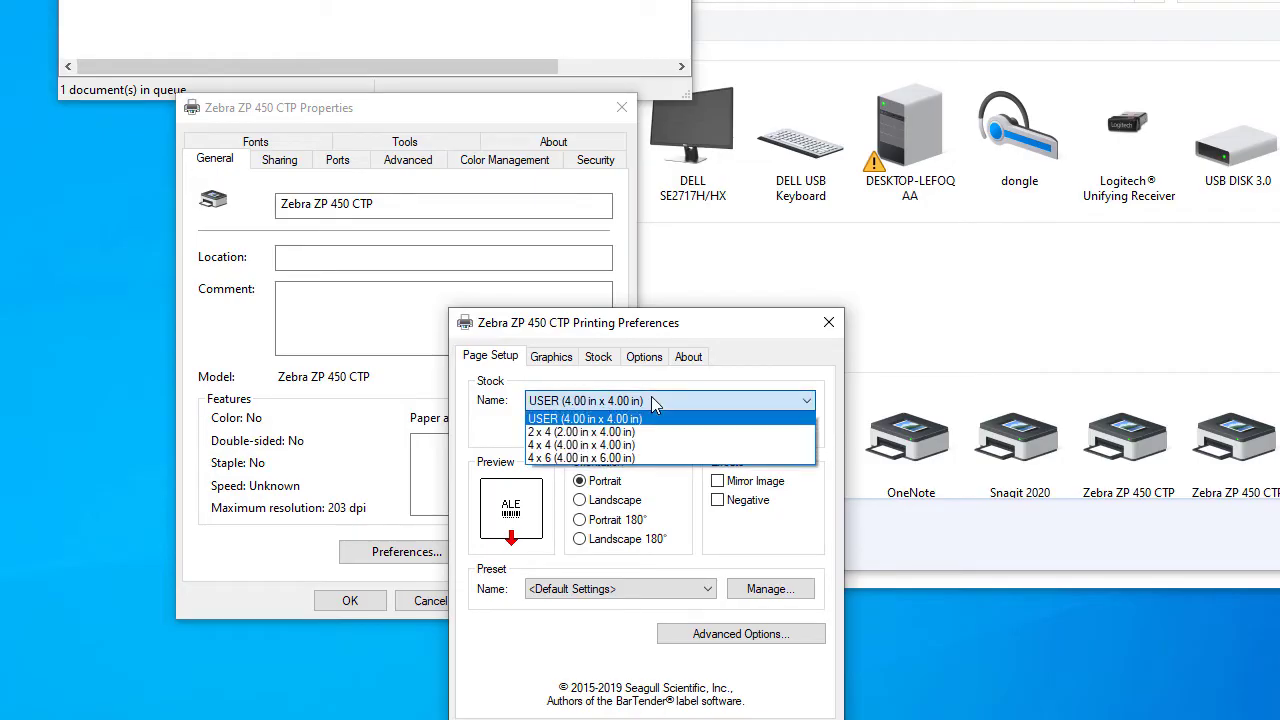
click(580, 457)
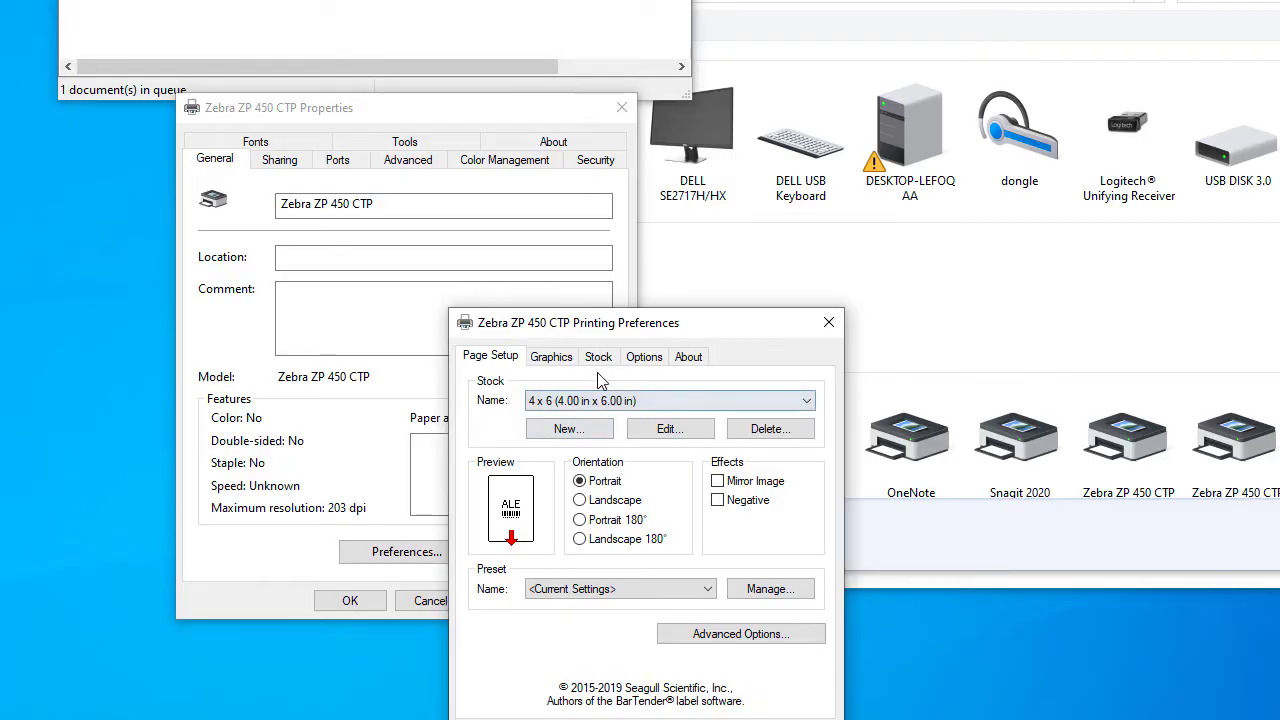
click(644, 356)
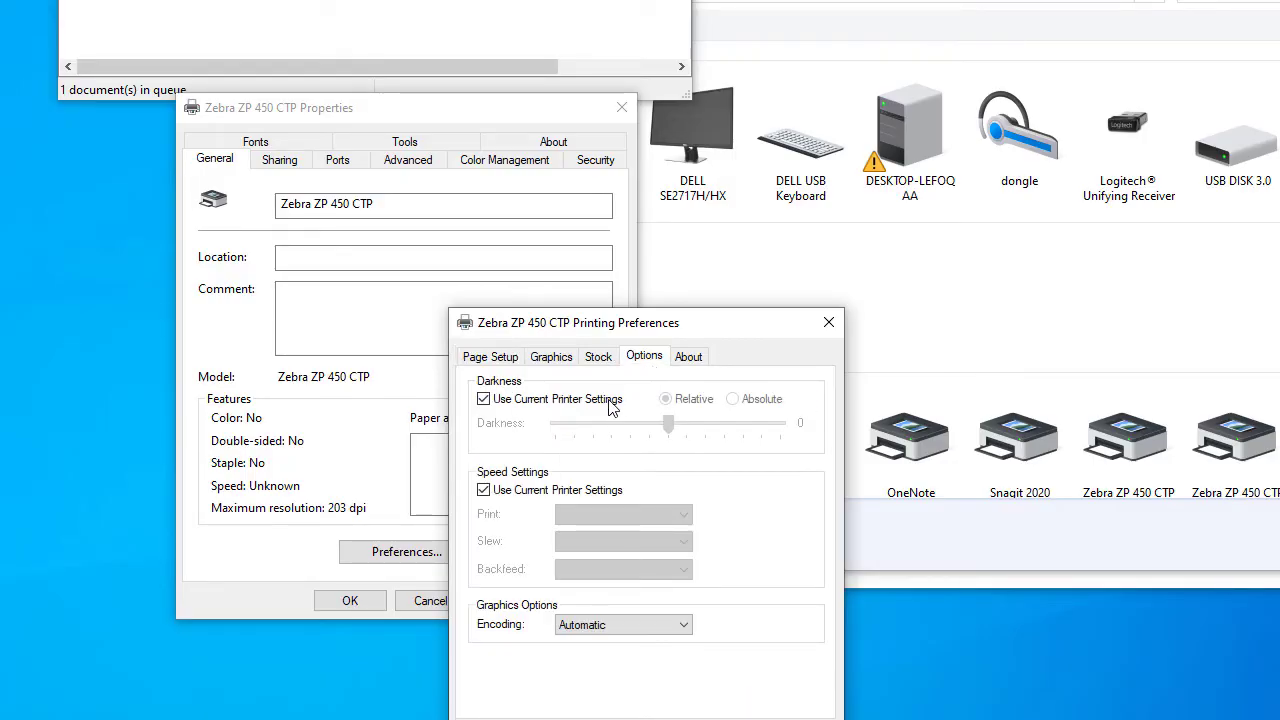
Step: Override printer settings with darkness 15 and print speed 2.00 in/sec, then save with OK
click(484, 398)
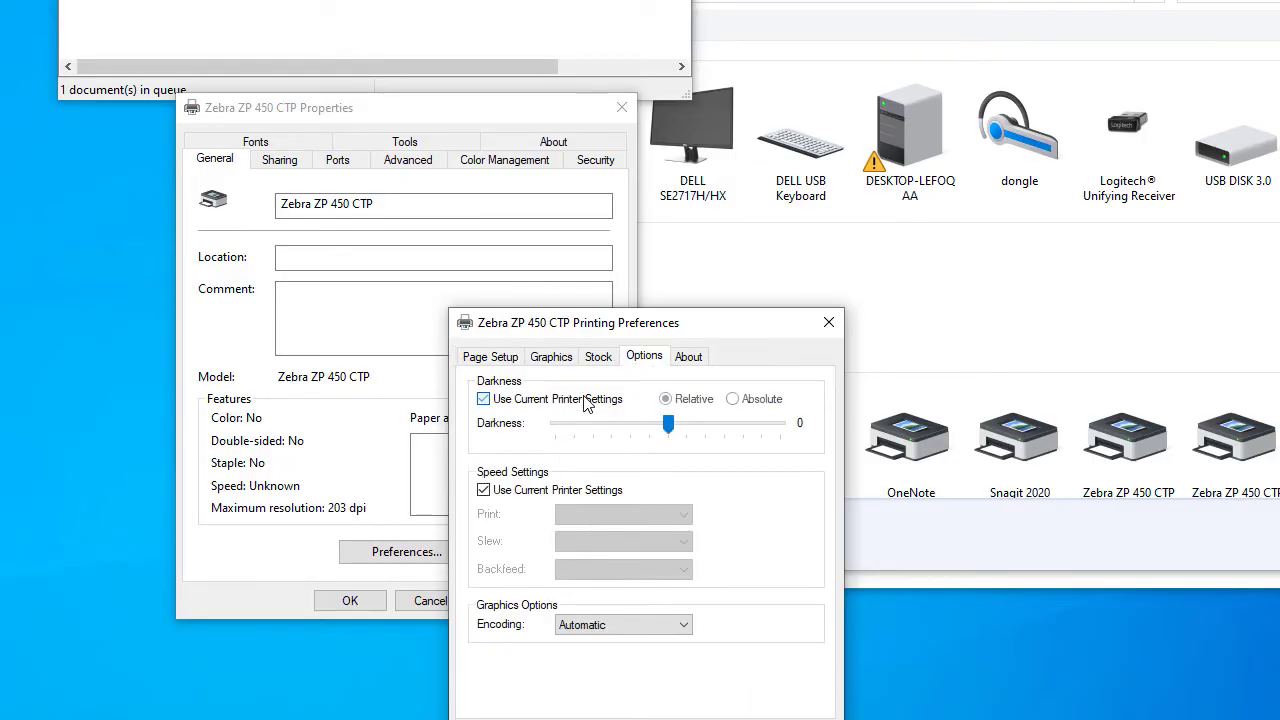
click(484, 399)
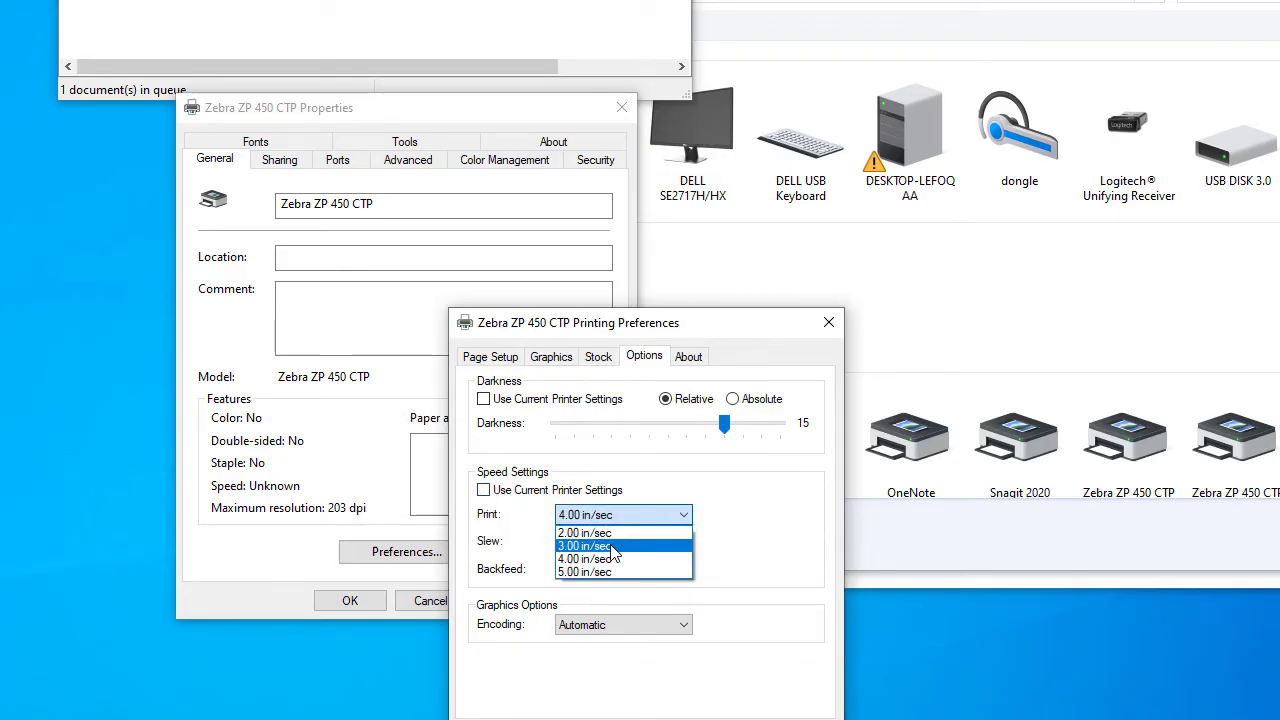
click(585, 546)
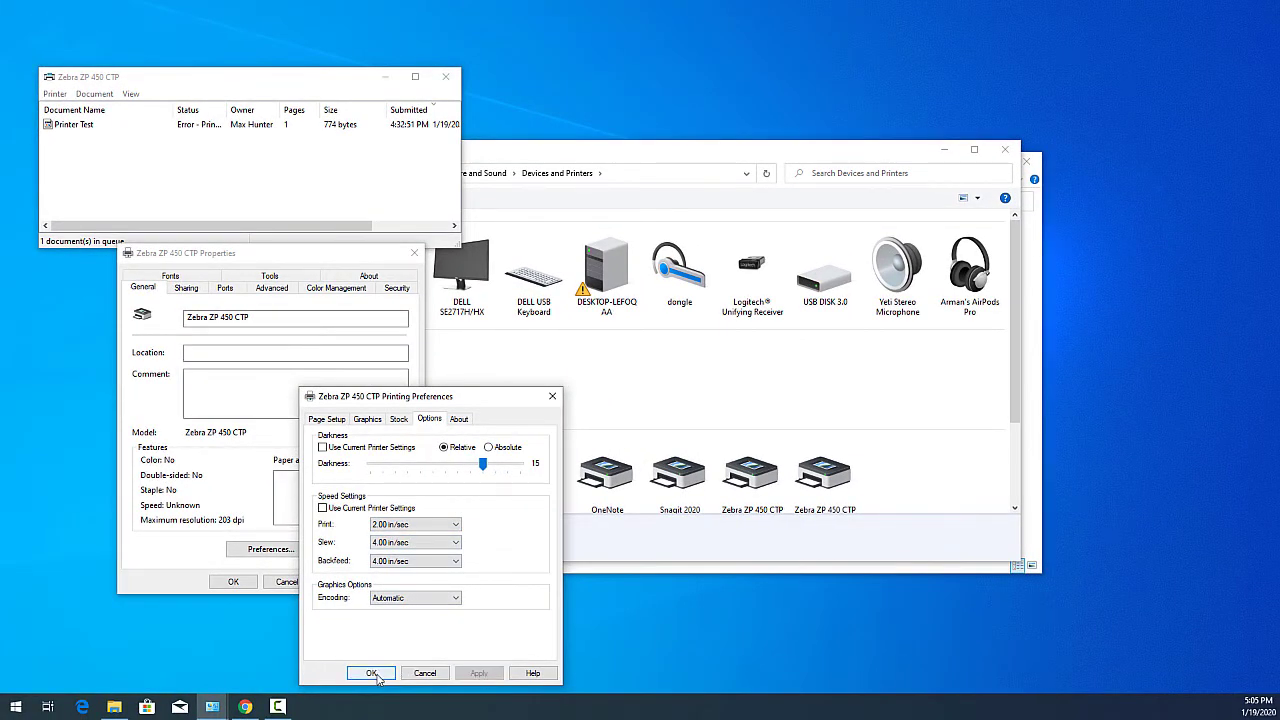
click(371, 672)
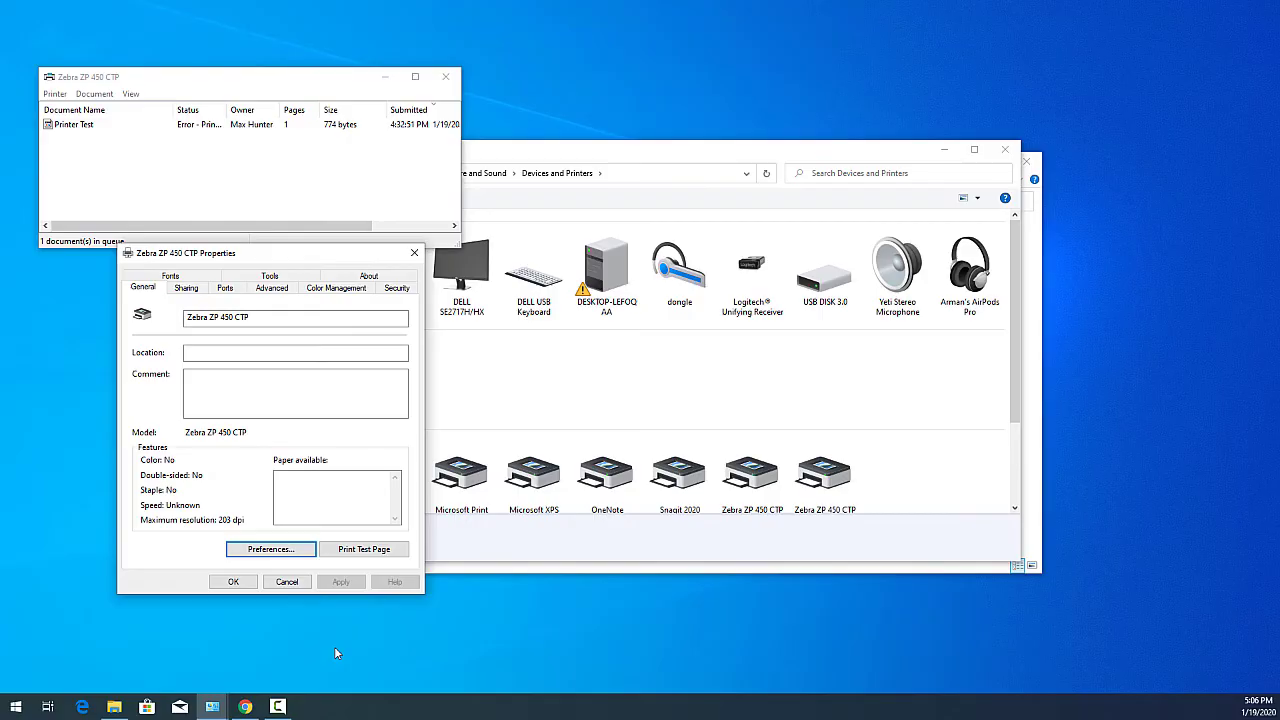